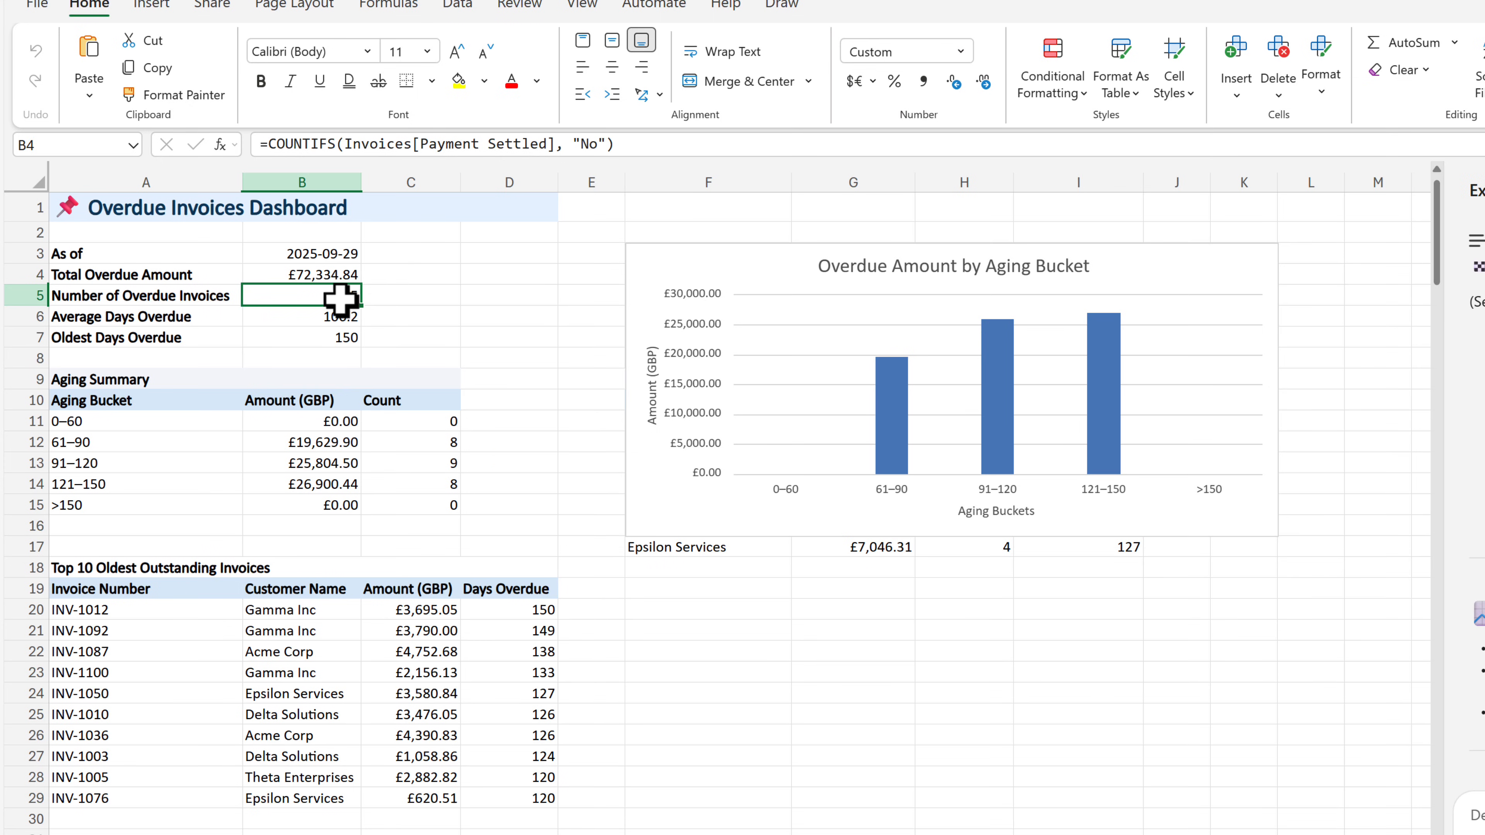
Step: Open the Knowledge Agent's menu of summarize, ask, improve site and create page actions
left_click(301, 337)
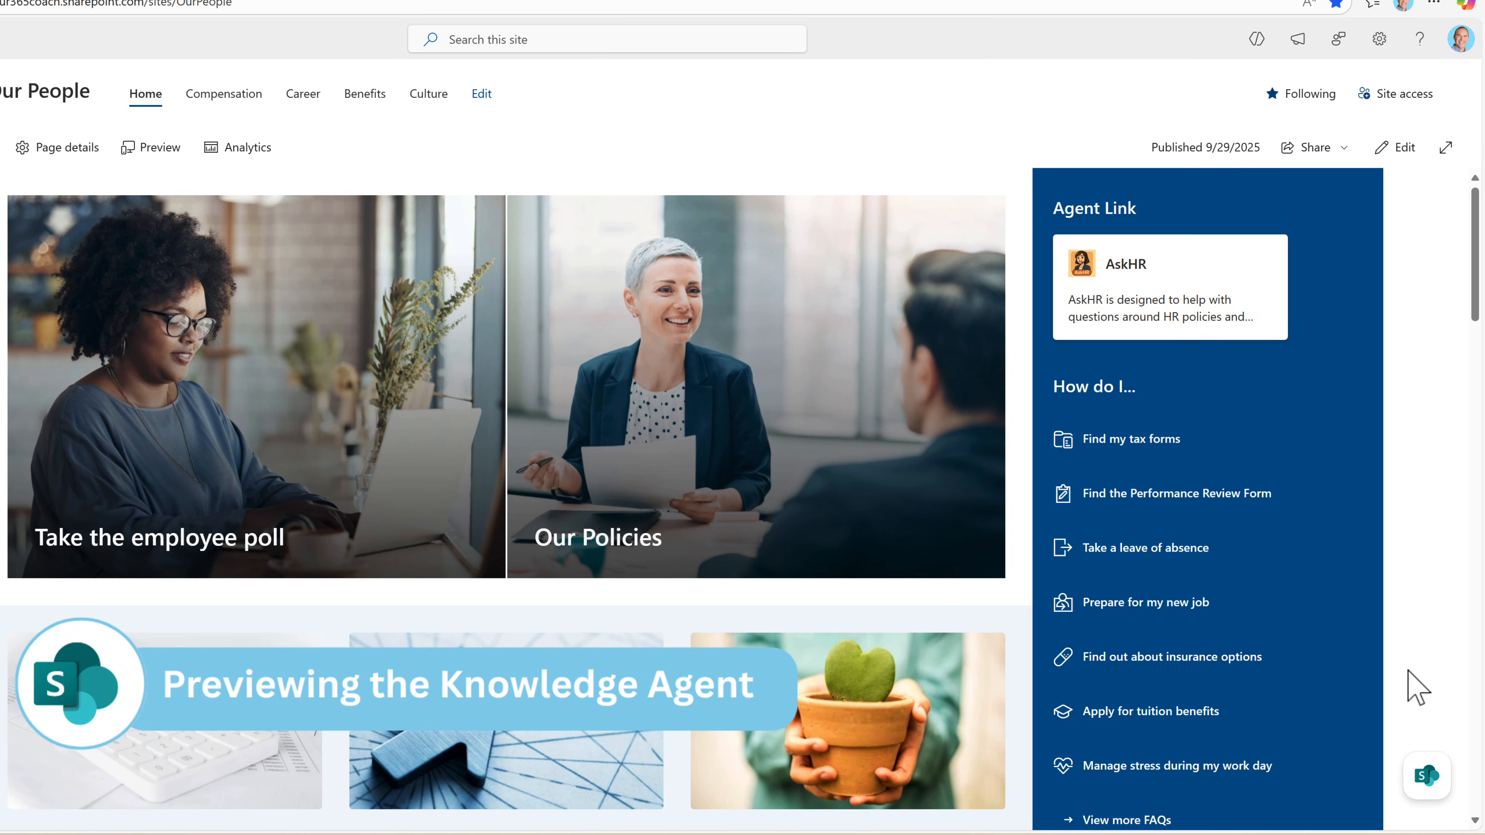
scroll("down", 3)
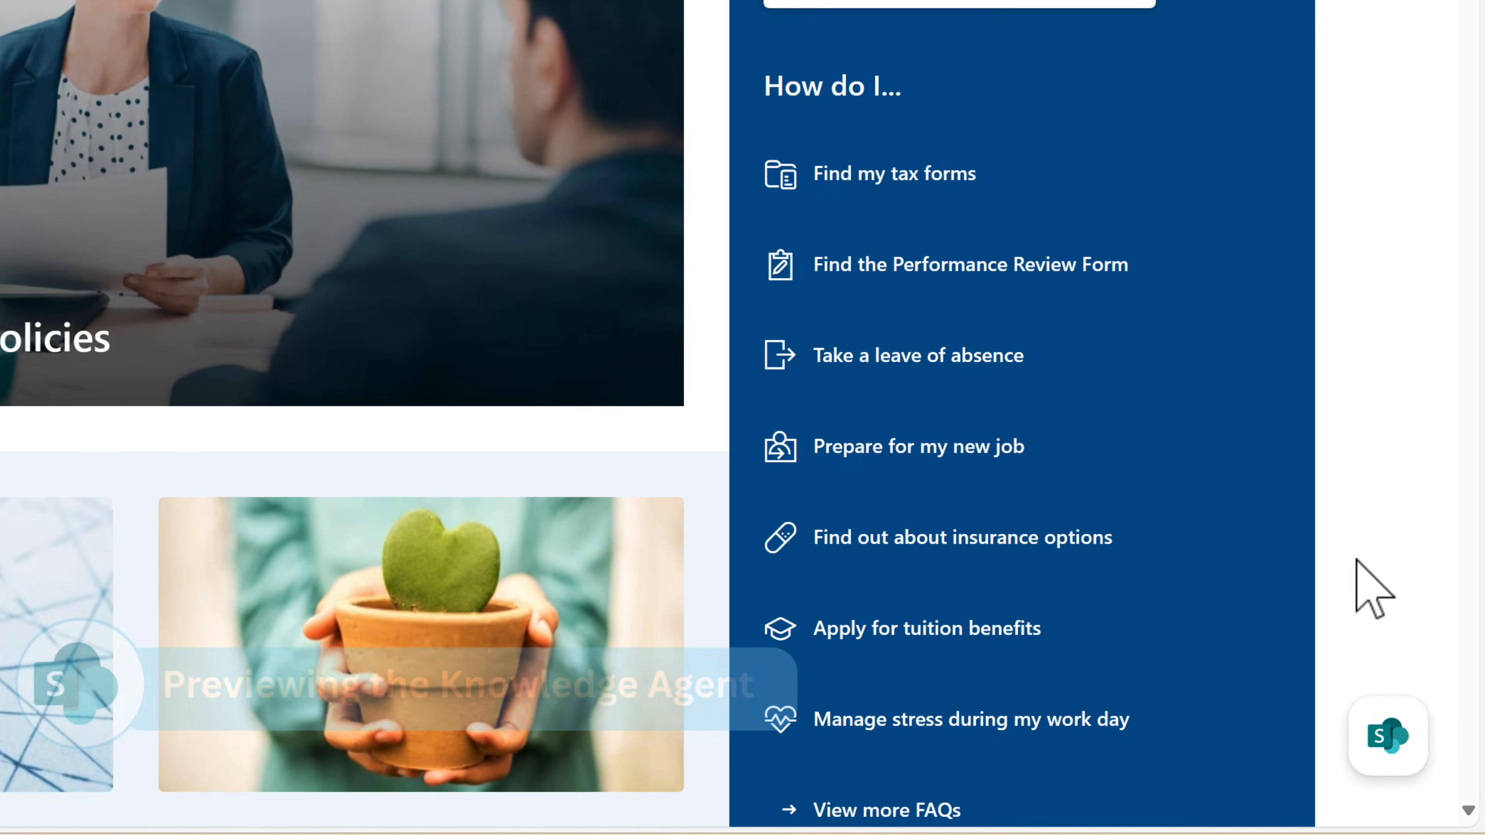
scroll("down", 3)
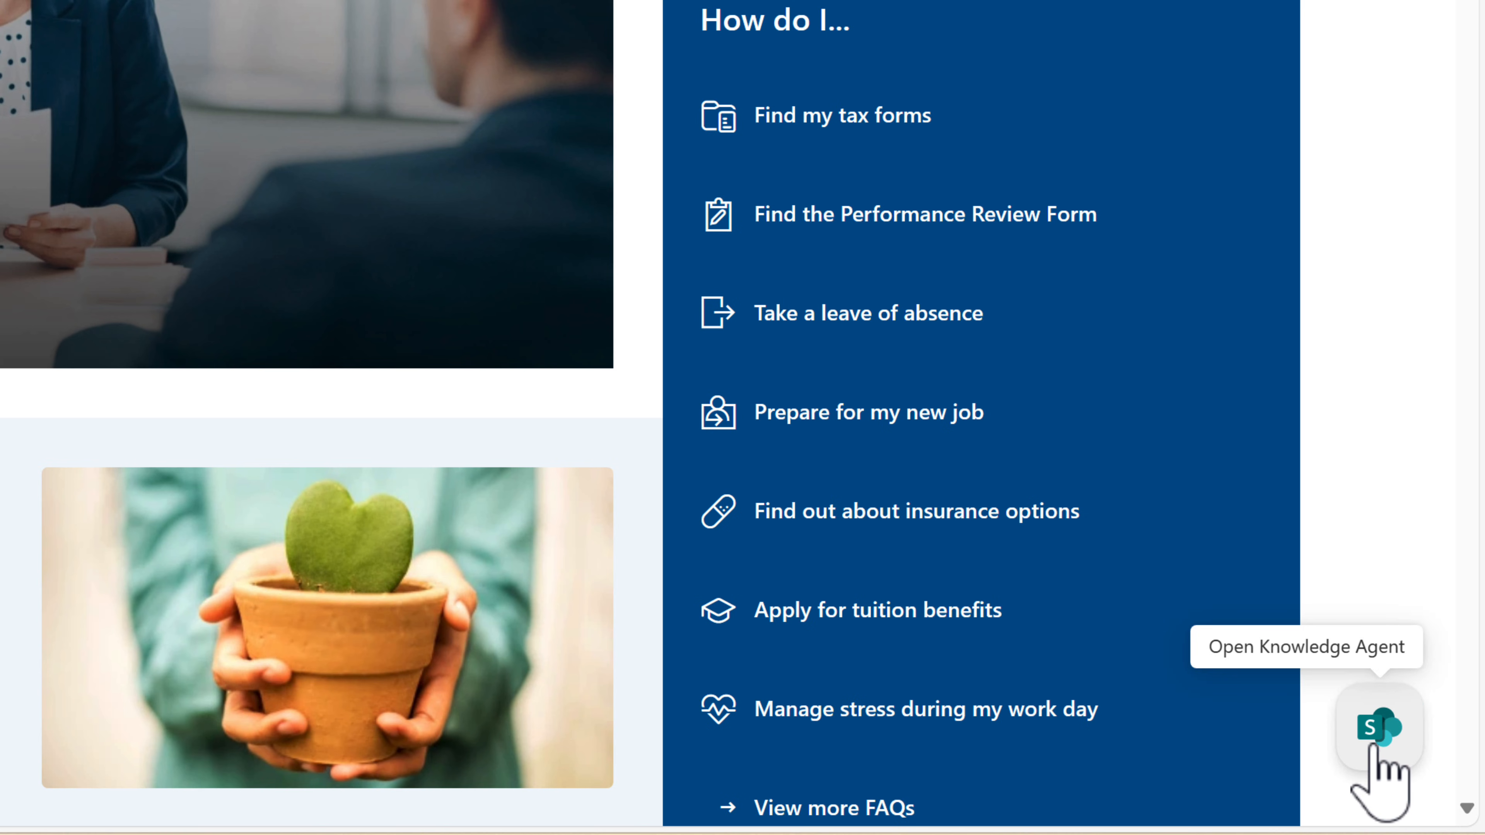
left_click(1379, 727)
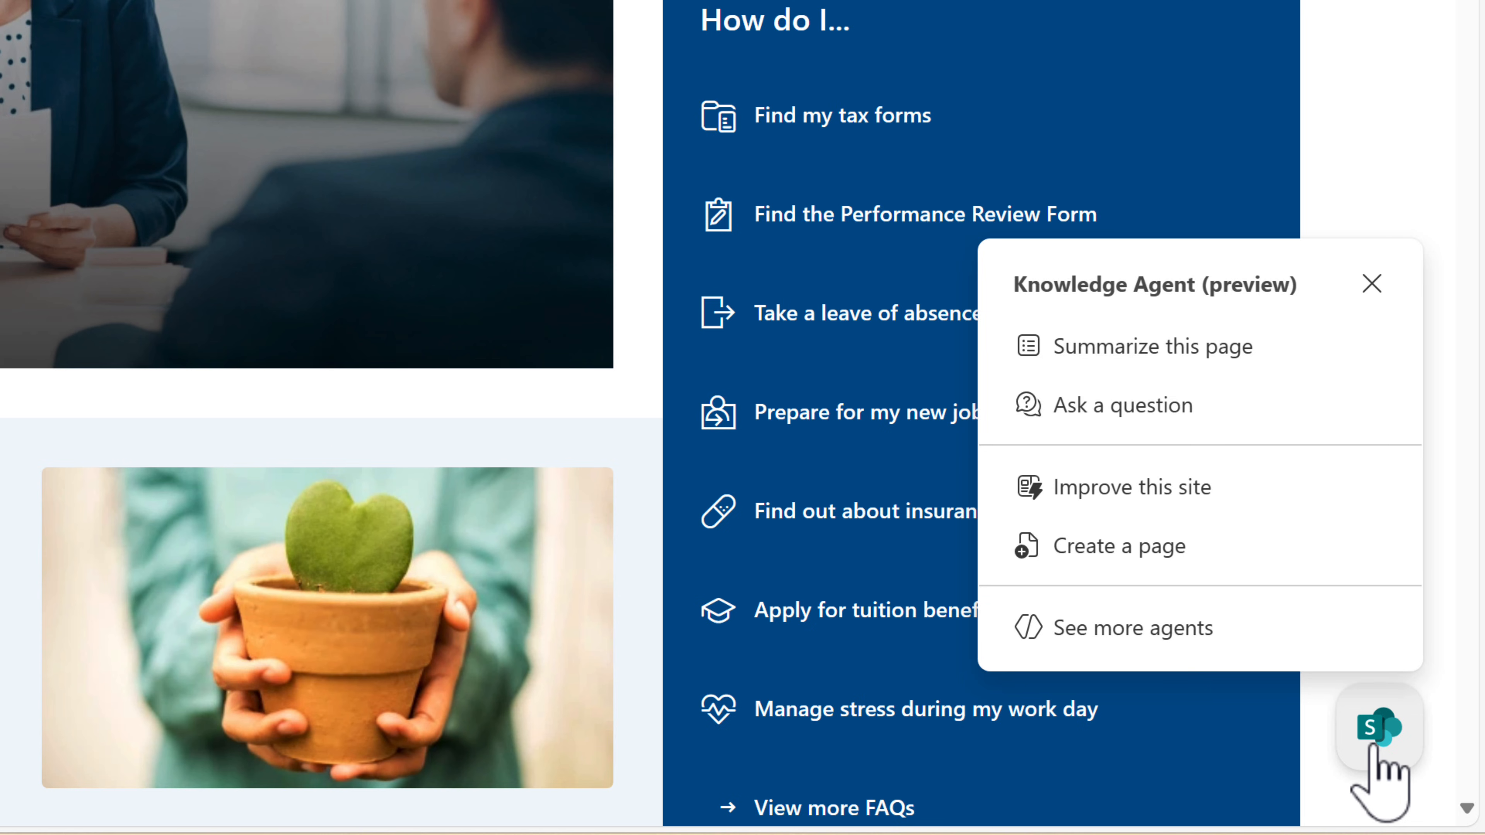
mouse_move(1132, 486)
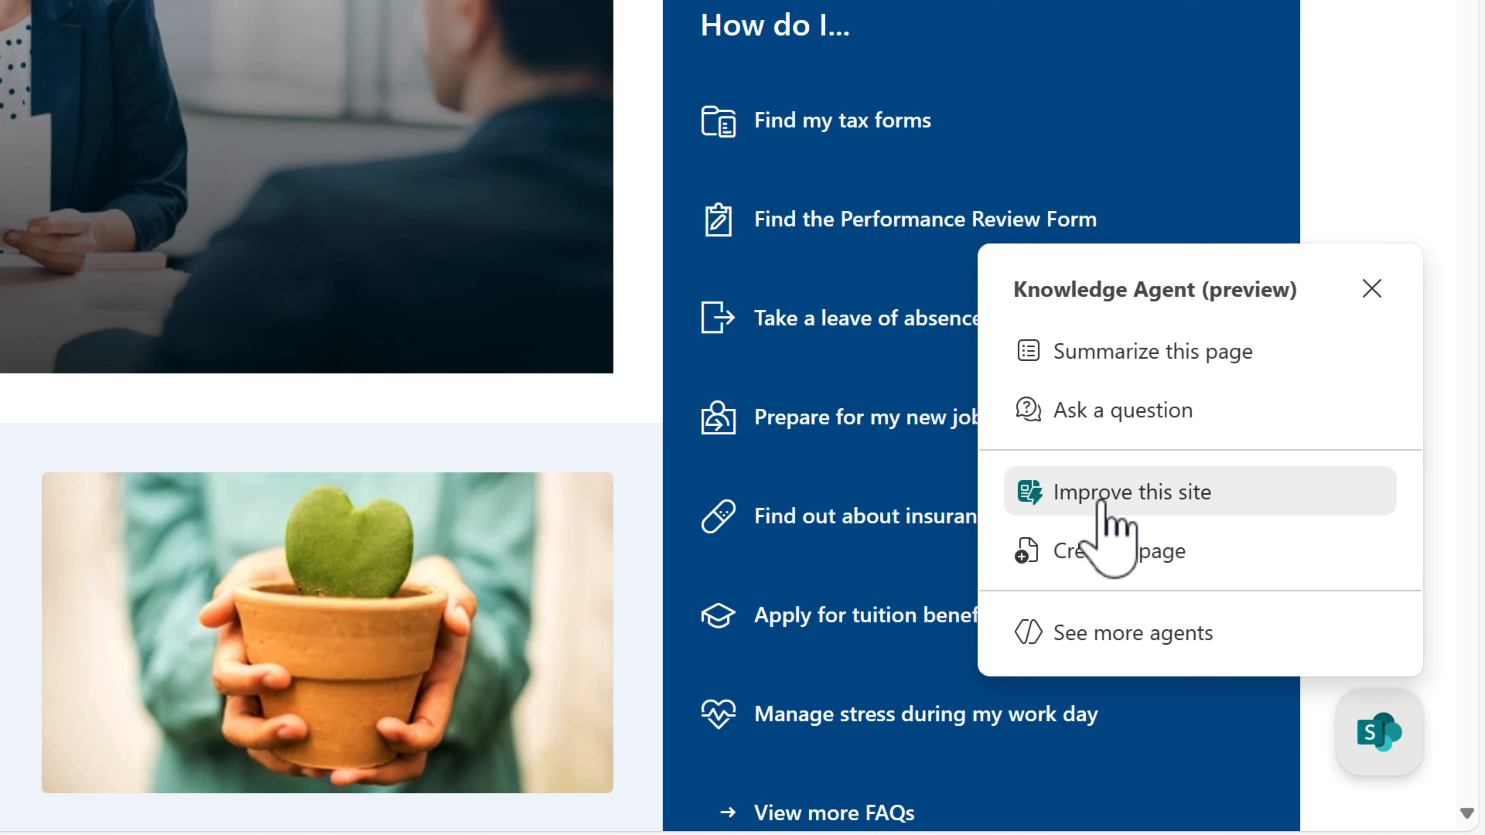
left_click(1131, 492)
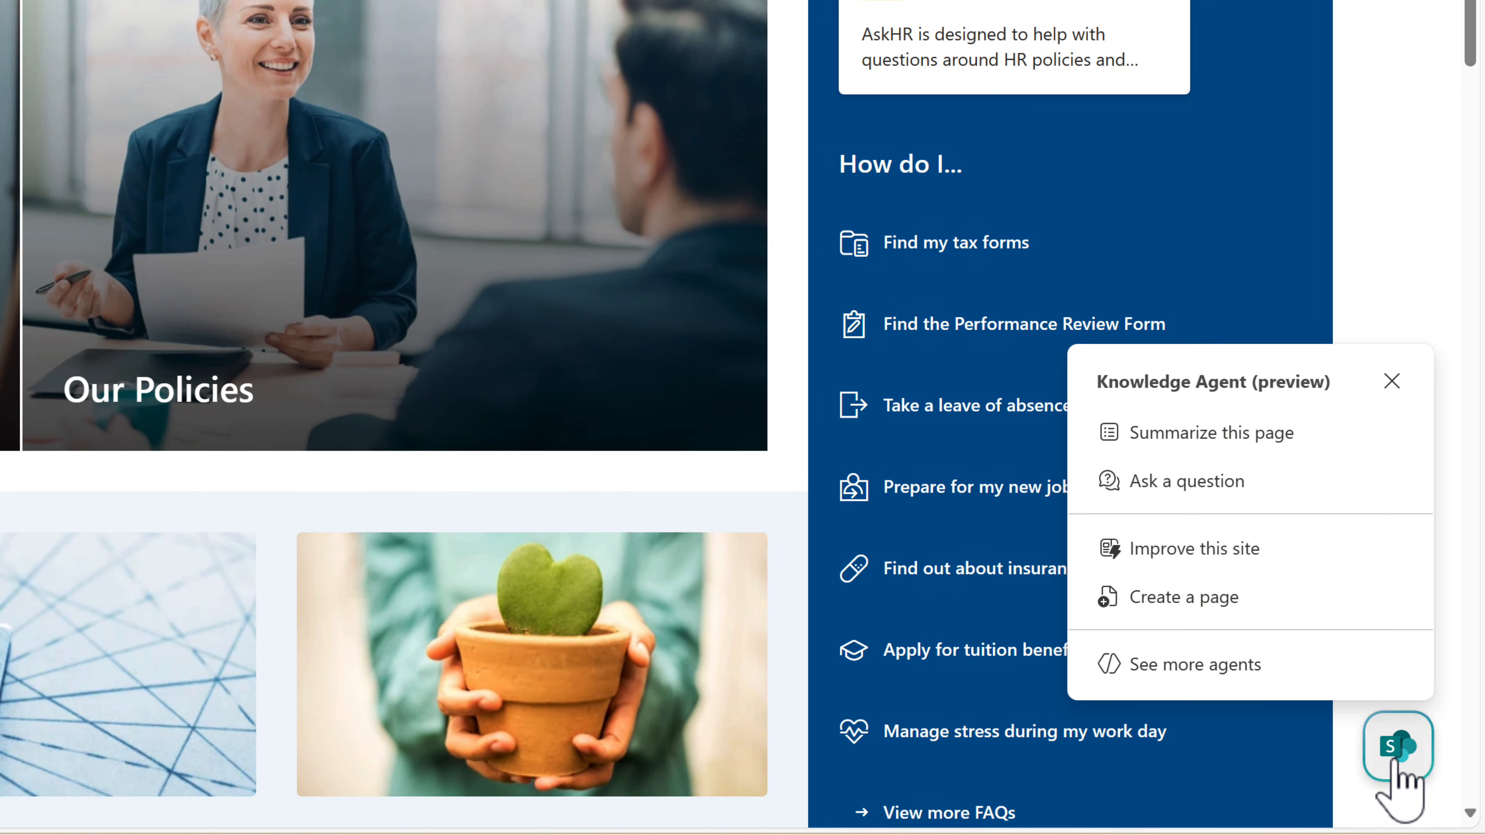
mouse_move(1231, 551)
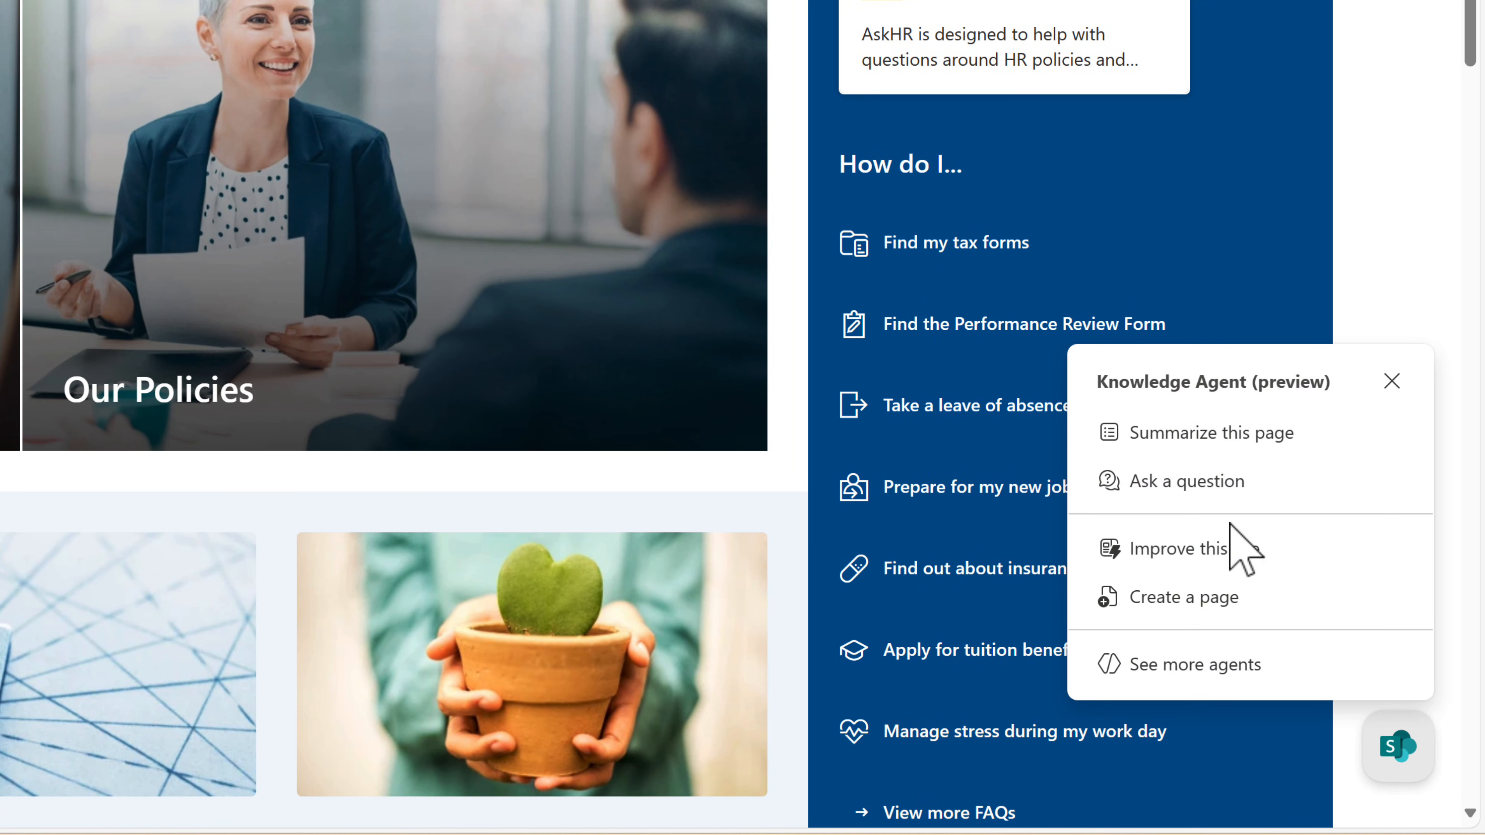
Step: Ask the Knowledge Agent "What's the Office Dress Code?" and get the handbook-cited policy summary
left_click(1185, 480)
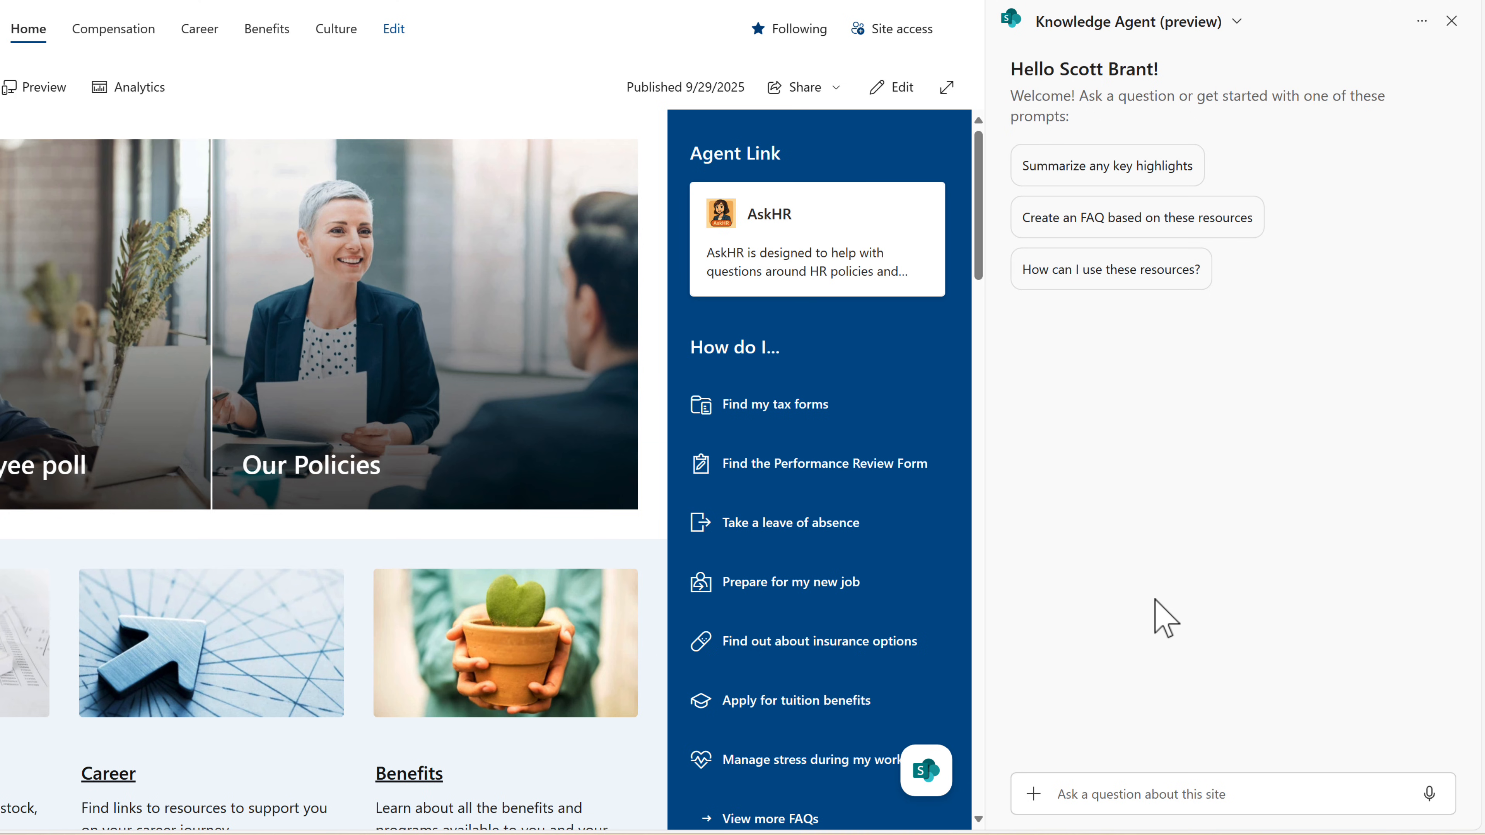
mouse_move(1132, 800)
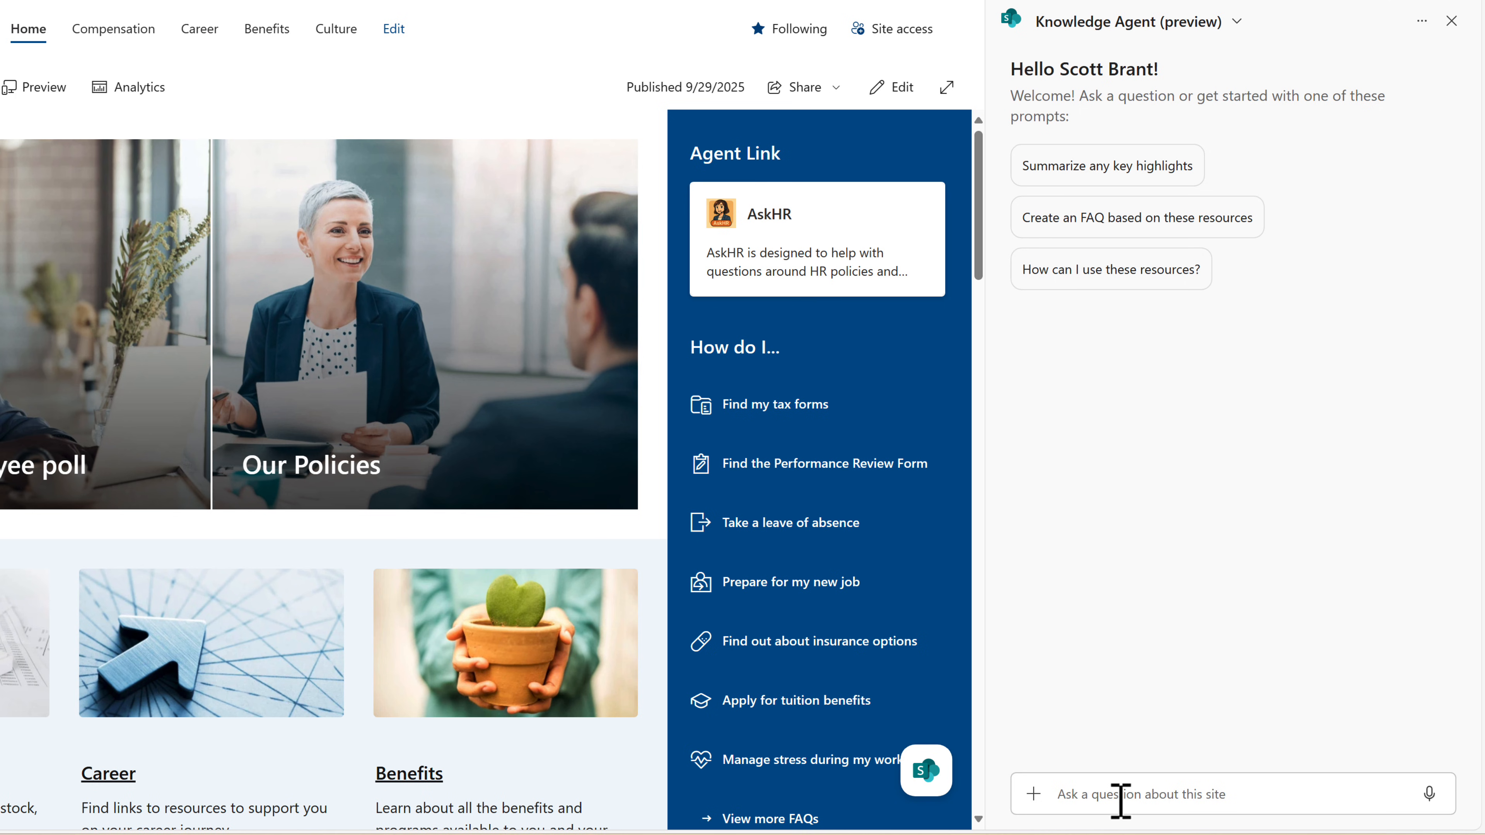
type("What's the Office Dress Code?")
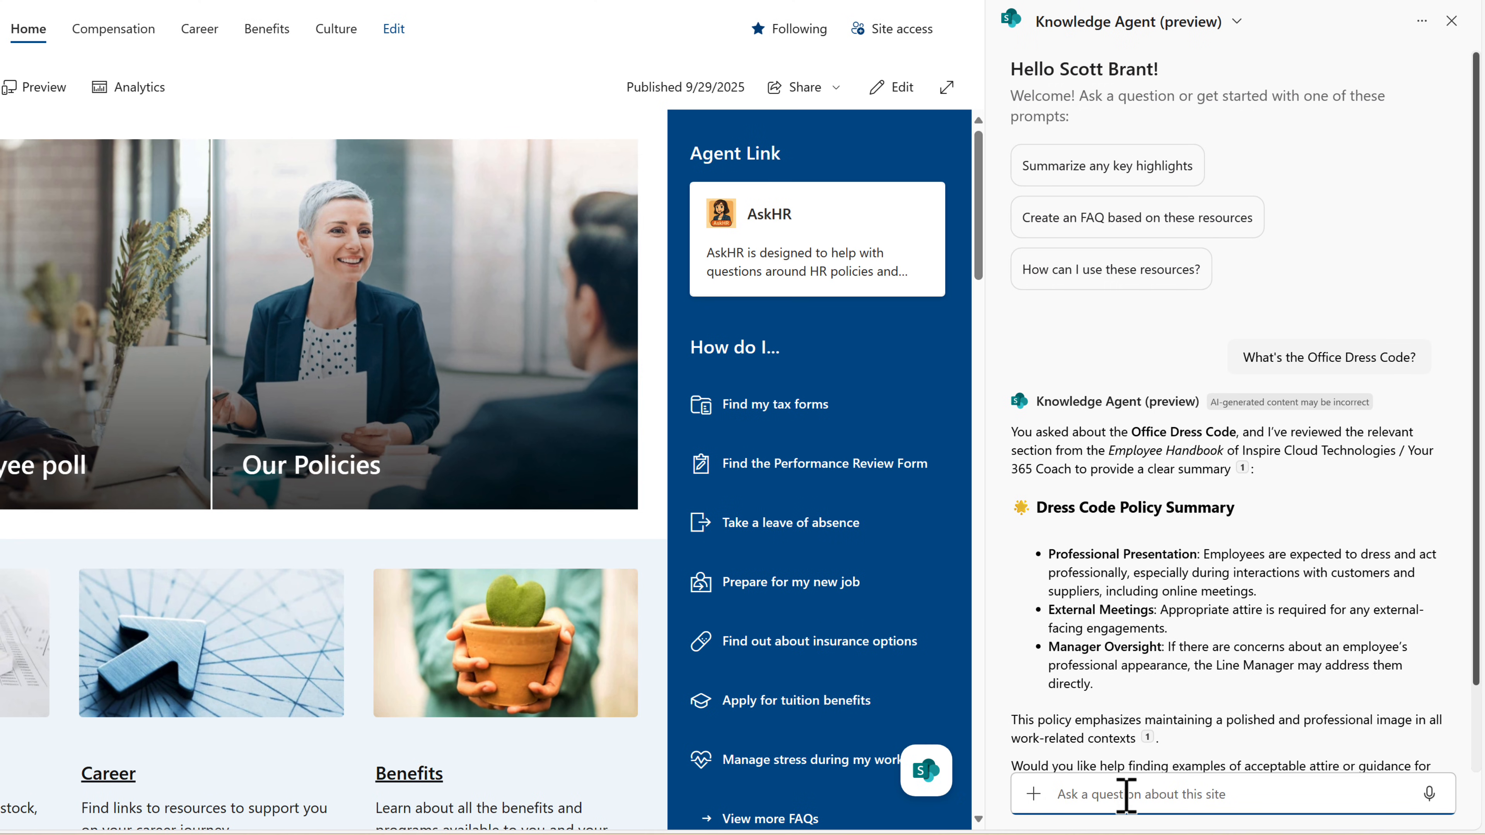
mouse_move(1151, 654)
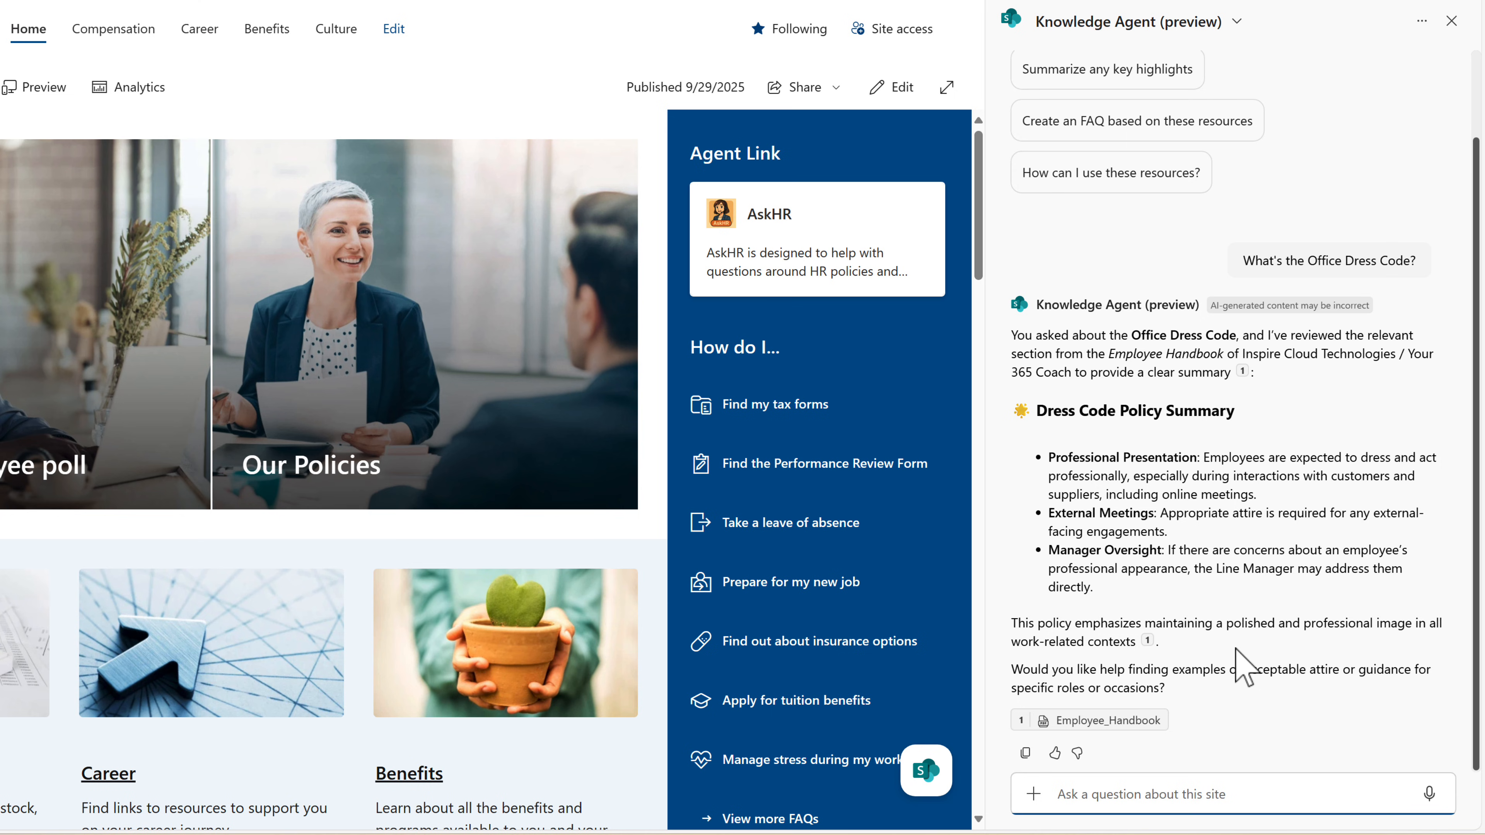
left_click(1136, 794)
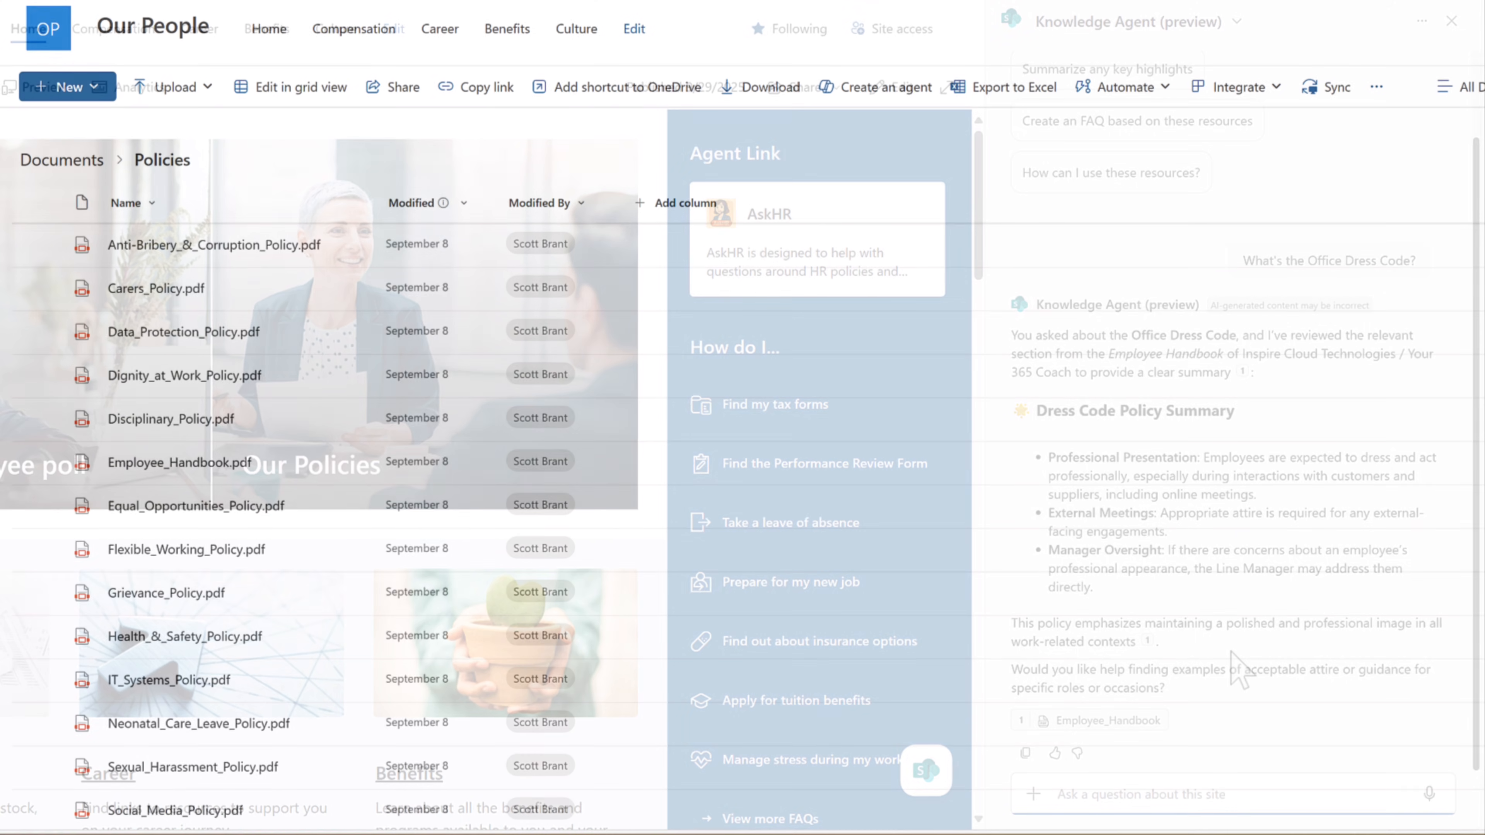
Step: Open the Policies library and start the Knowledge Agent's Organize your library preview
left_click(1450, 21)
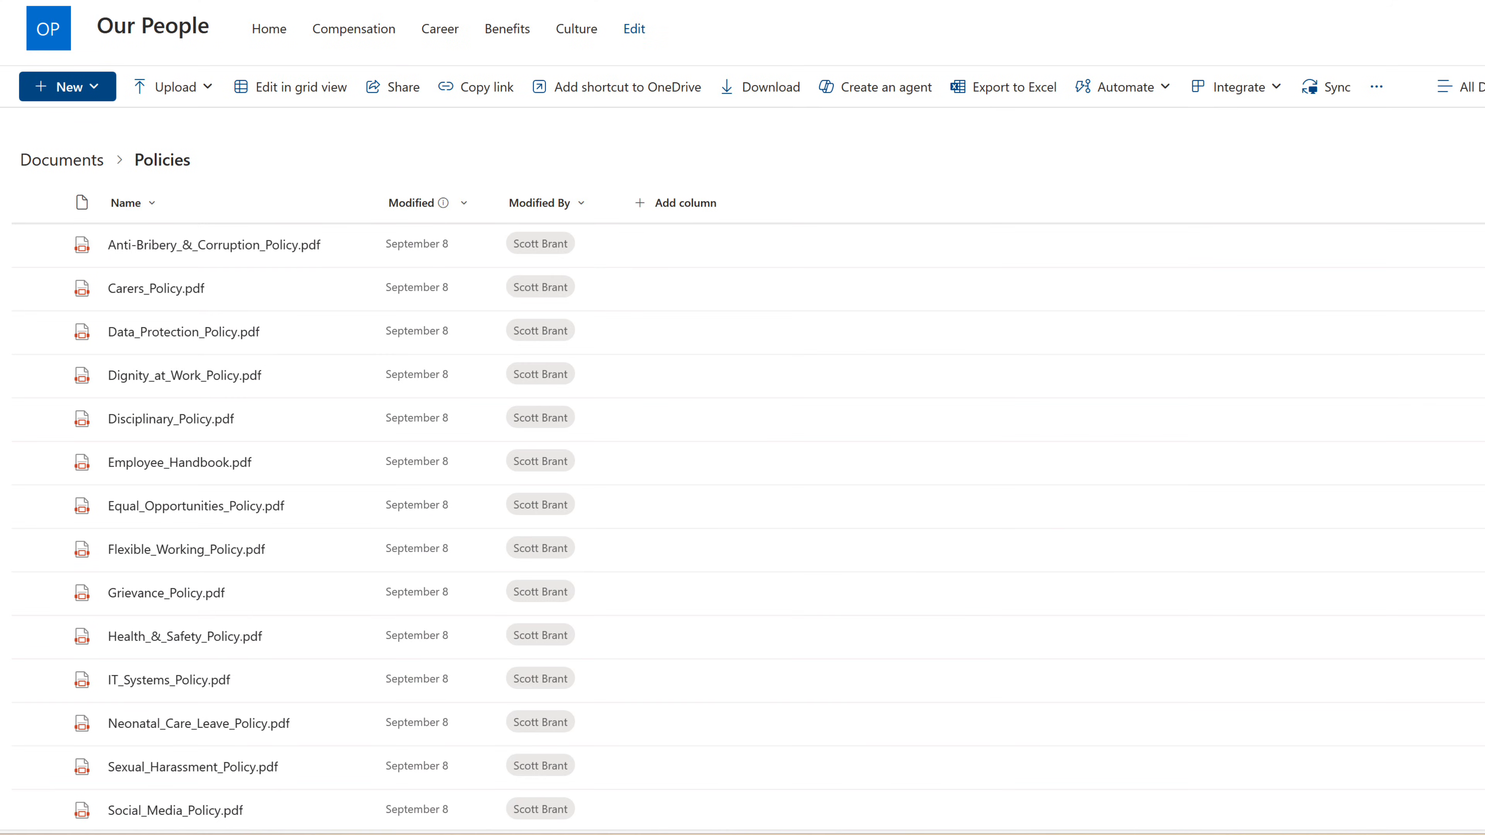
scroll("down", 3)
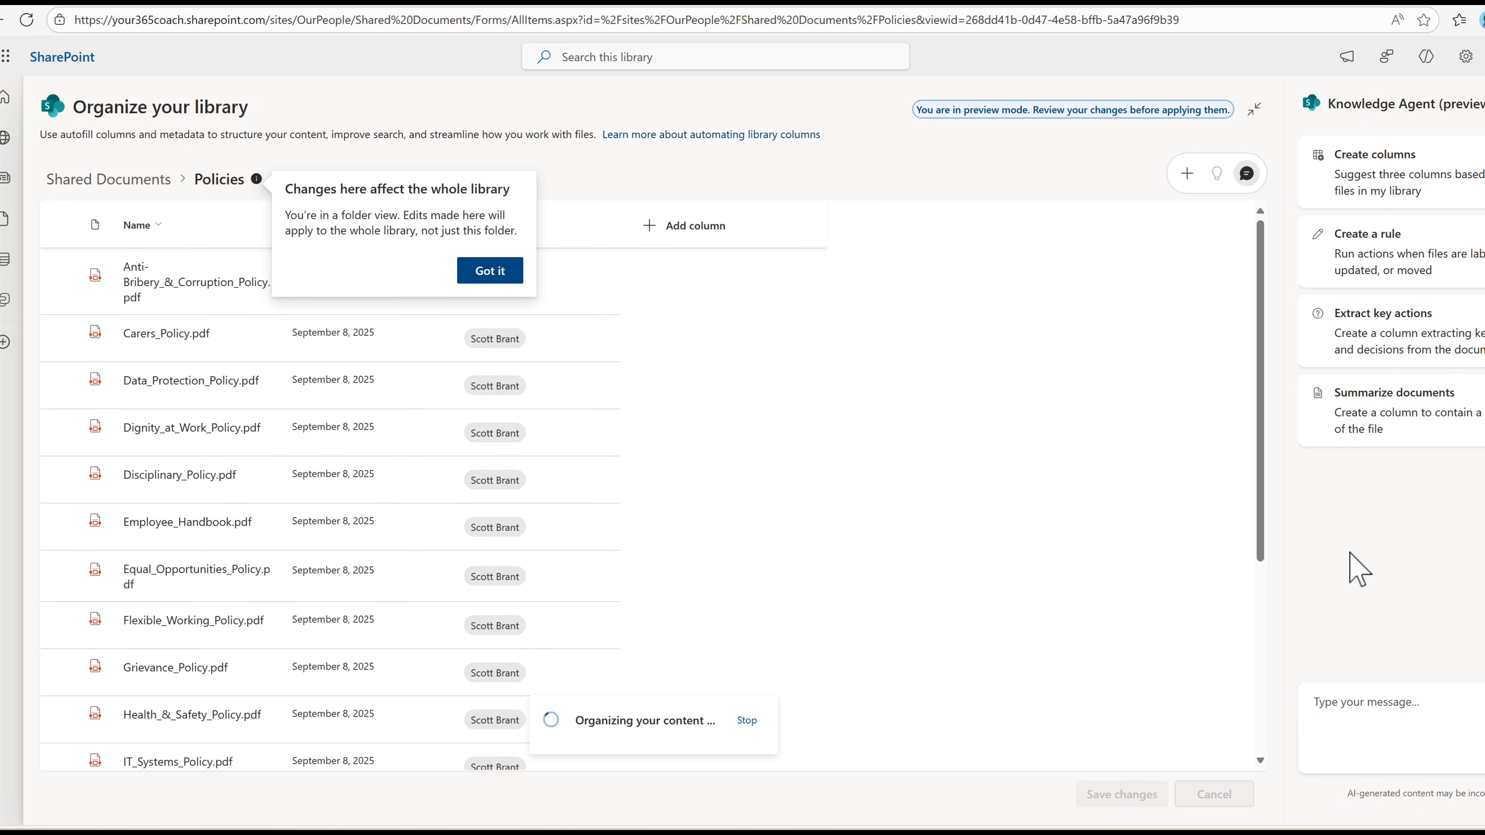
mouse_move(357, 310)
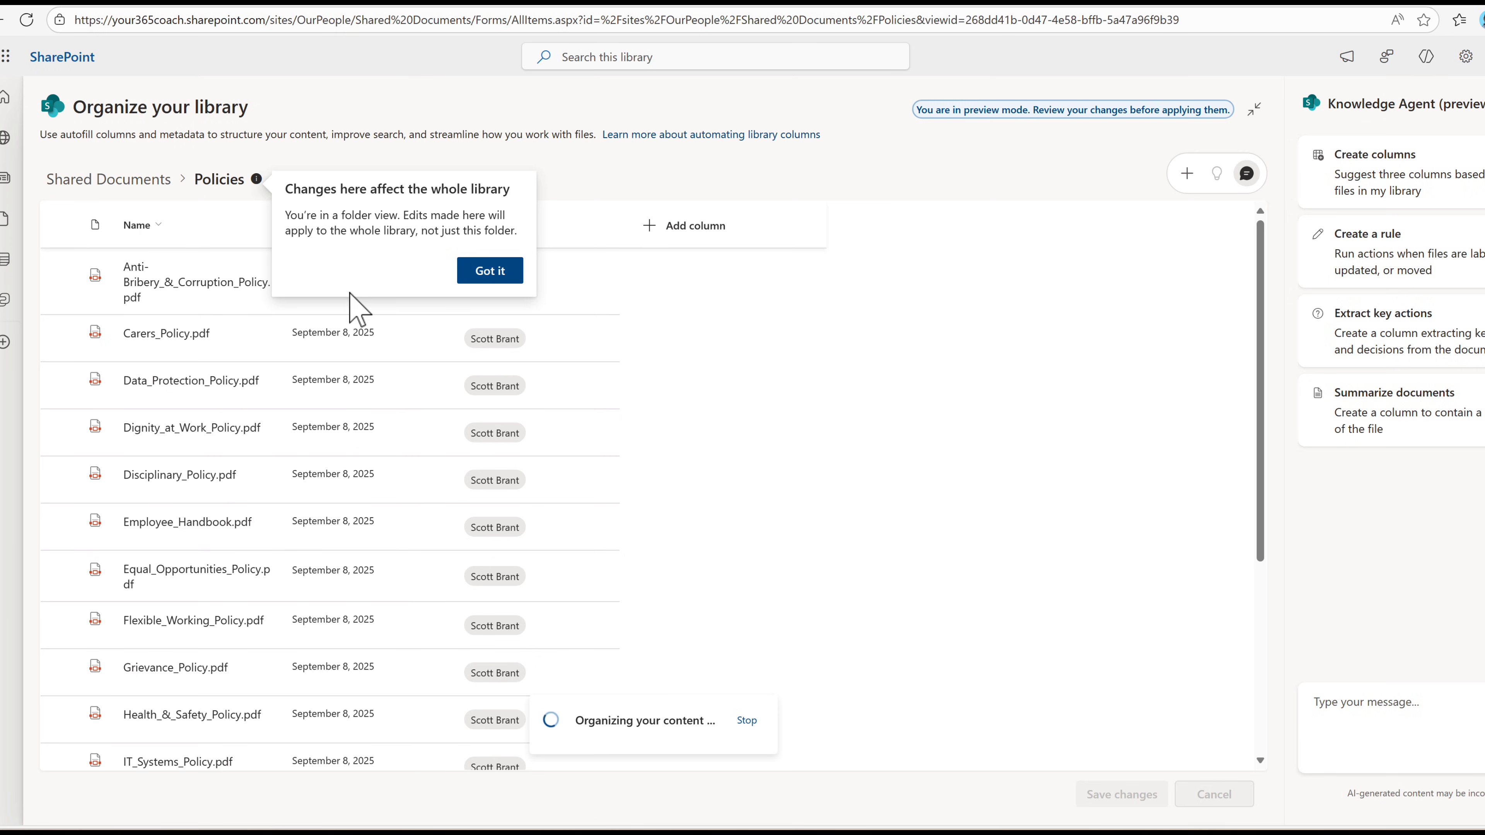
mouse_move(352, 303)
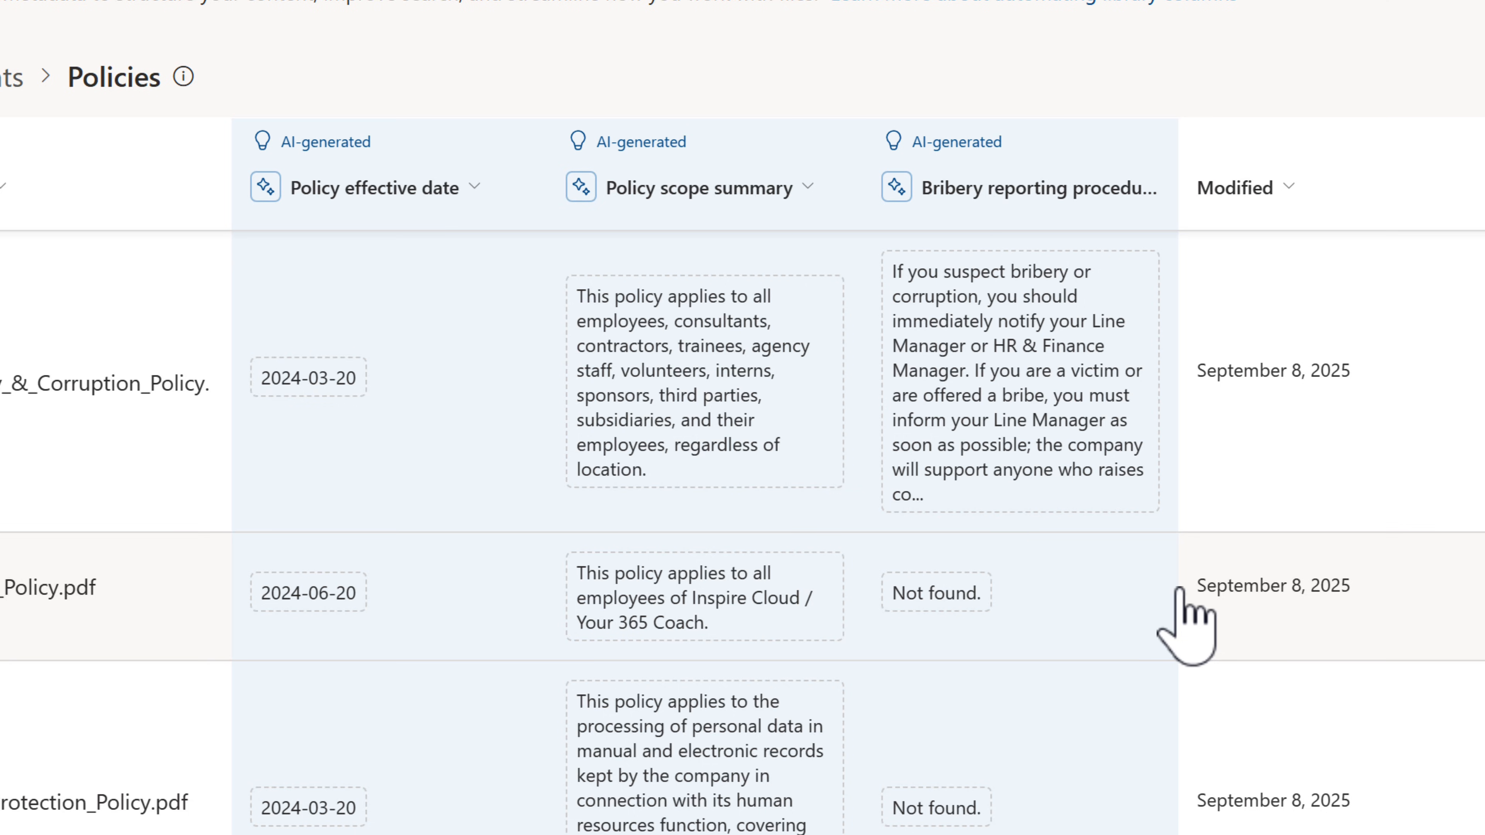
mouse_move(1186, 629)
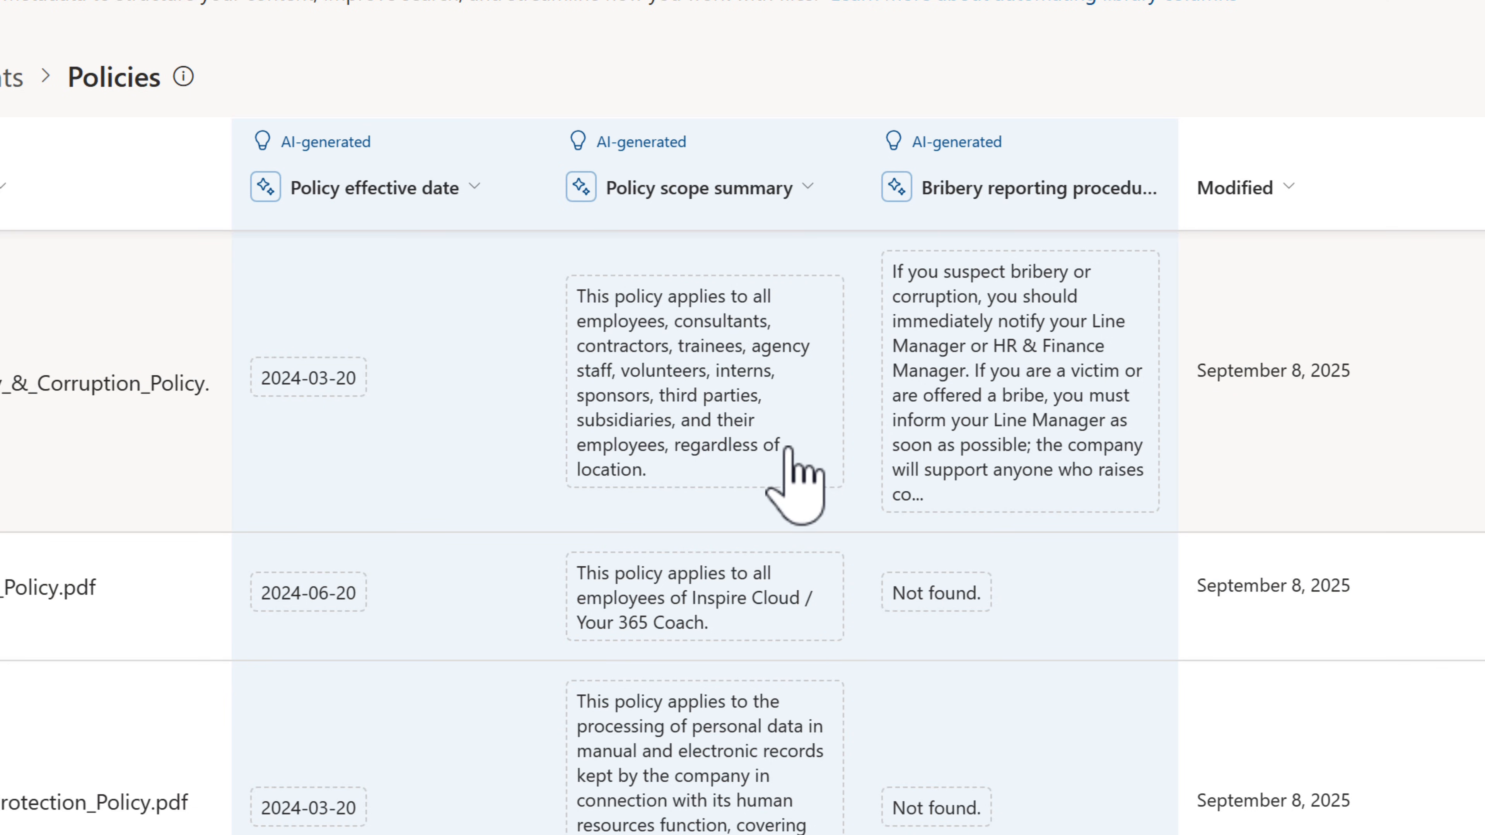
mouse_move(962, 445)
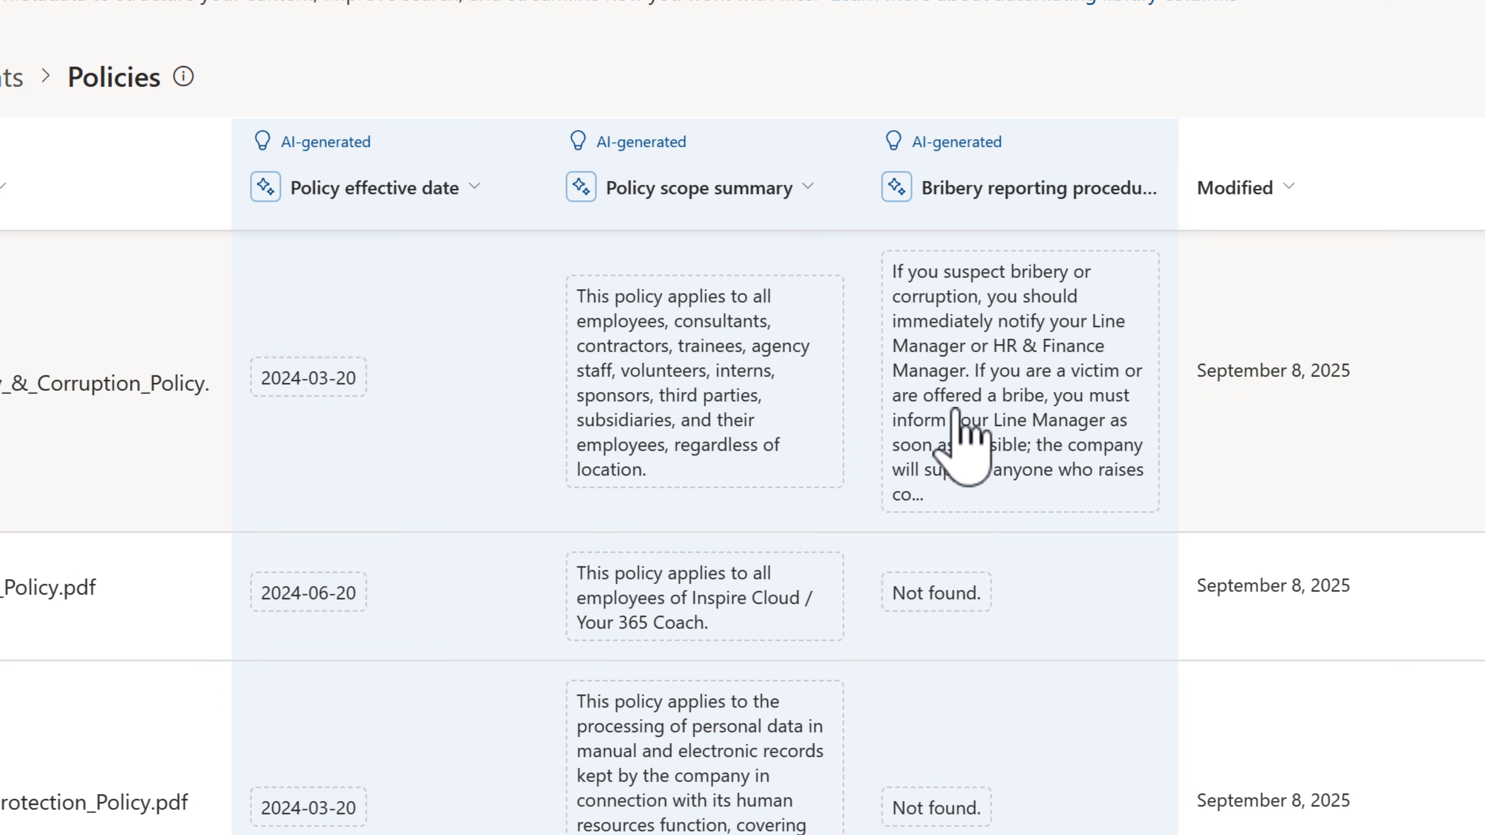
mouse_move(1214, 227)
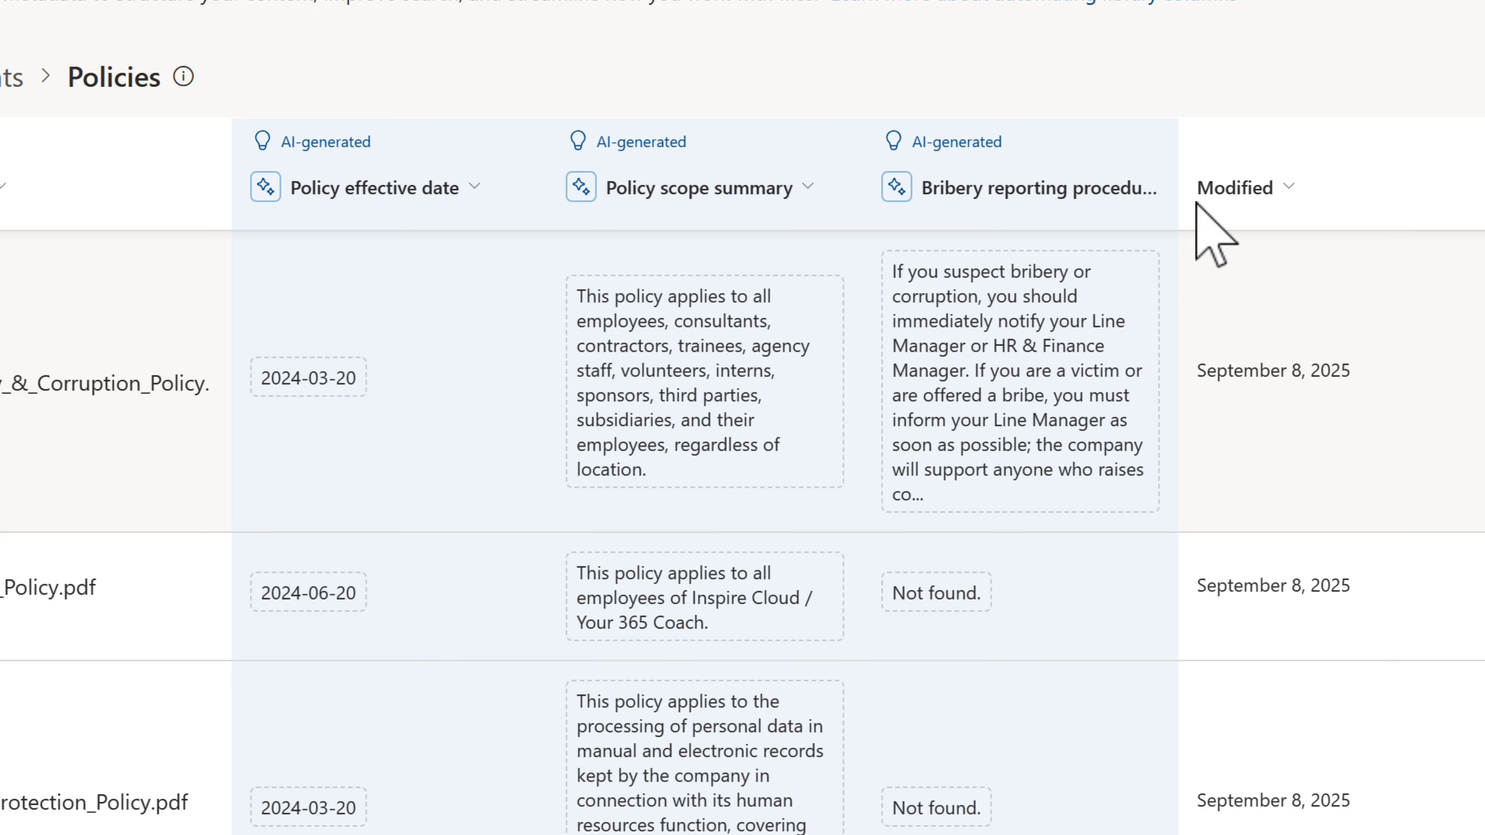
mouse_move(1033, 369)
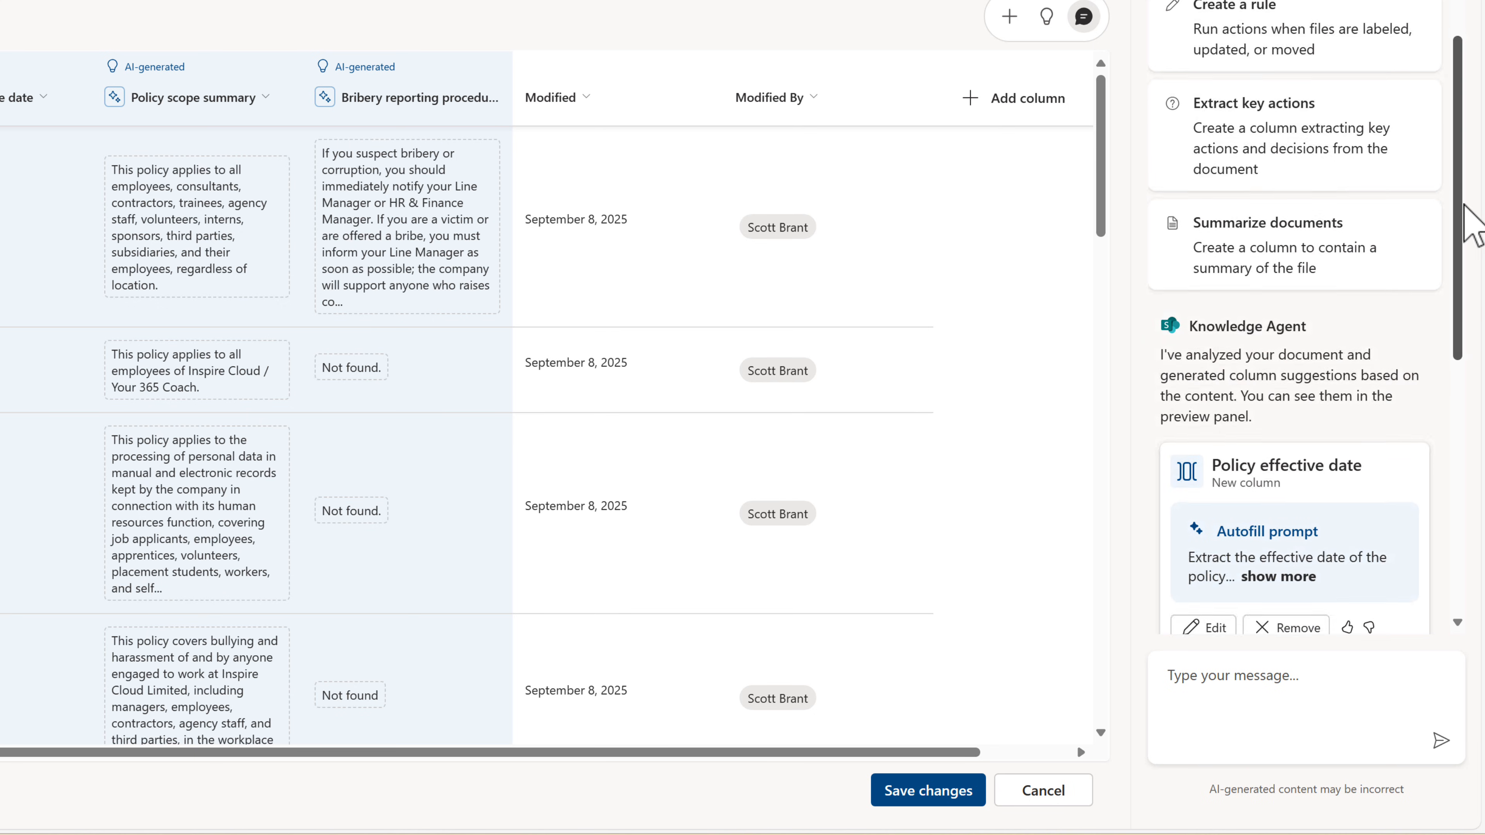
Step: Review the AI column previews and remove the Bribery reporting procedure suggestion
scroll("down", 3)
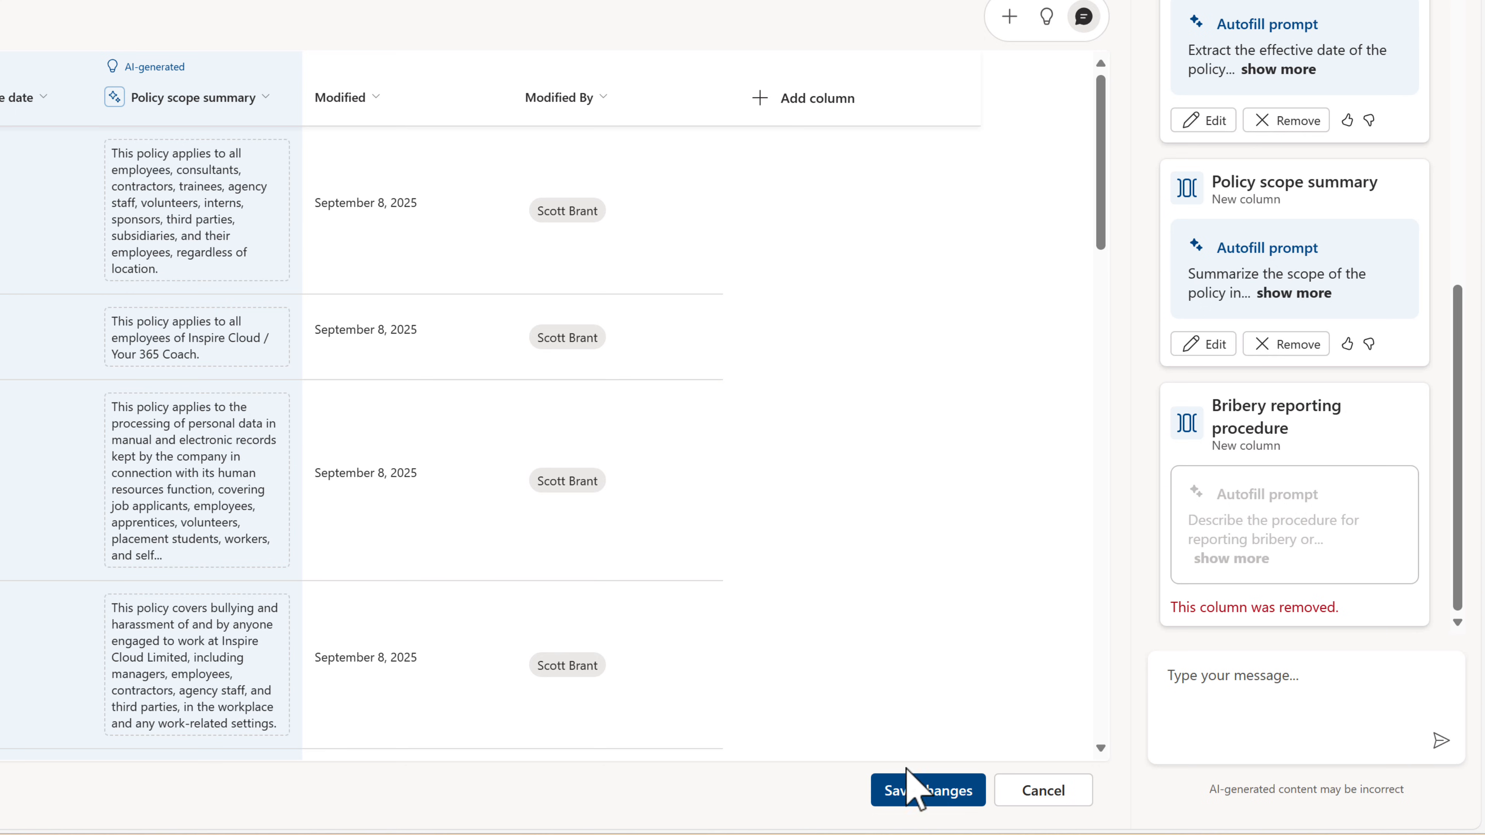
Step: Save the two AI columns to the current view and watch autofill processing across the policy files
left_click(926, 789)
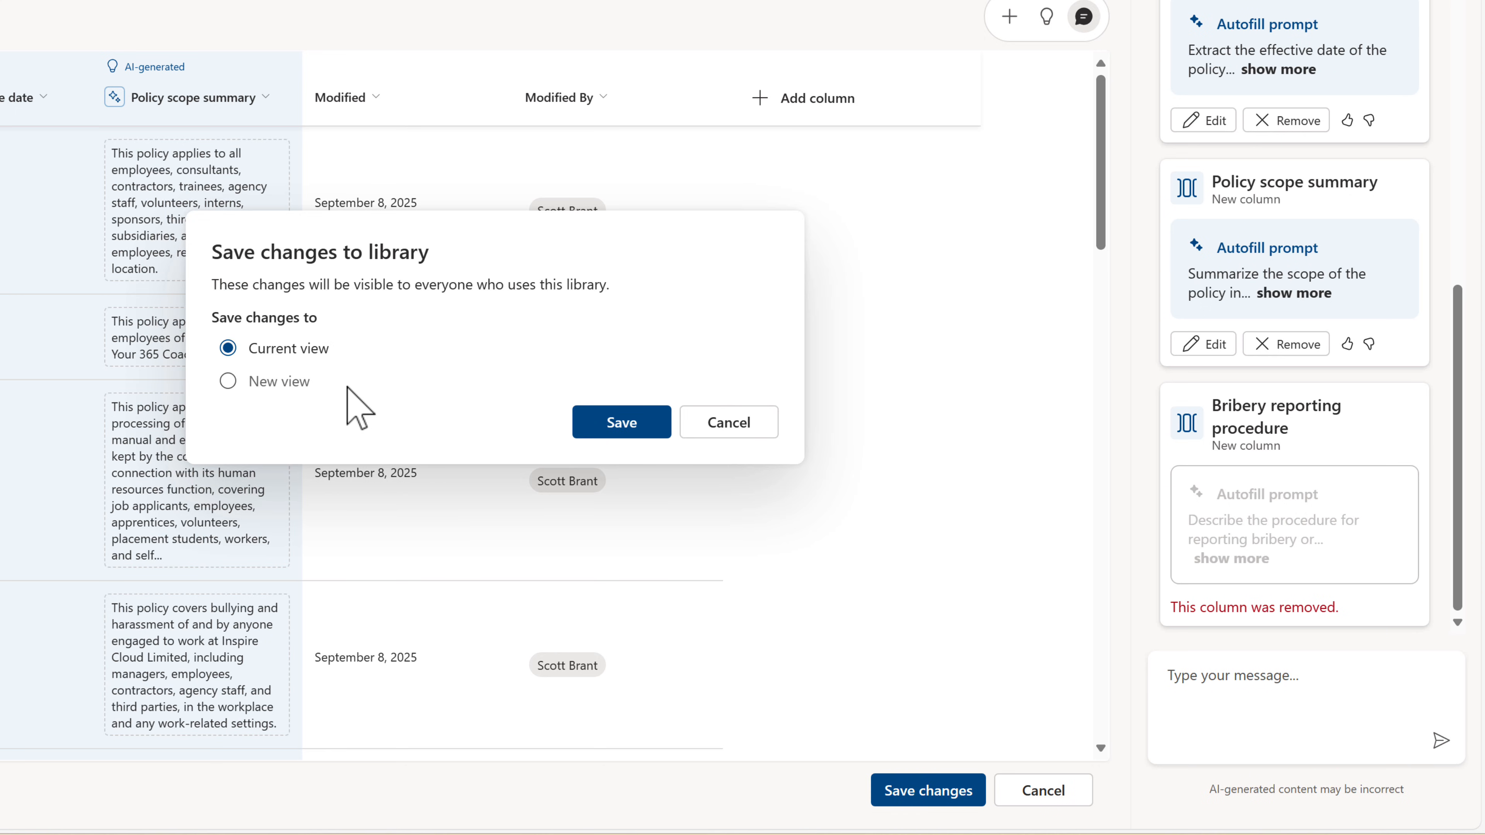
mouse_move(410, 397)
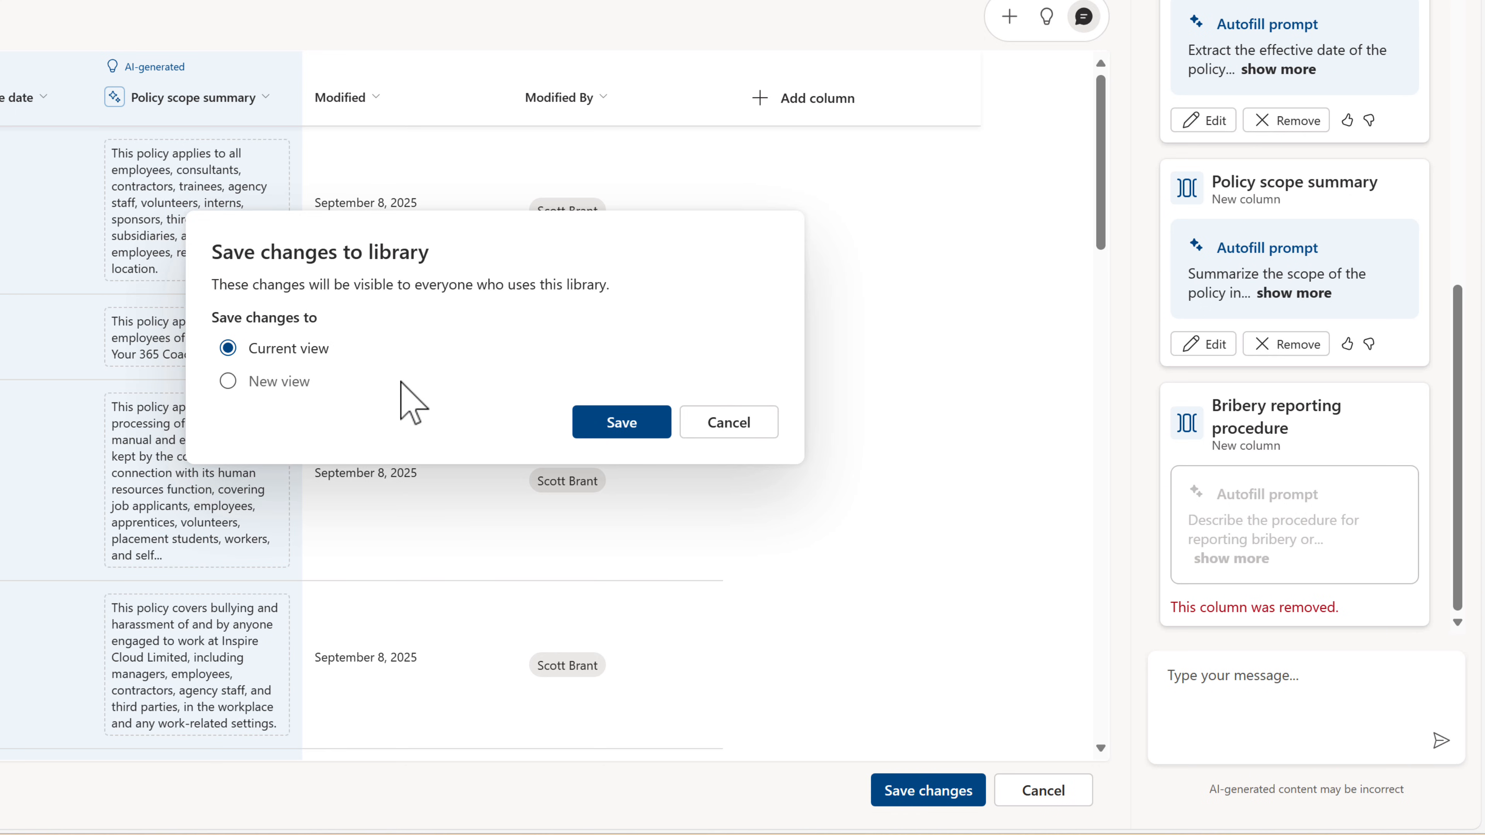
left_click(621, 421)
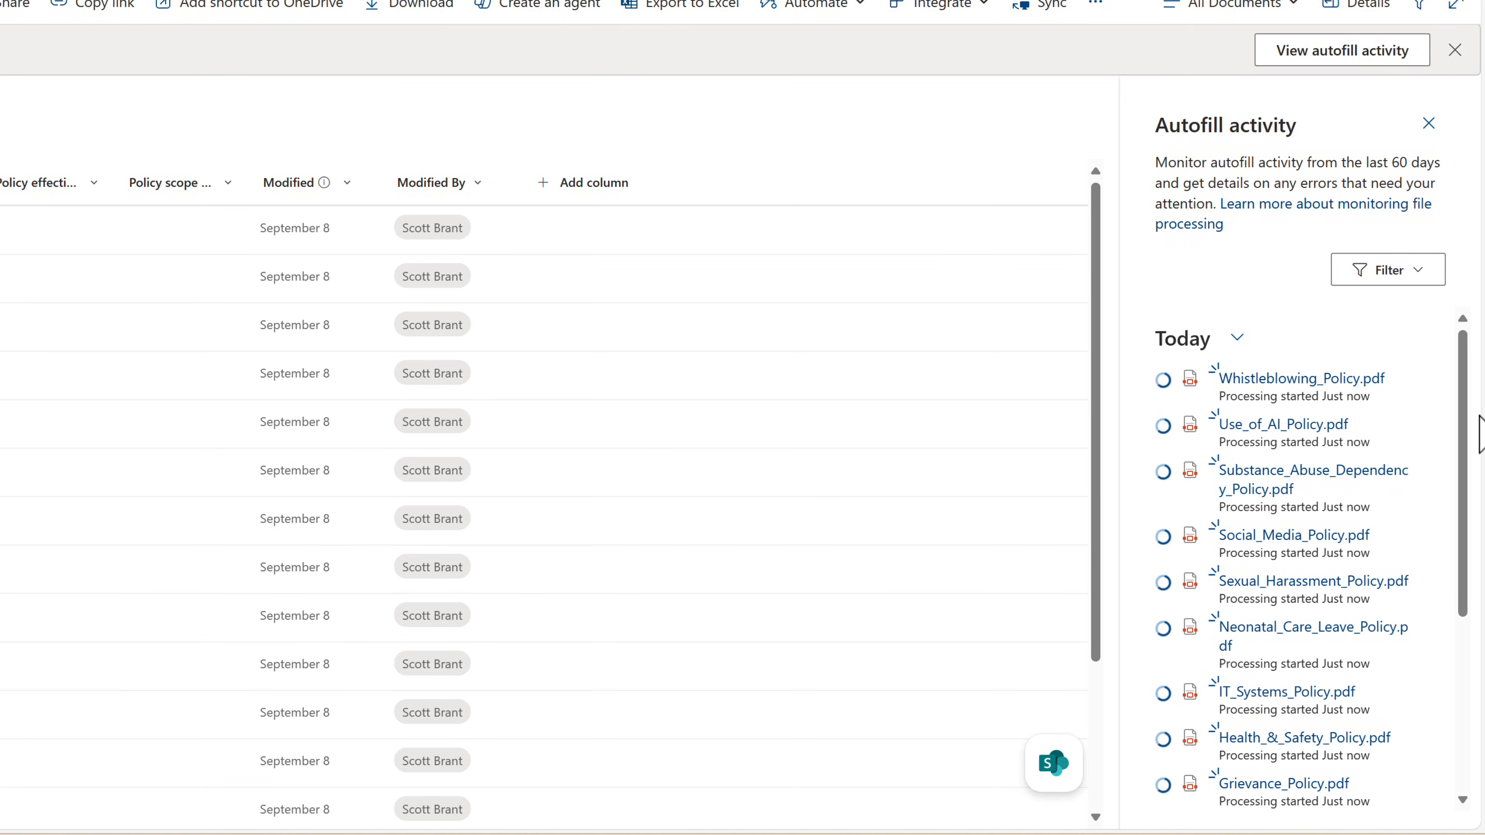
mouse_move(1288, 292)
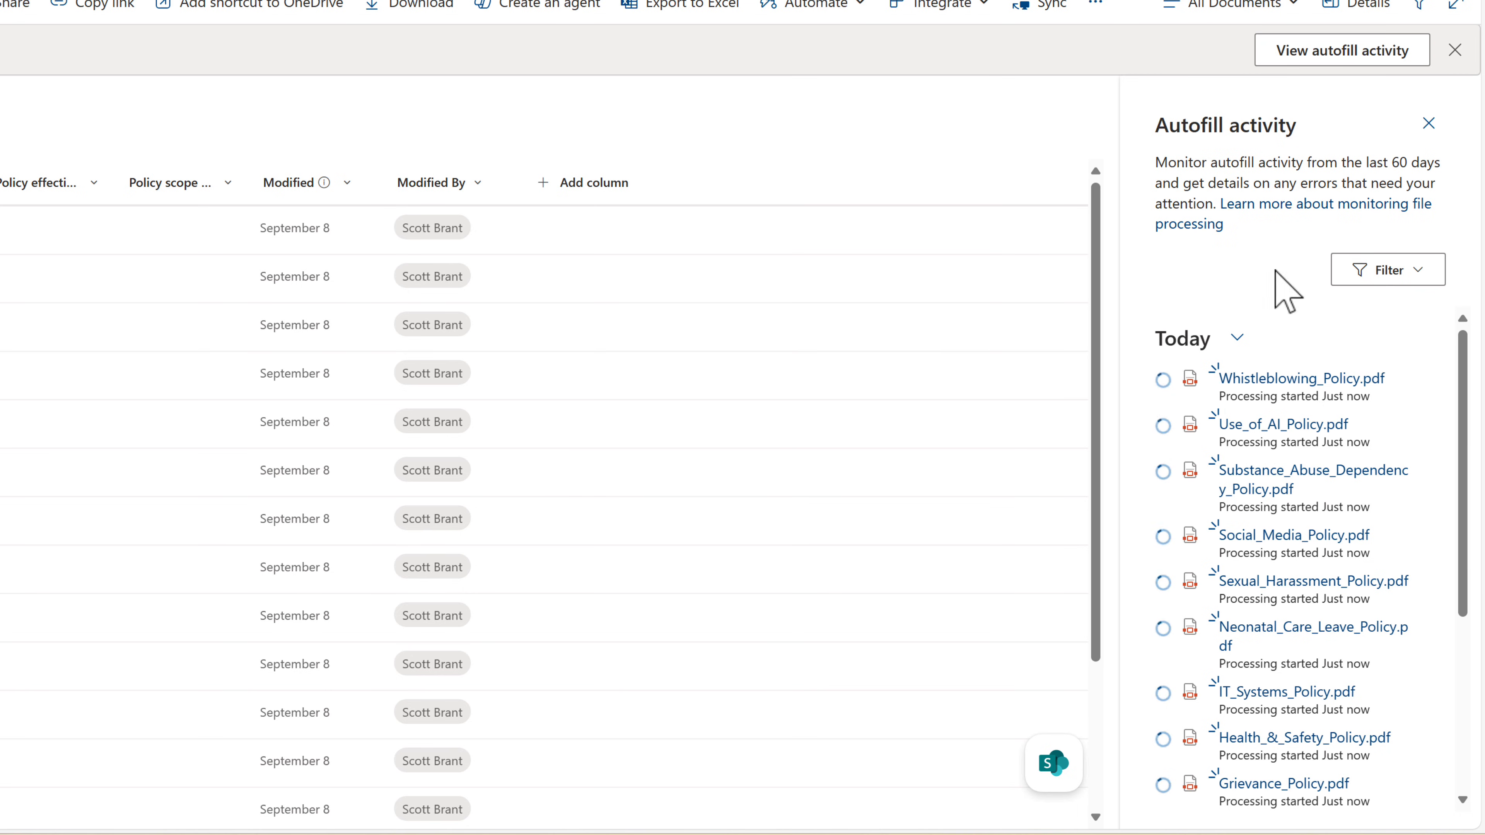
scroll("down", 3)
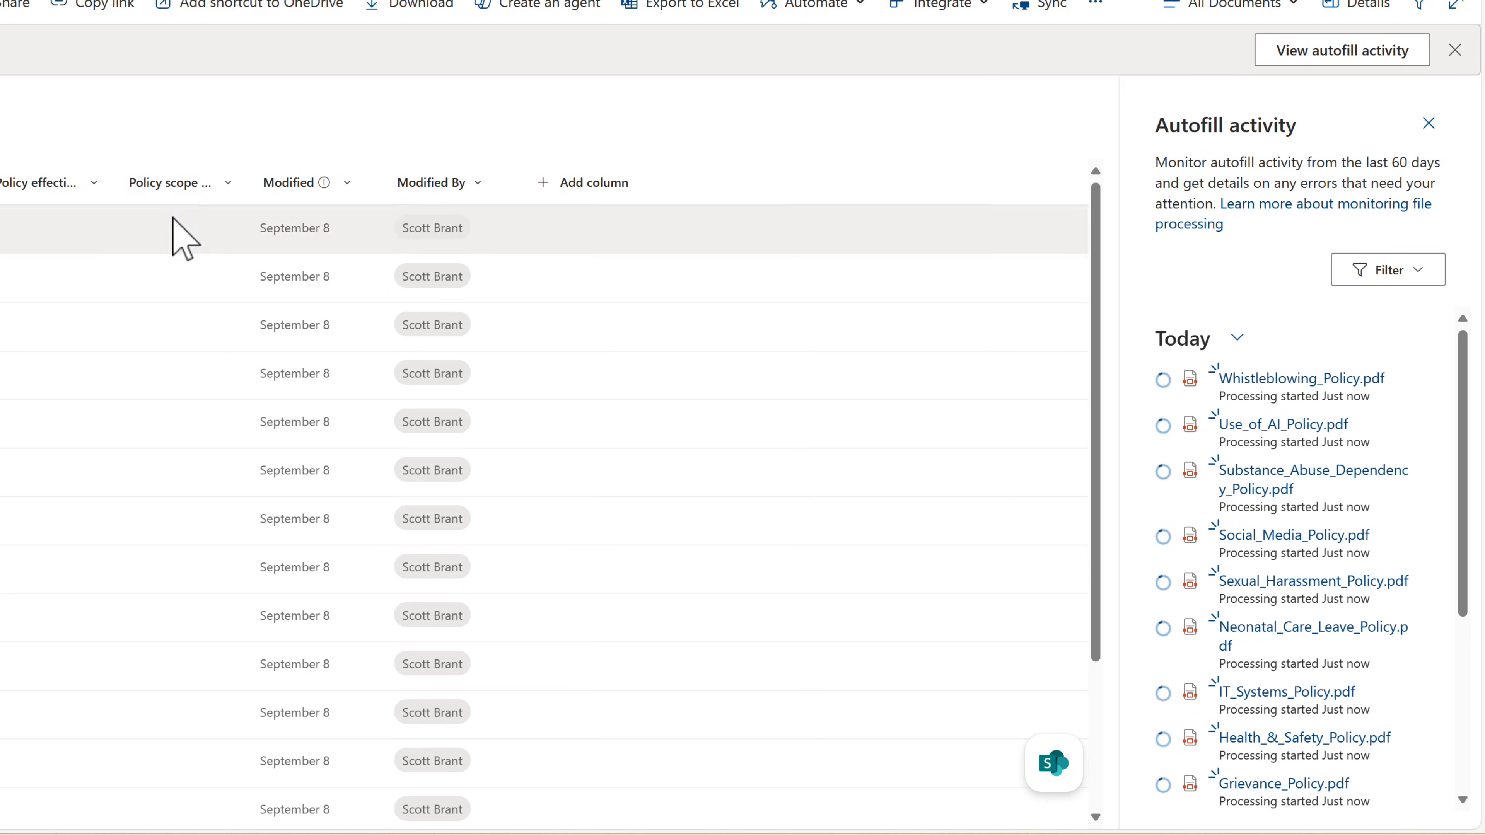
mouse_move(436, 138)
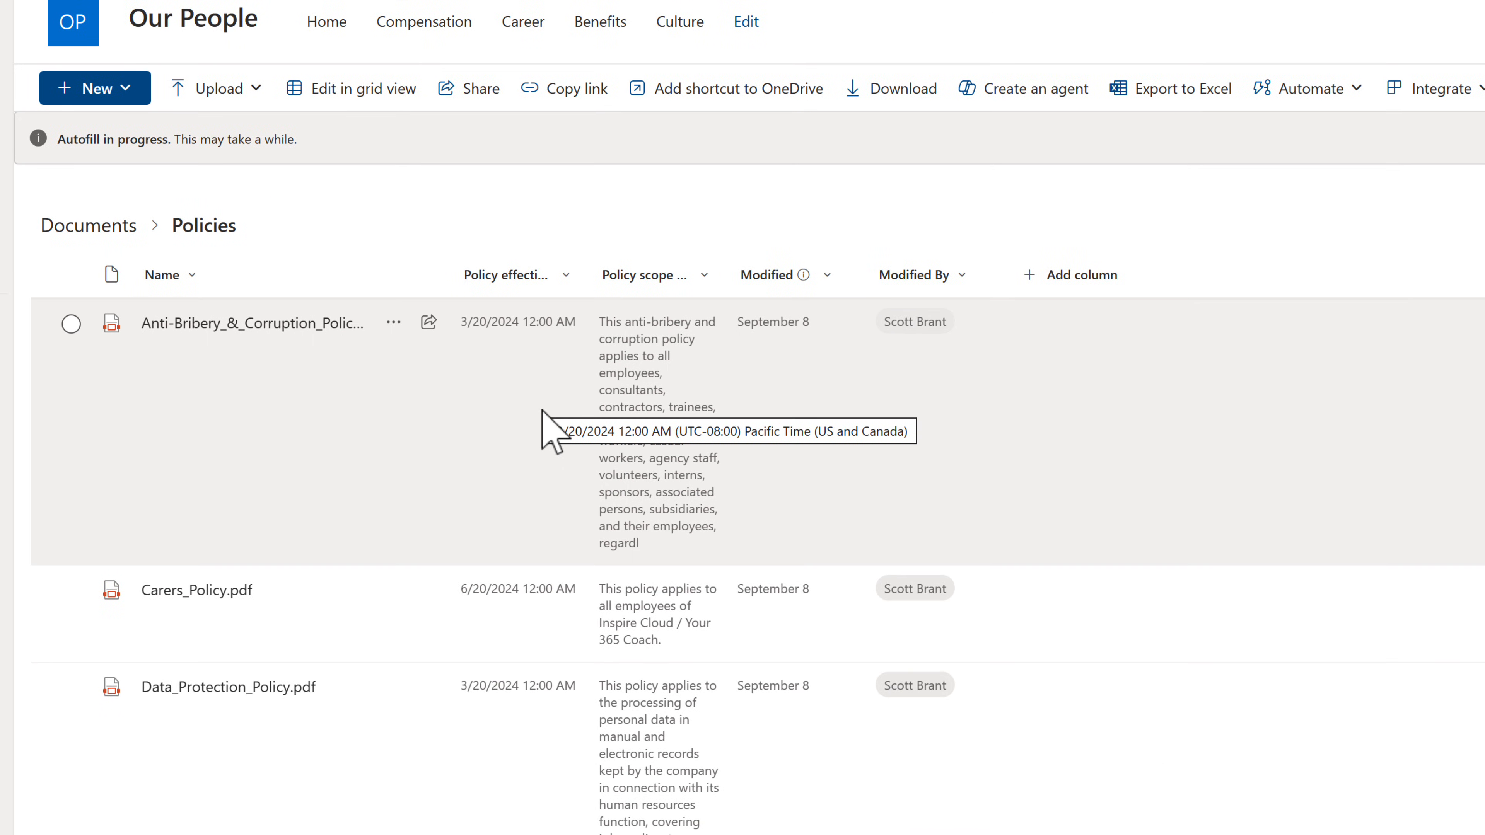
mouse_move(540, 511)
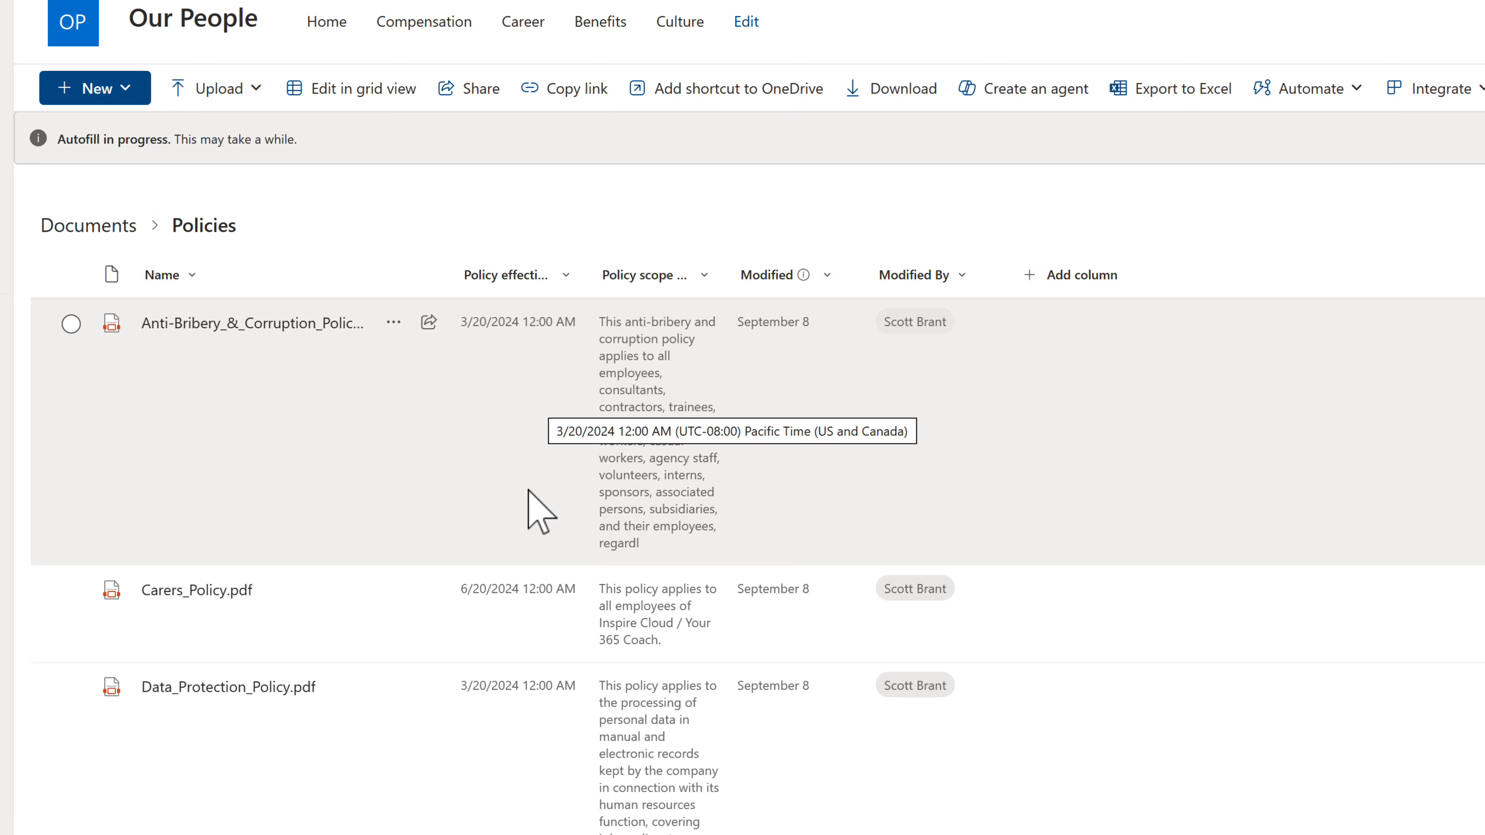
scroll("down", 3)
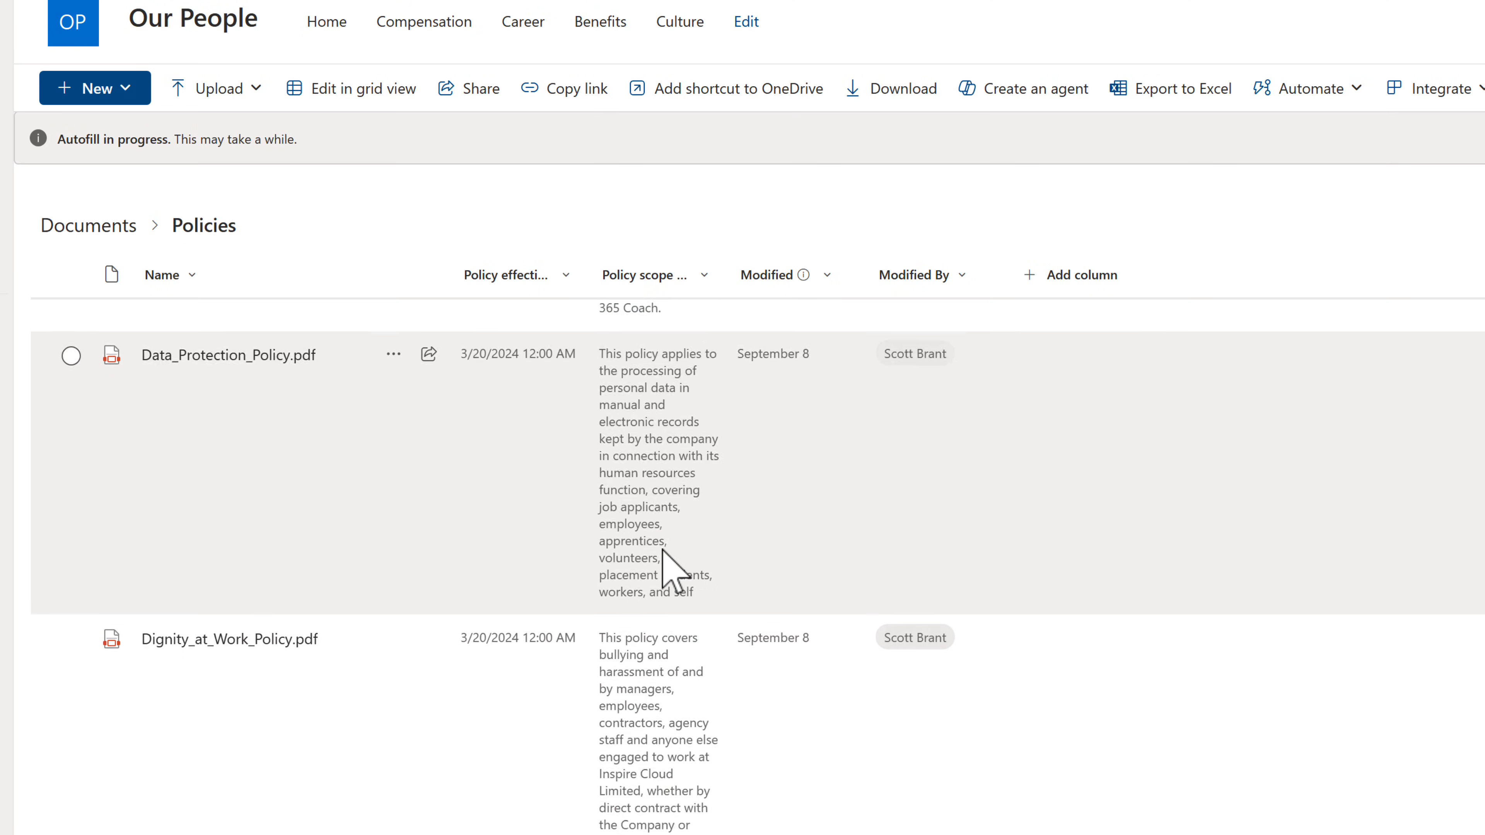
scroll("down", 3)
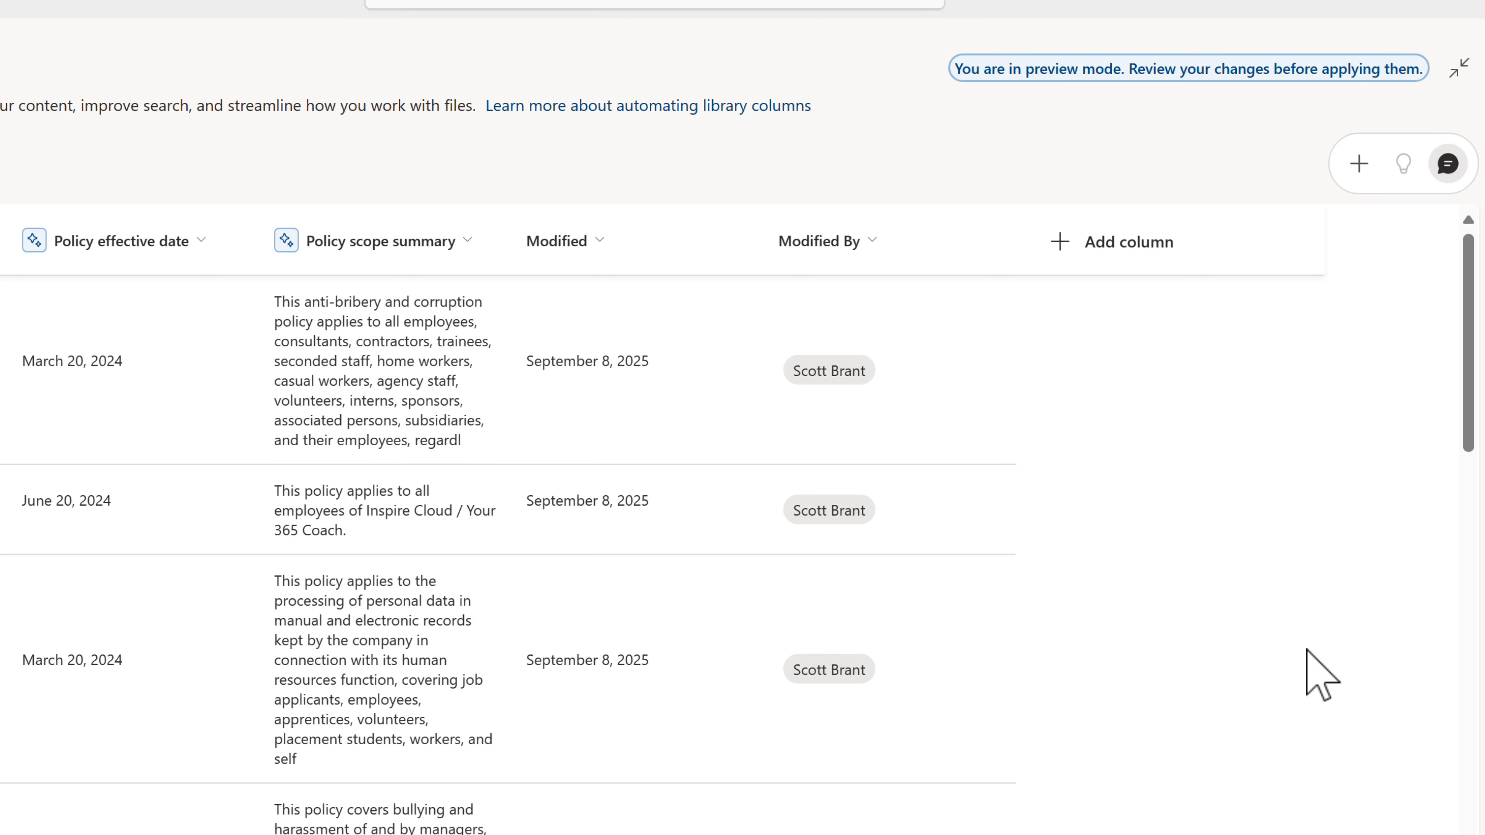
Step: Preview the suggested version number, distribution type and review frequency columns filled per file
scroll("left", 3)
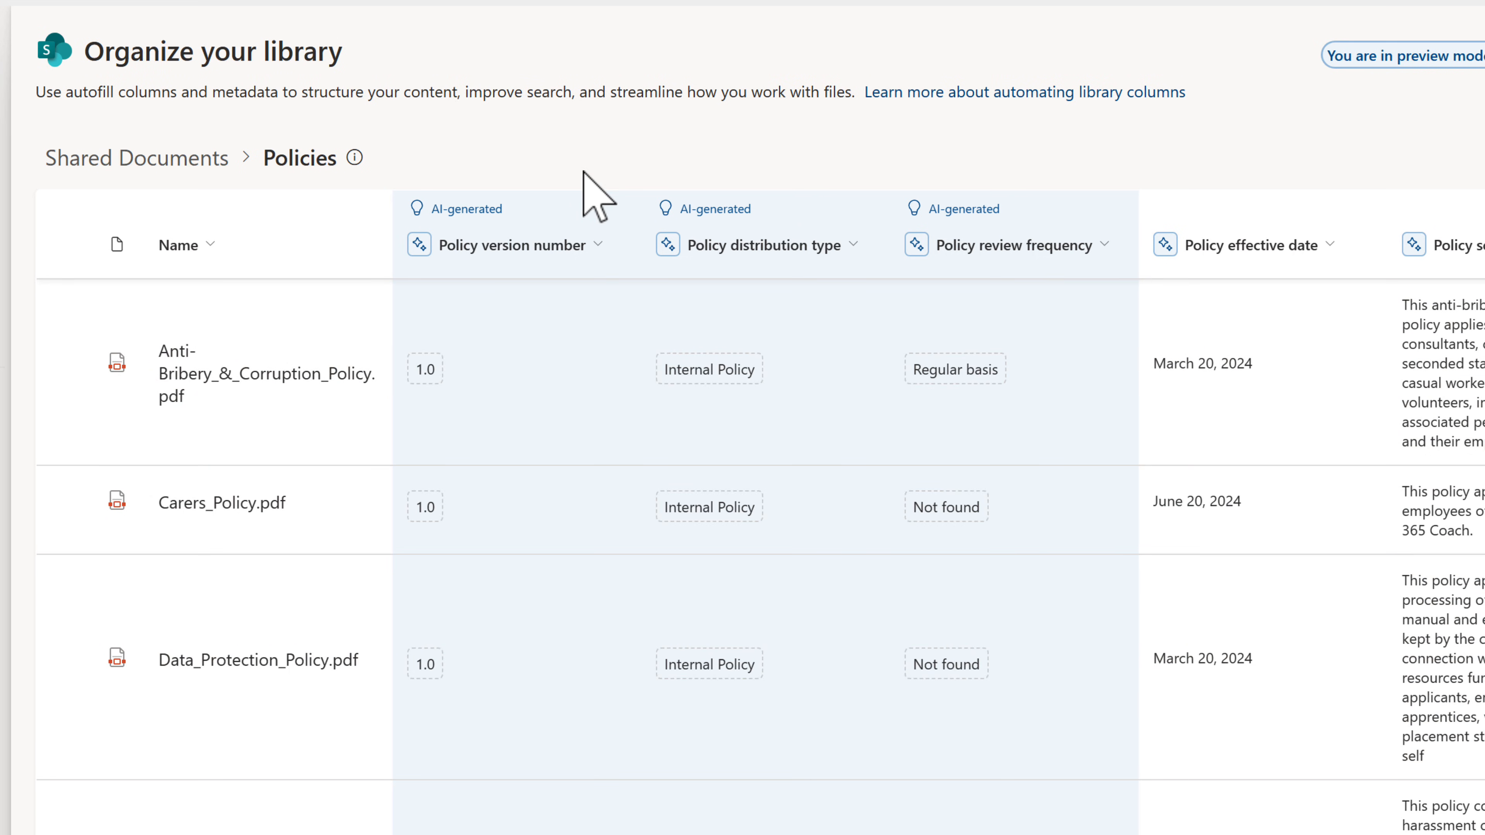
mouse_move(1152, 345)
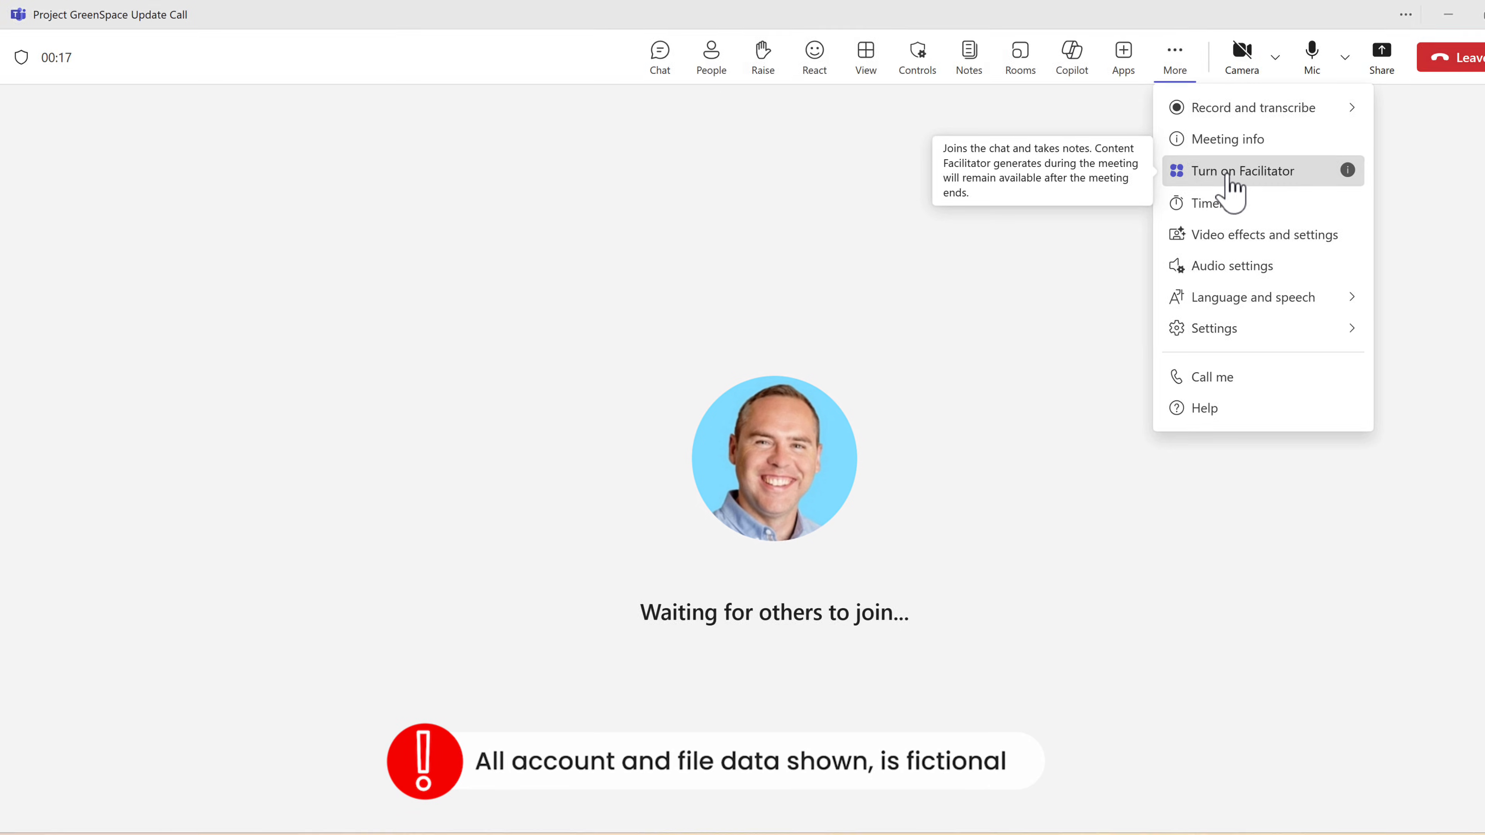
Step: Turn on Facilitator for the Project GreenSpace Update Call and view its agenda topics
left_click(1232, 170)
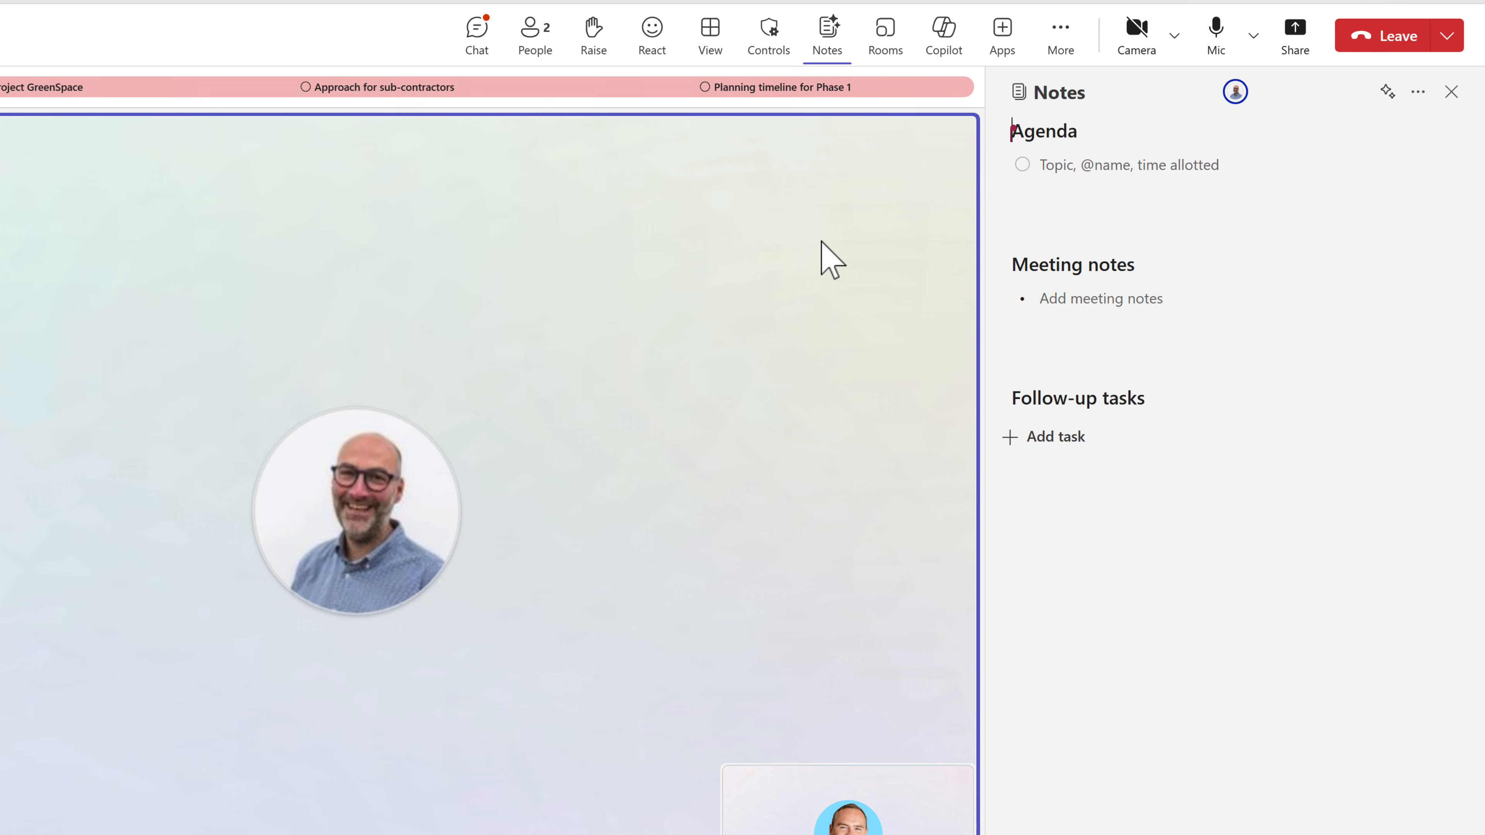
mouse_move(477, 34)
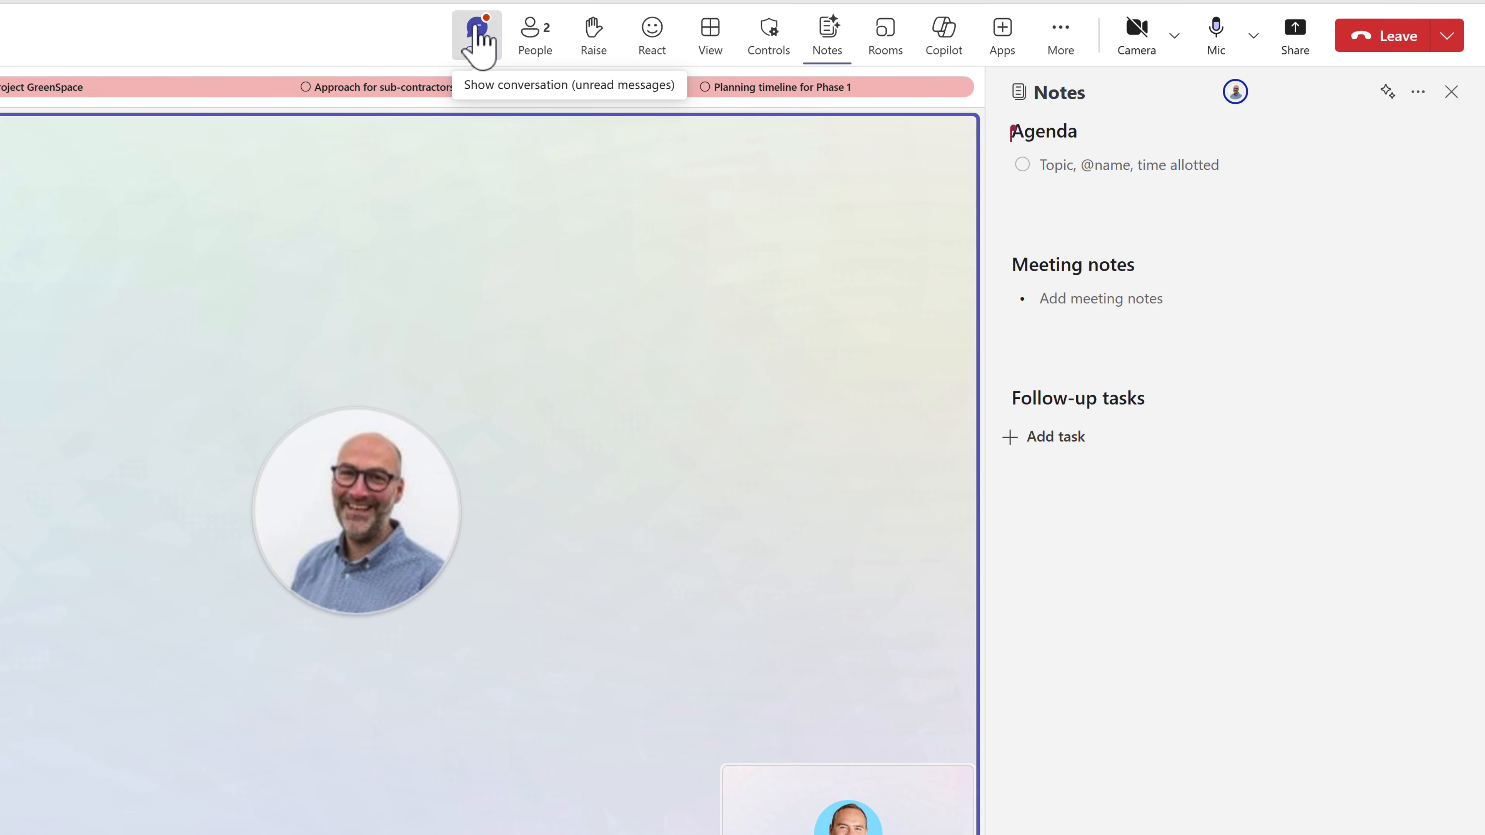
left_click(477, 28)
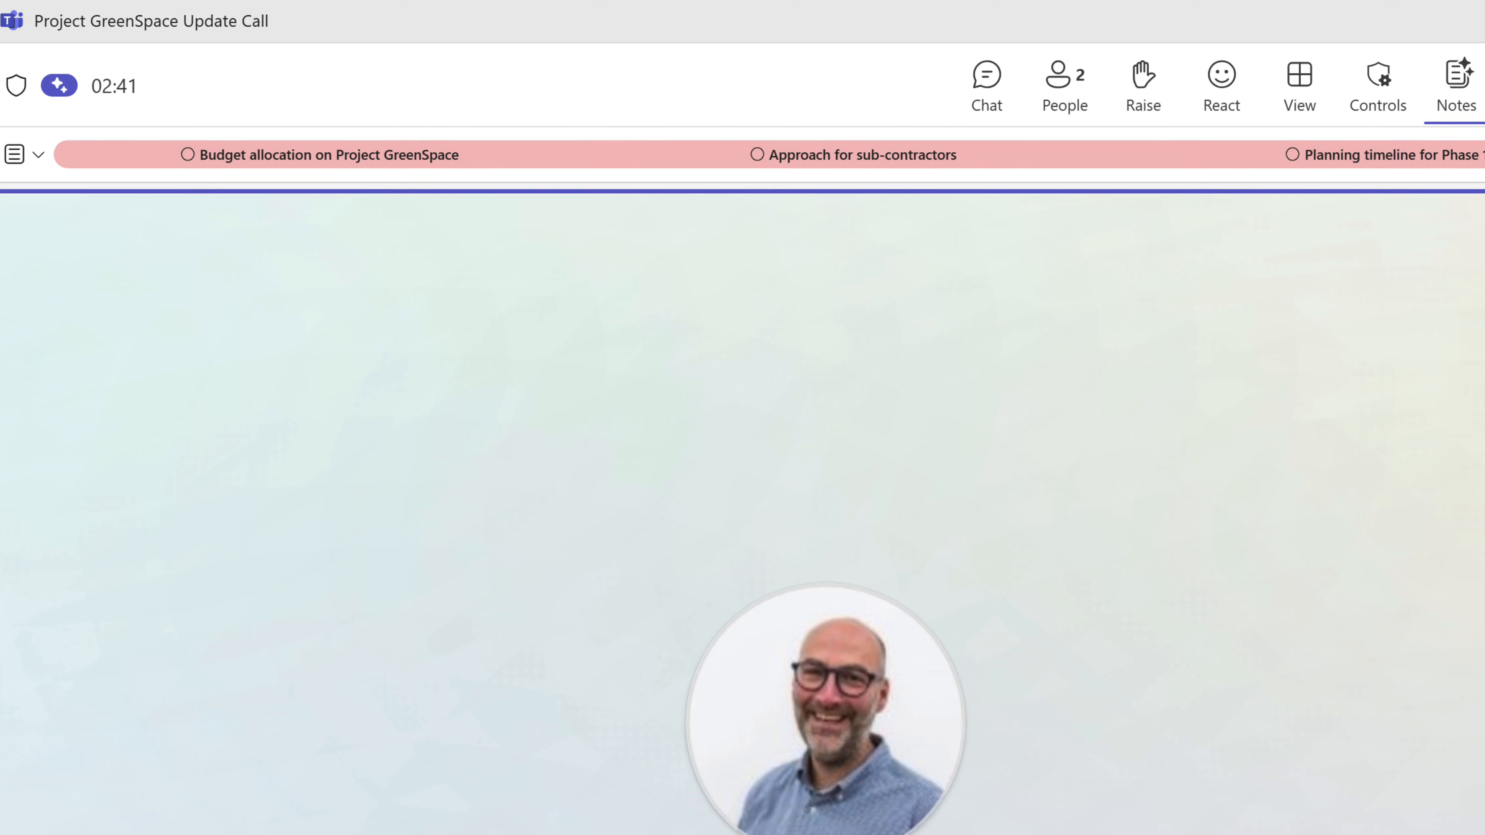
Step: Read the Facilitator's chat reply on reducing sub-contractor reliance and controlling costs
left_click(1456, 85)
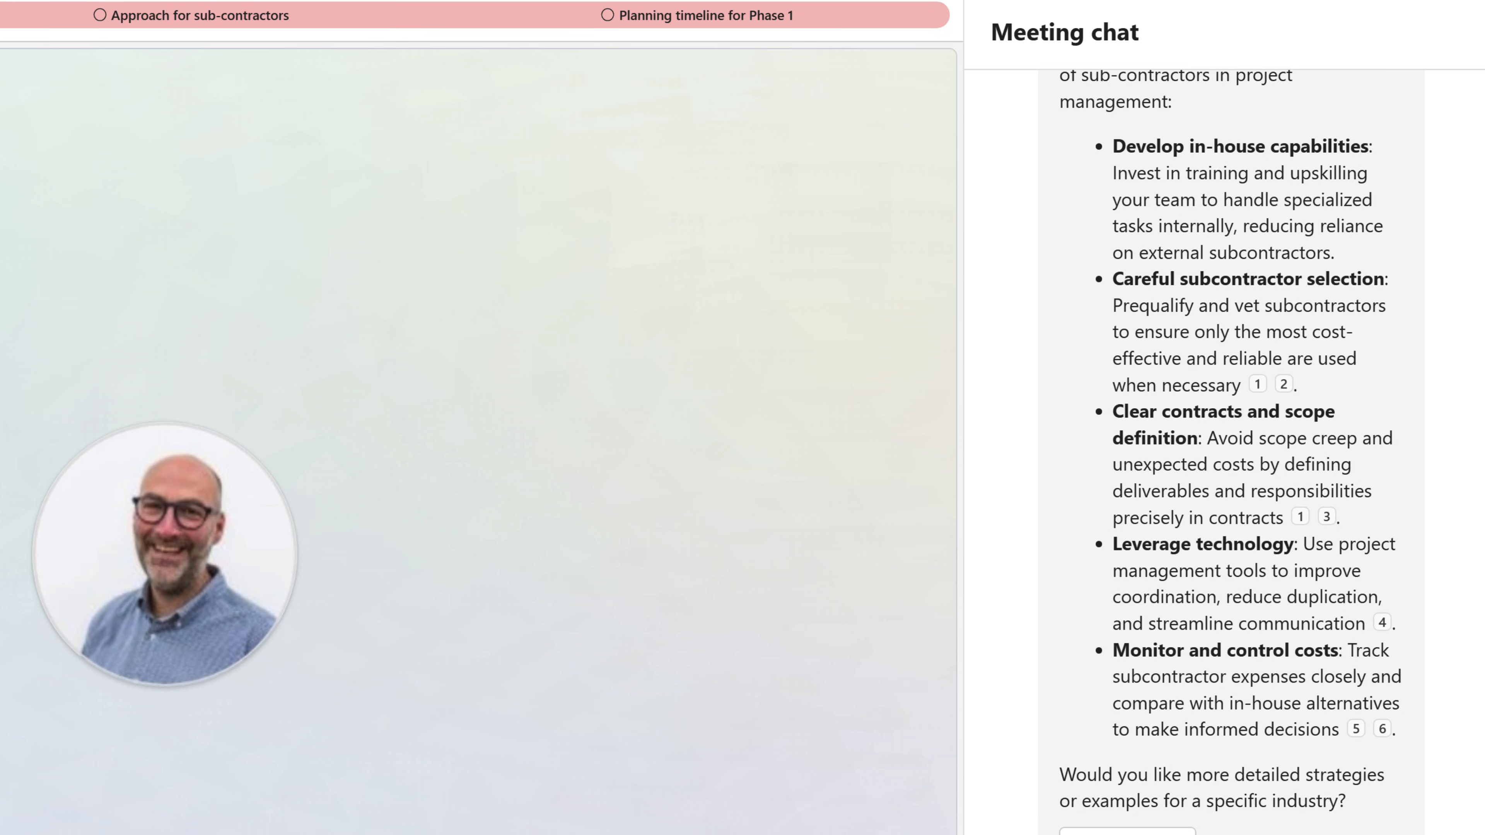
mouse_move(118, 263)
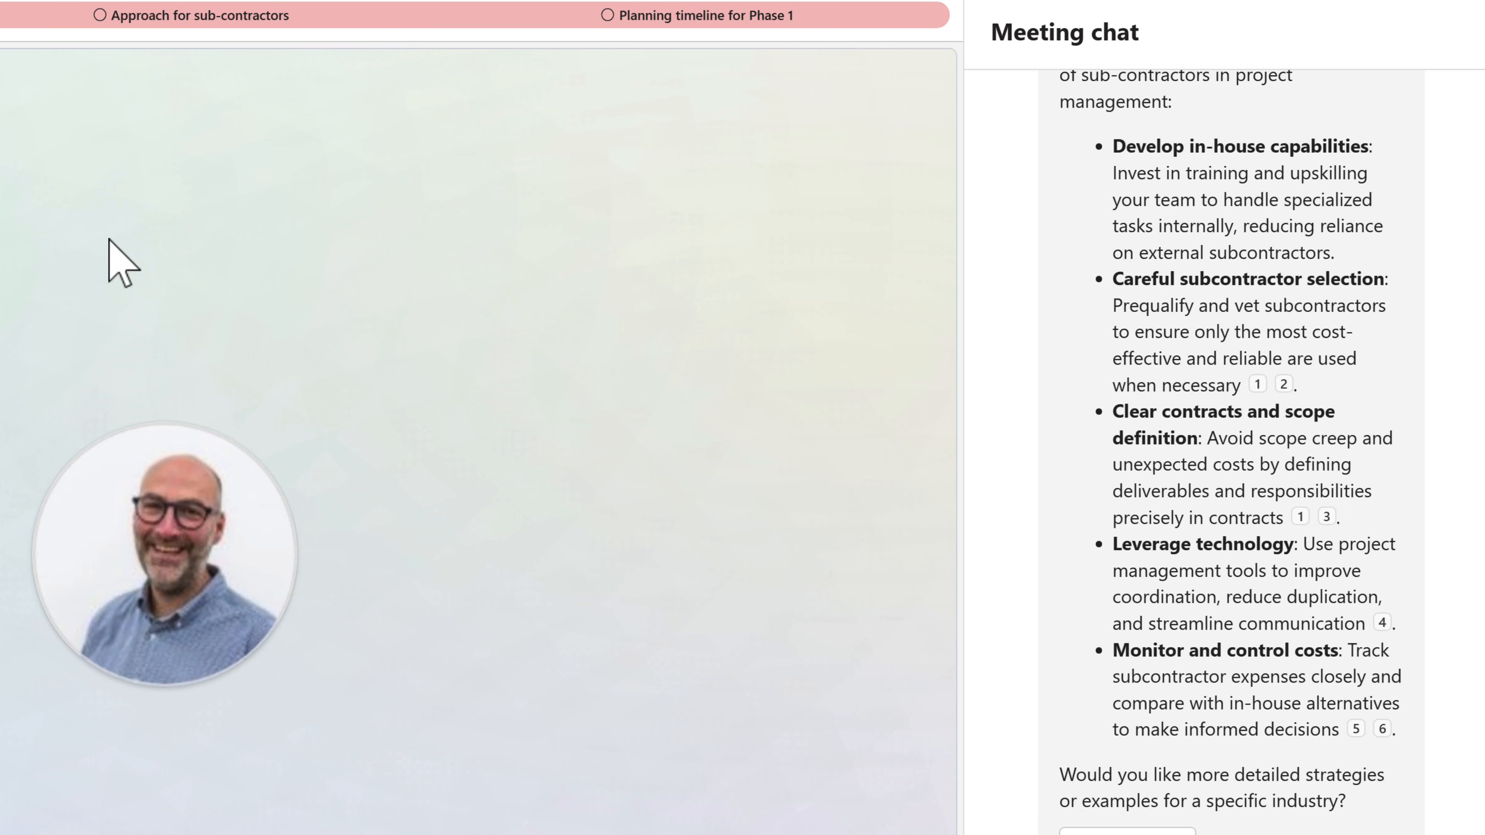
mouse_move(102, 30)
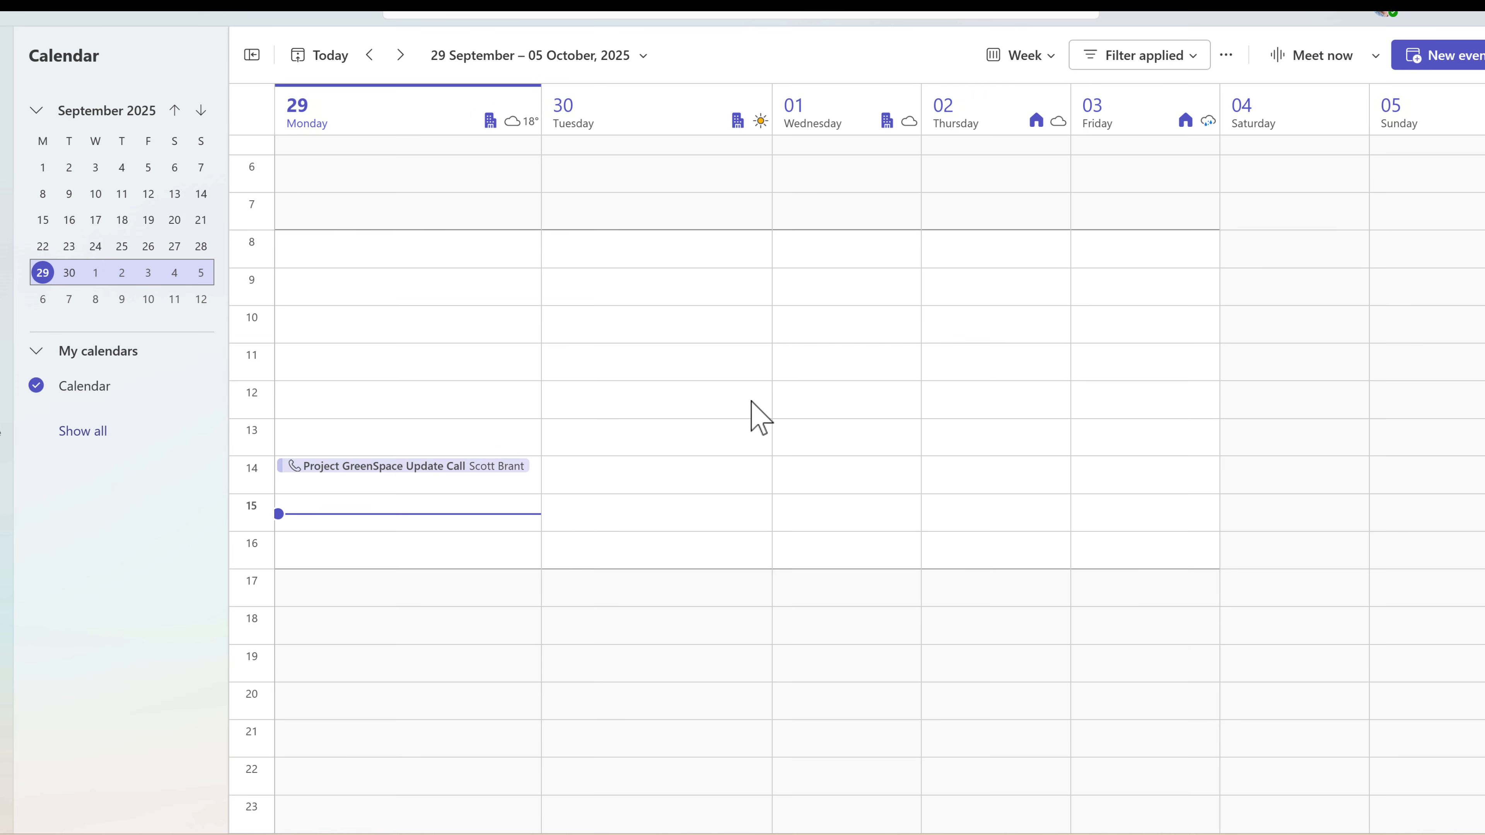
Step: Open the GreenSpace call event and retype the budget bullet about Matthew's finance director discussions
left_click(401, 465)
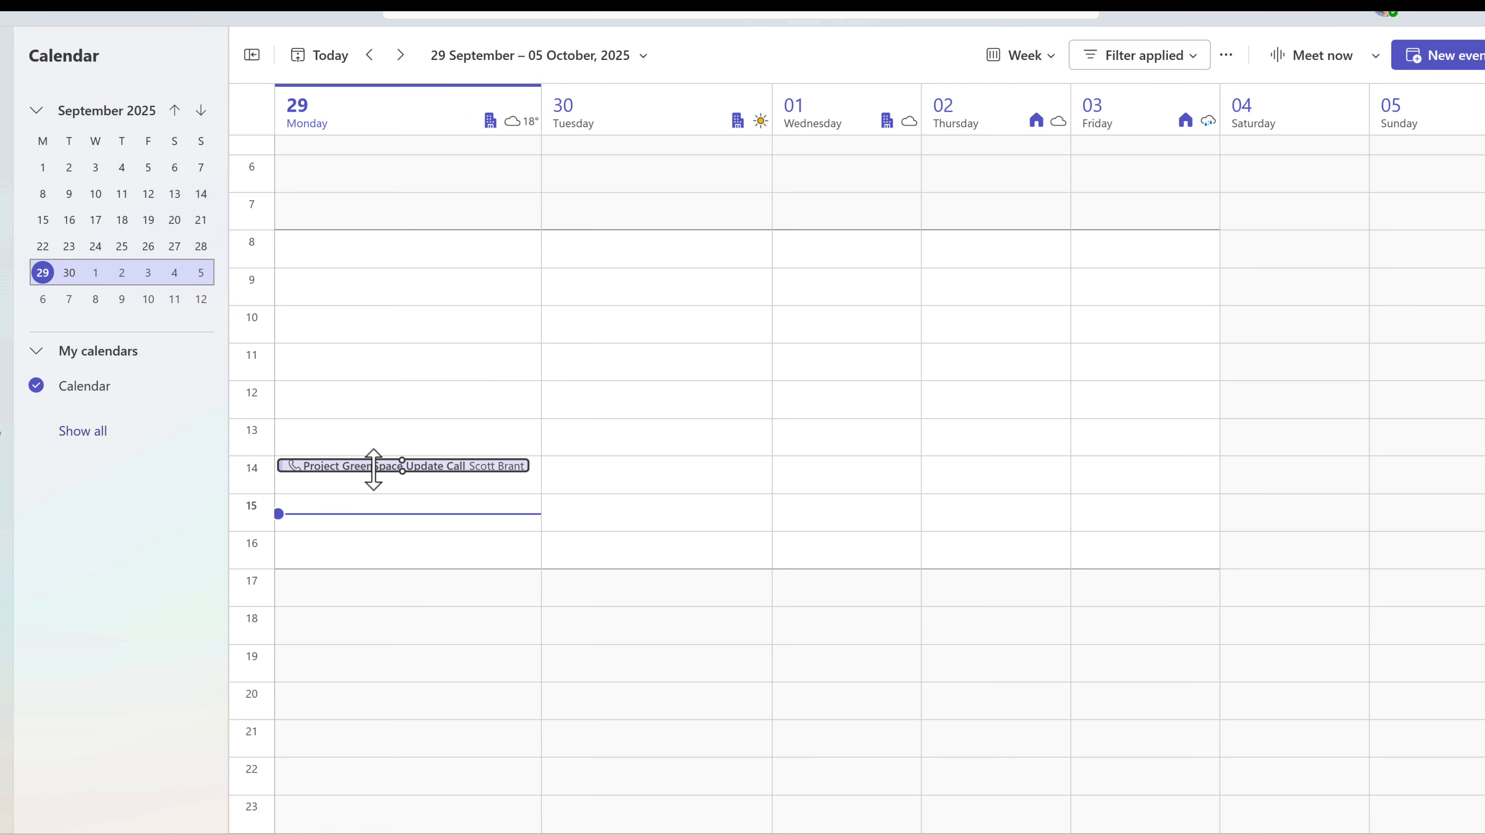
double_click(402, 464)
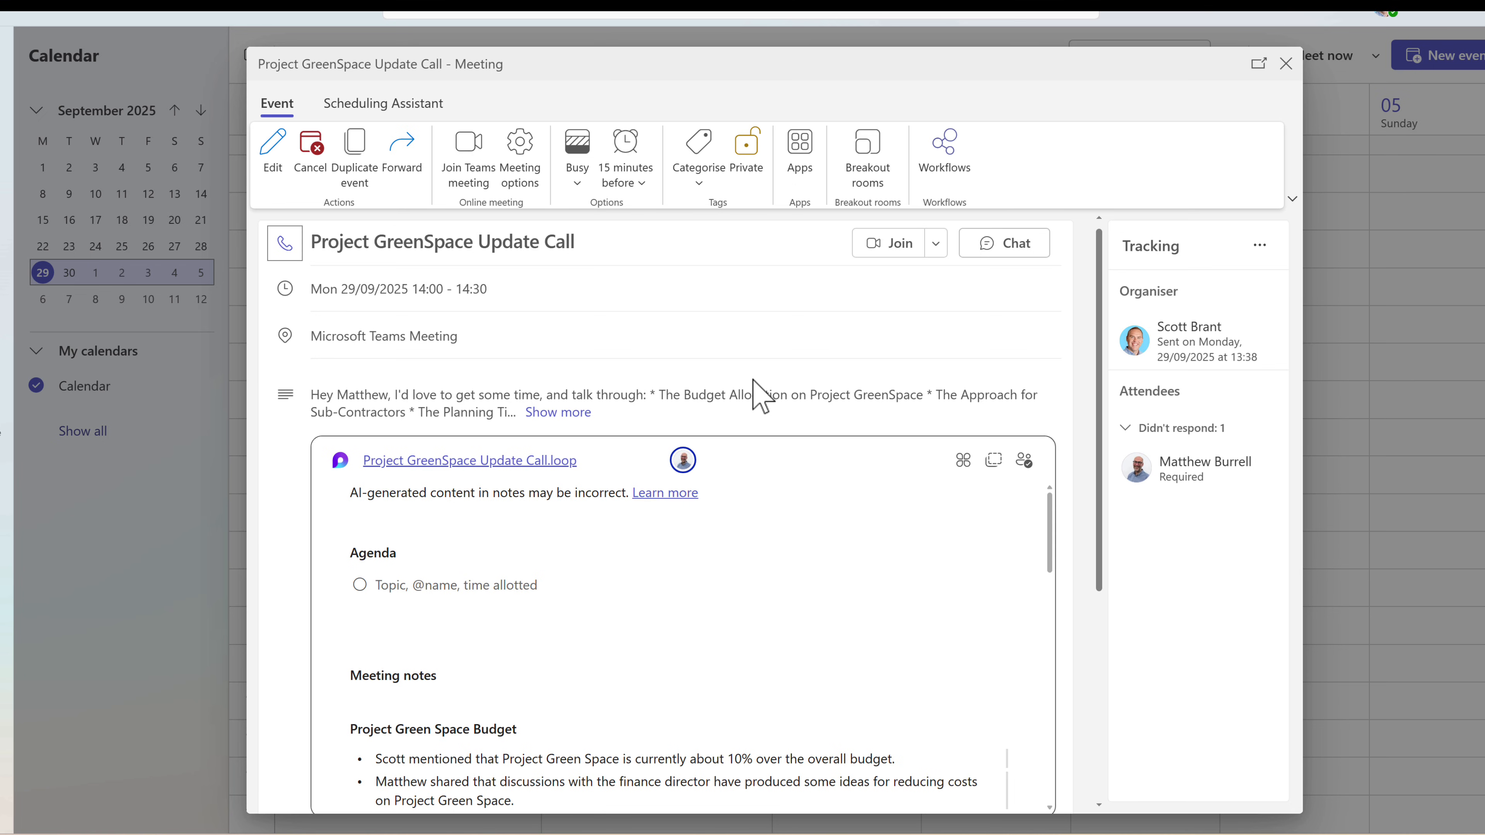
scroll("down", 3)
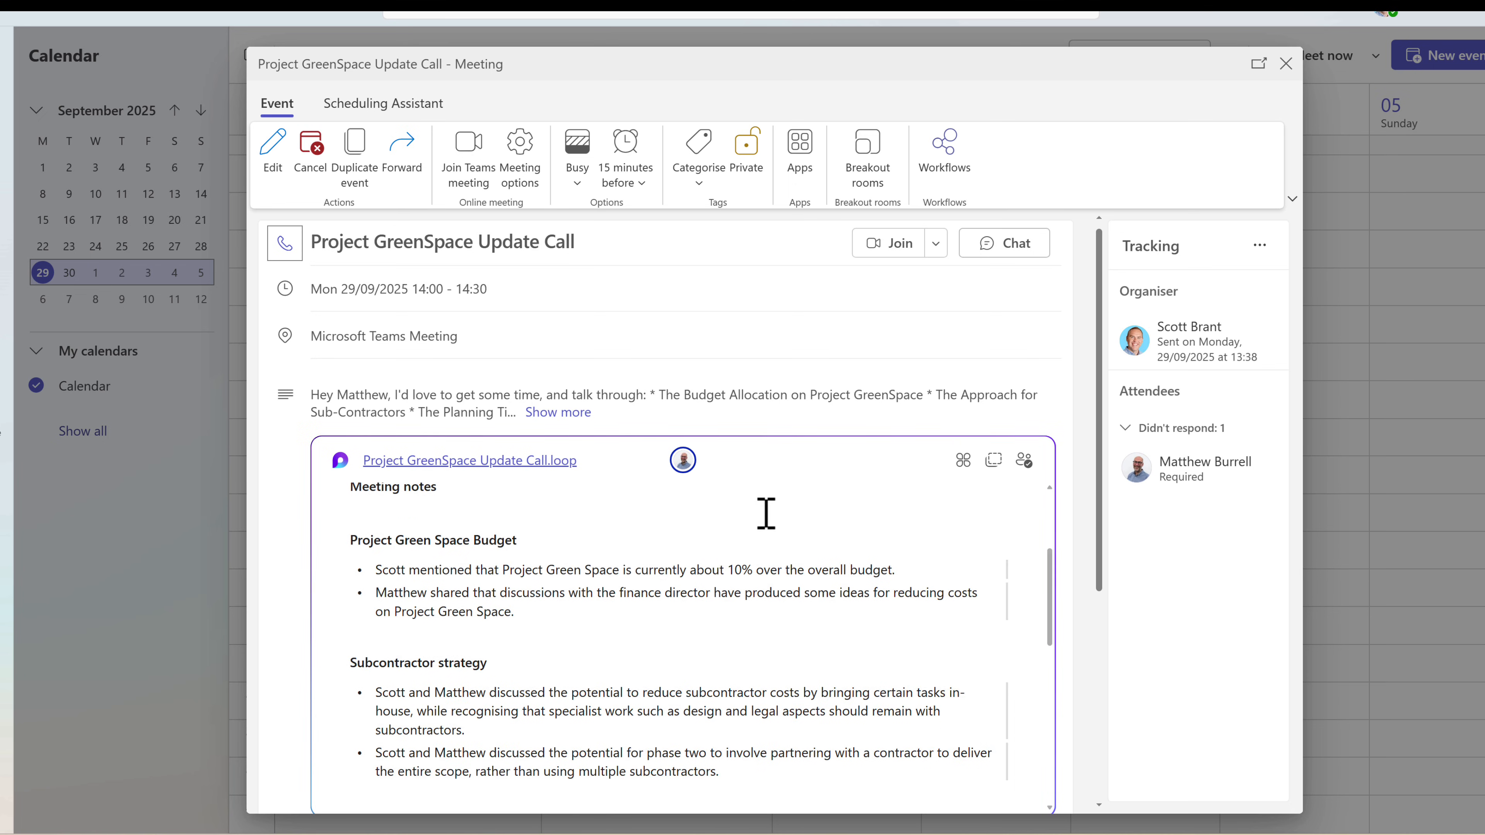
scroll("down", 3)
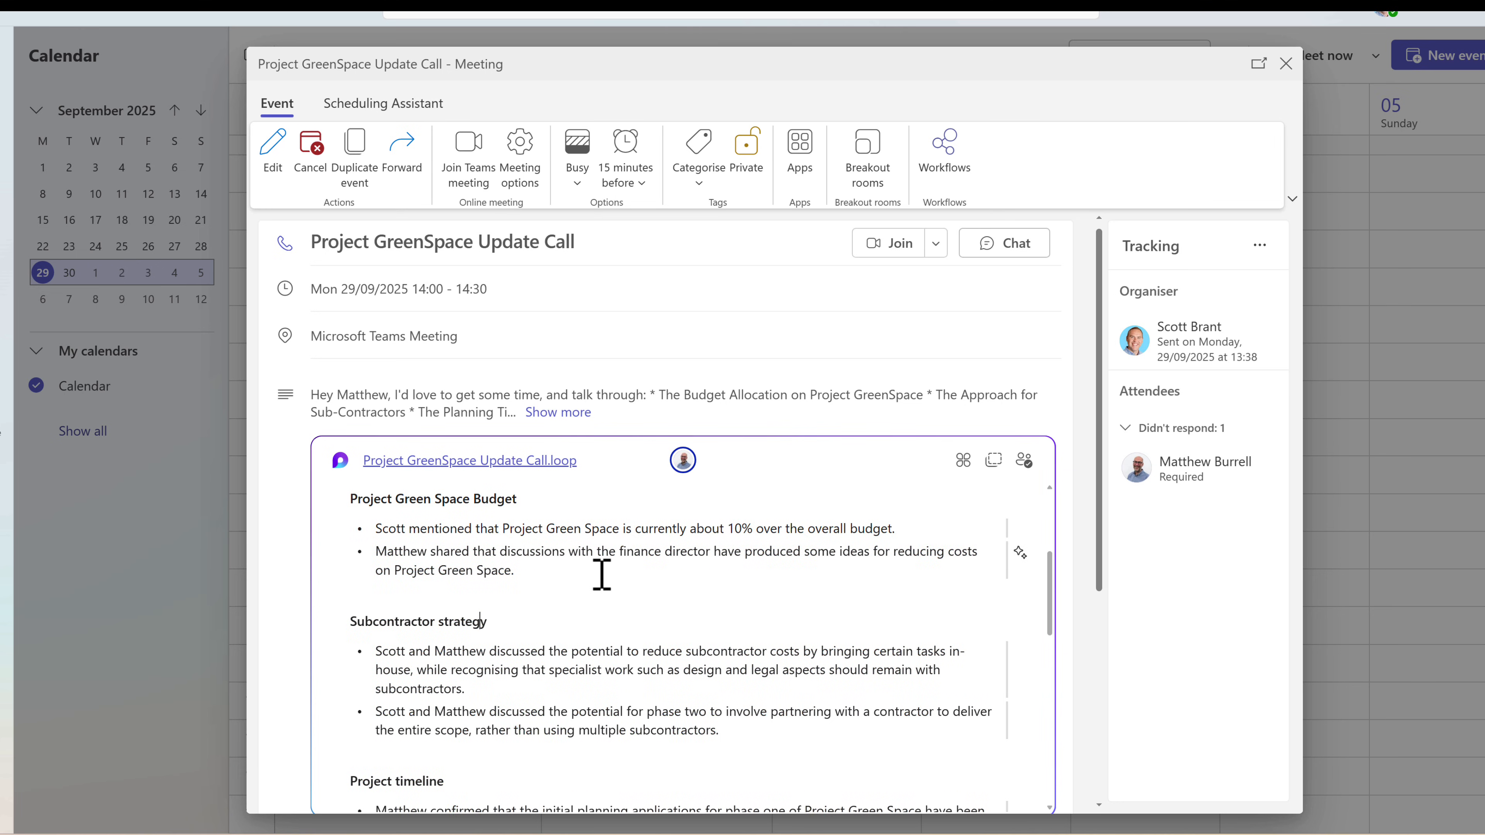
mouse_move(546, 575)
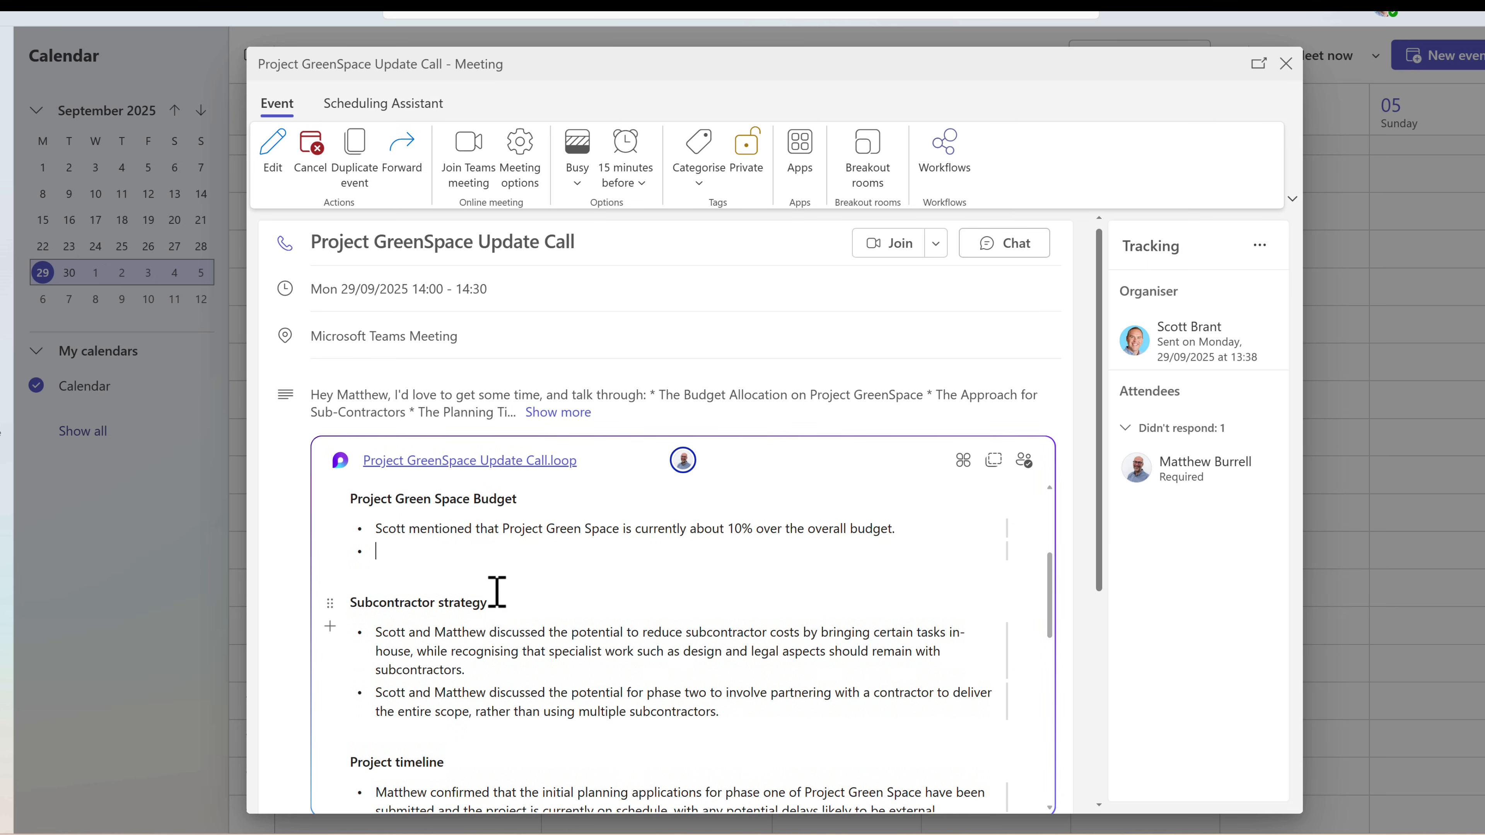
type("Matthew shared that discussions with the finance director have produced some ideas for reducing costs on Project Green Space.")
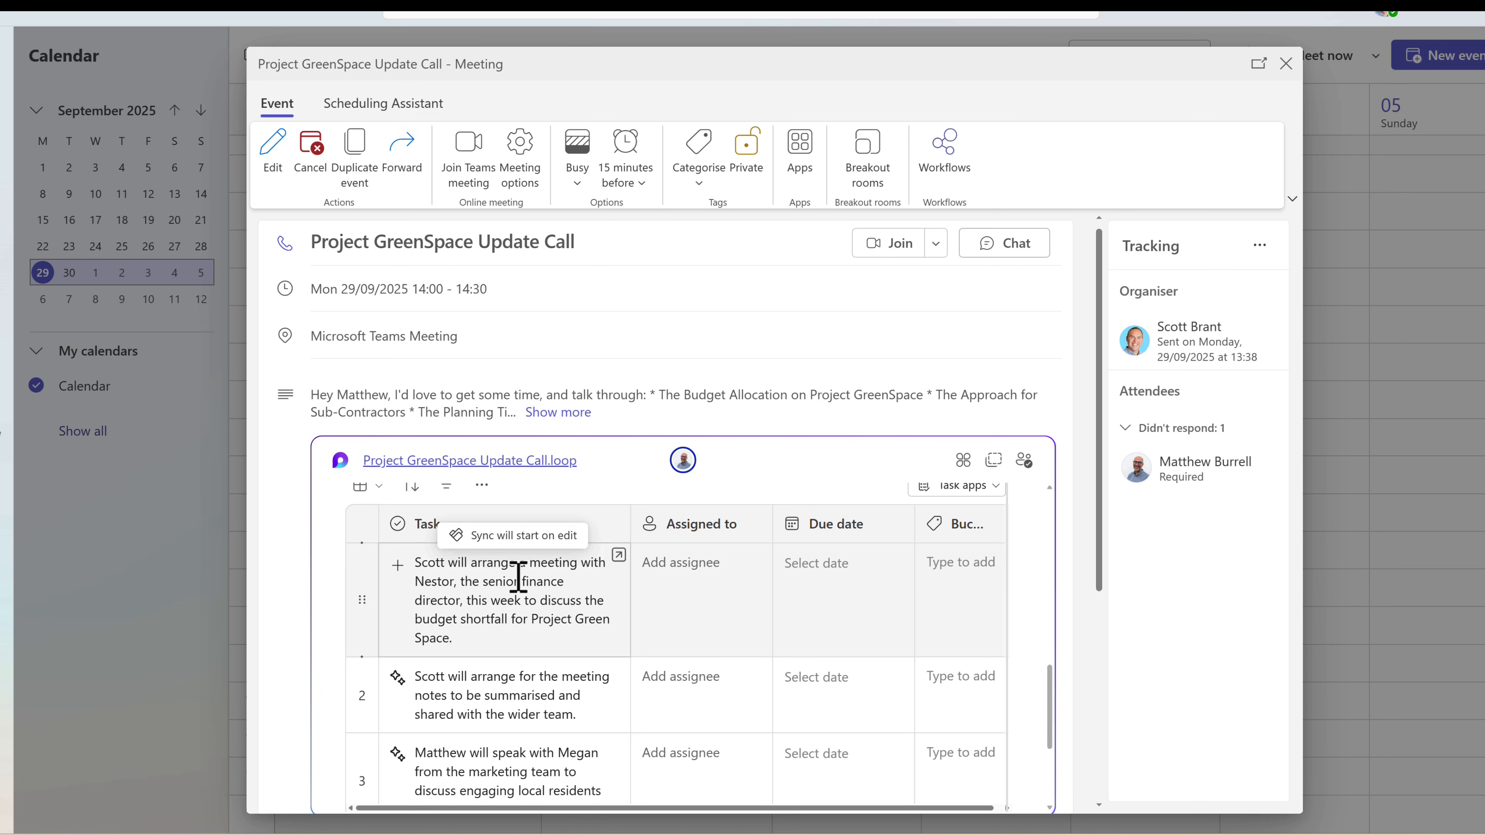
Step: Pick an assignee for the first follow-up task in the meeting's notes table
scroll("down", 3)
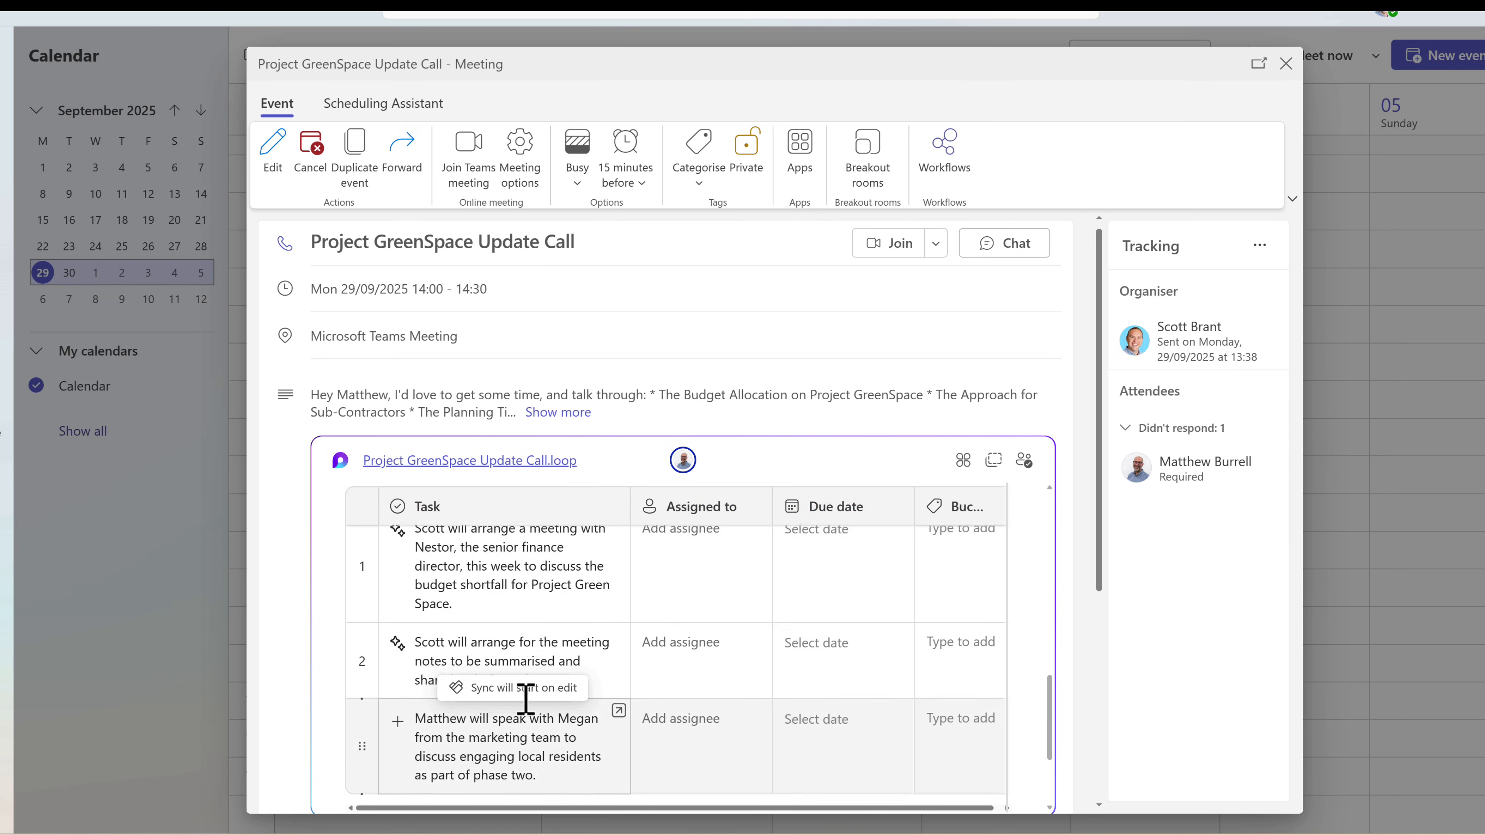
left_click(679, 539)
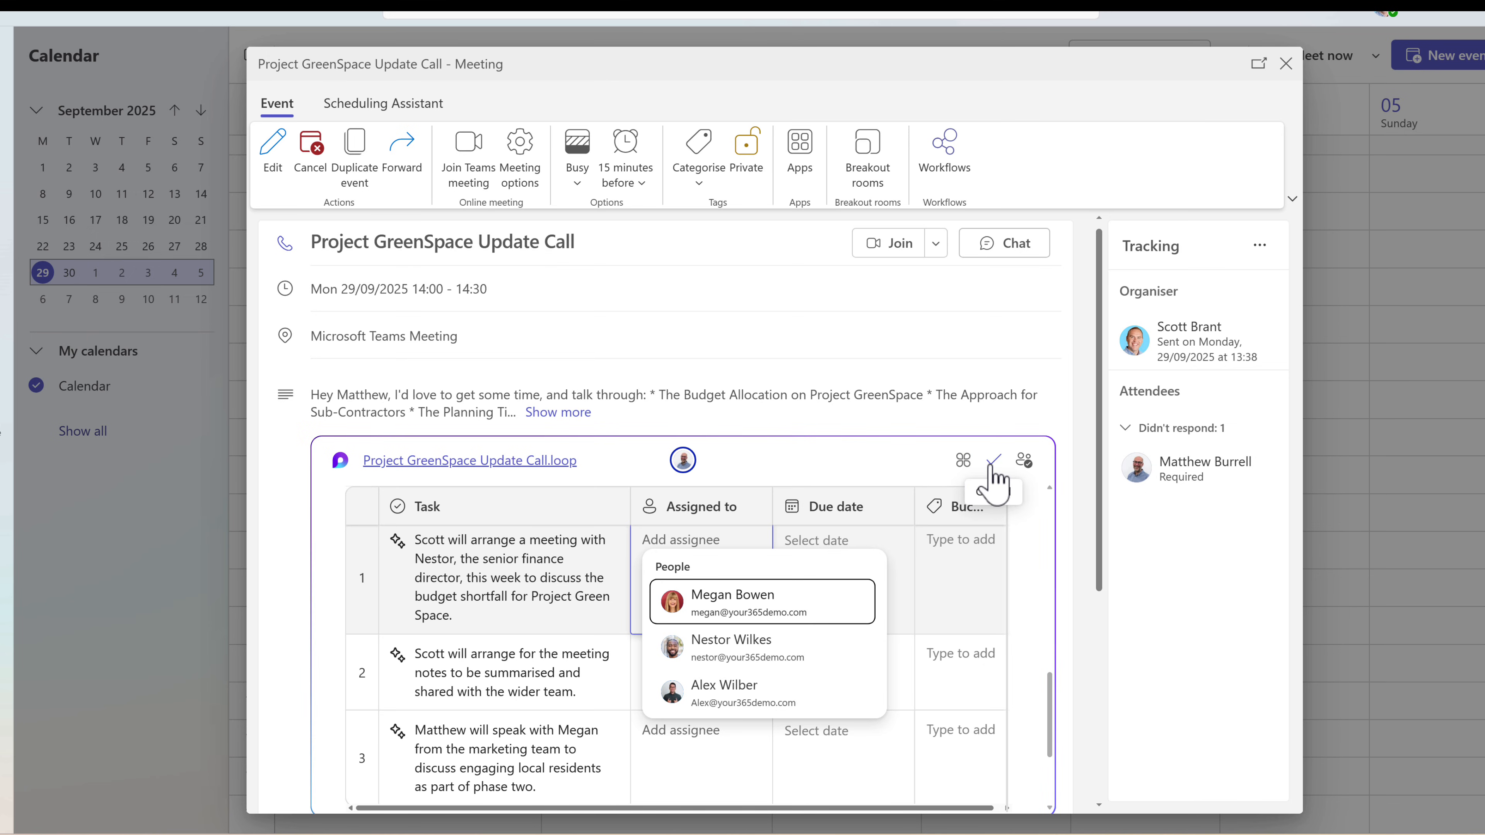
left_click(991, 460)
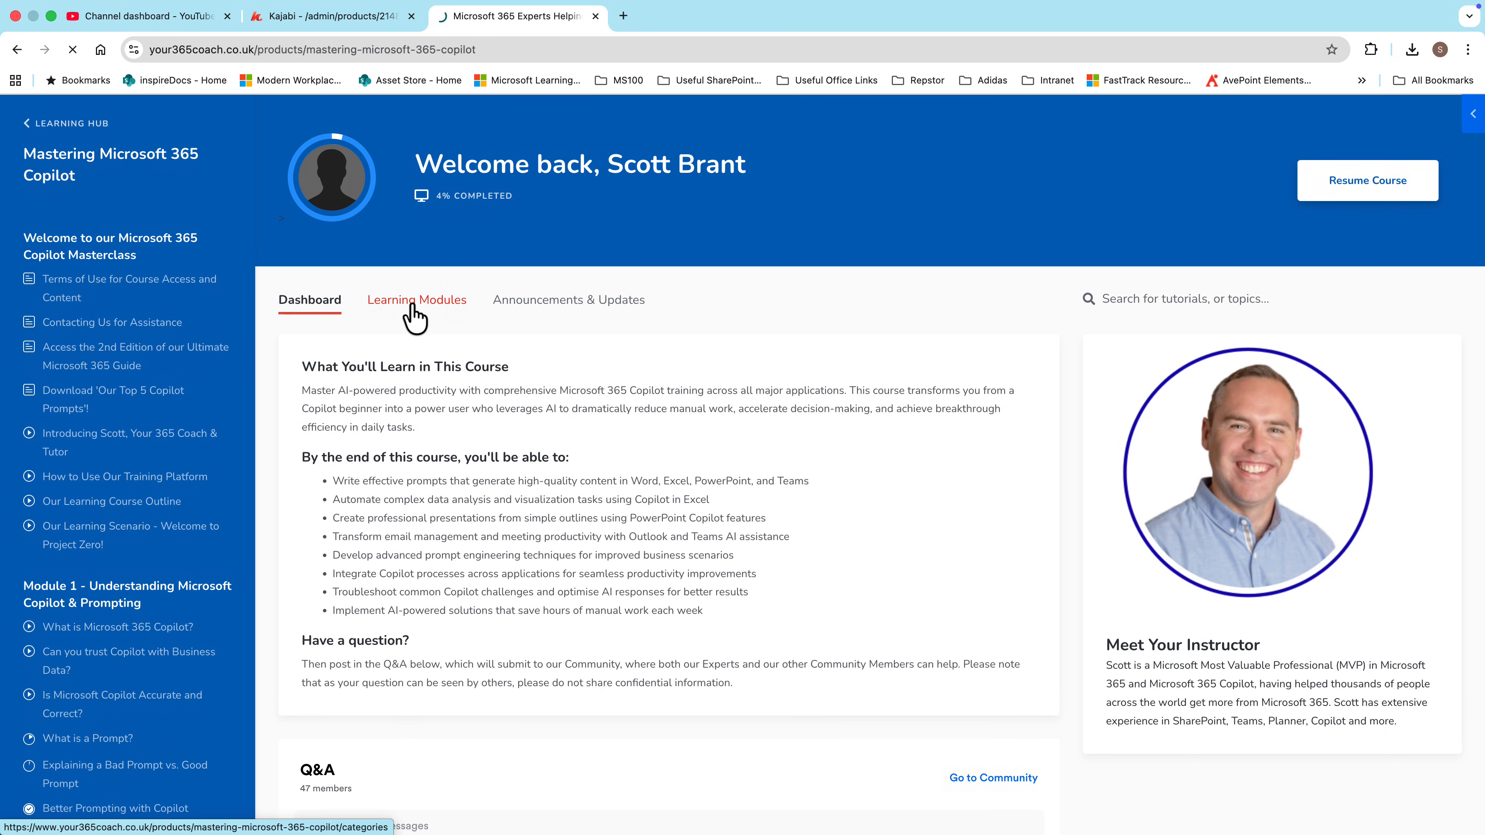
Step: Show the Copilot course's learning modules and enter Module 1 on Copilot and prompting
left_click(416, 299)
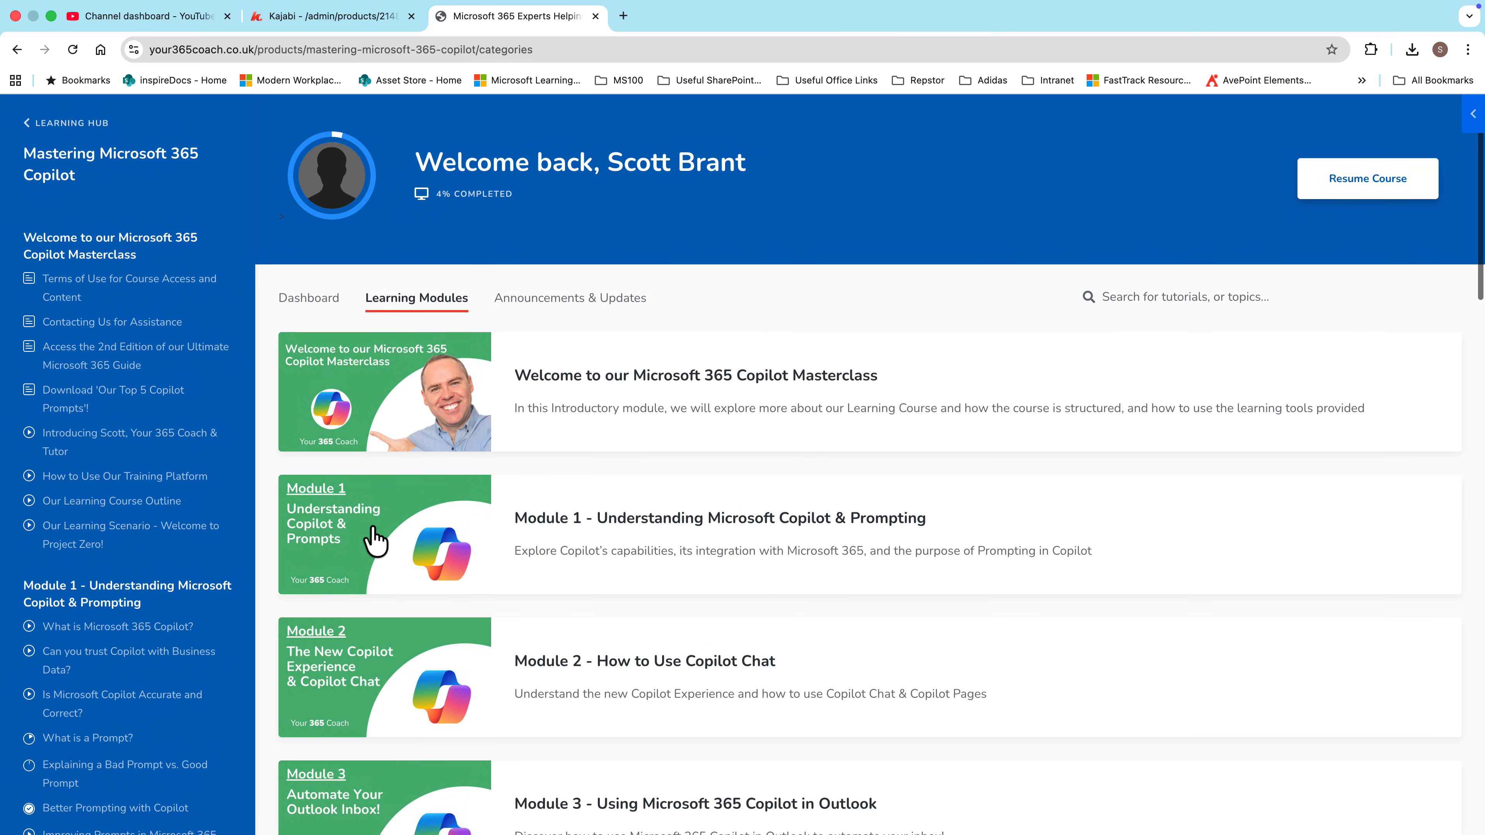
left_click(384, 535)
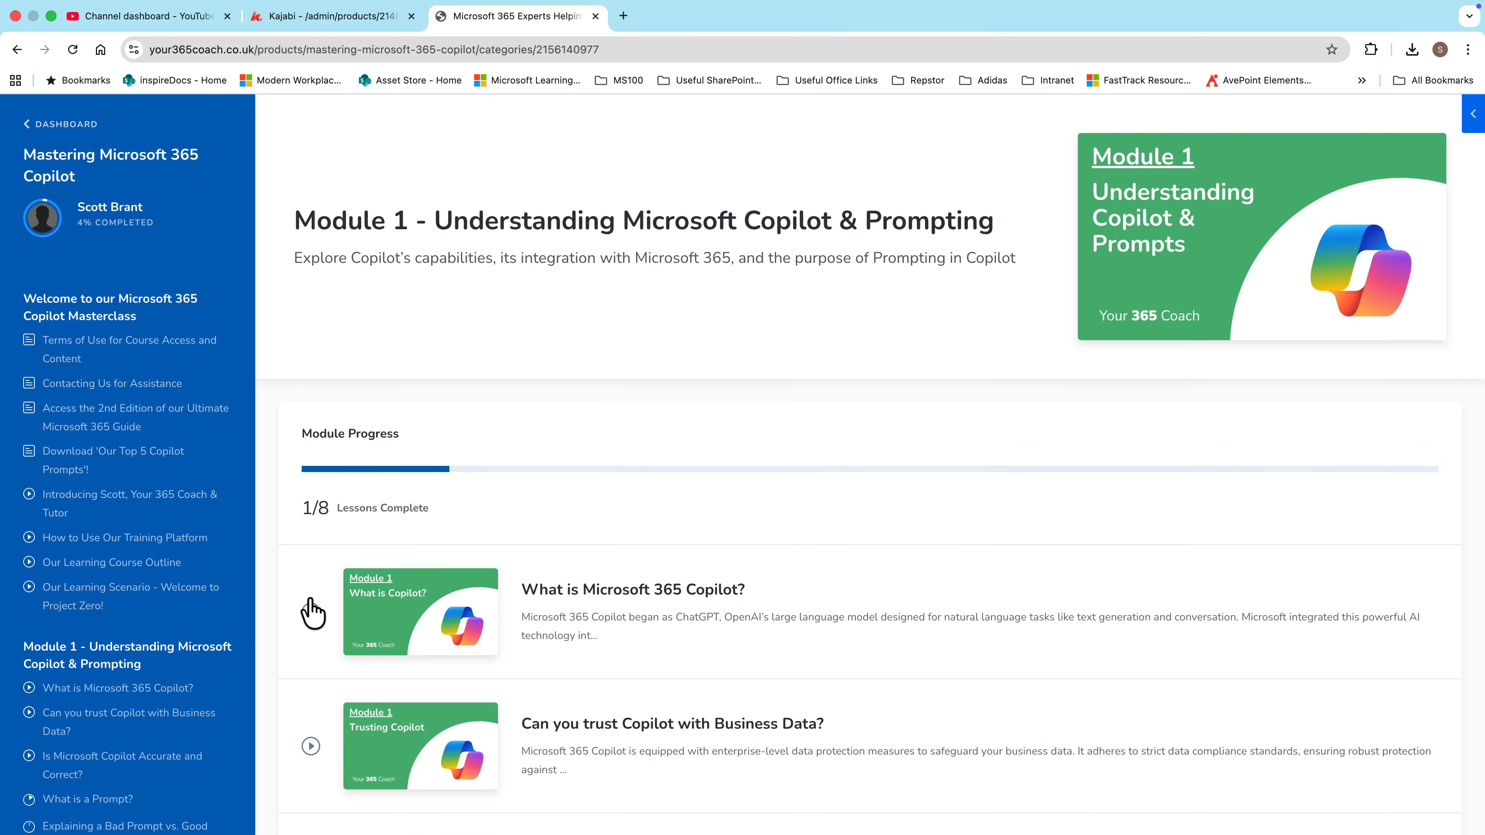
scroll("down", 3)
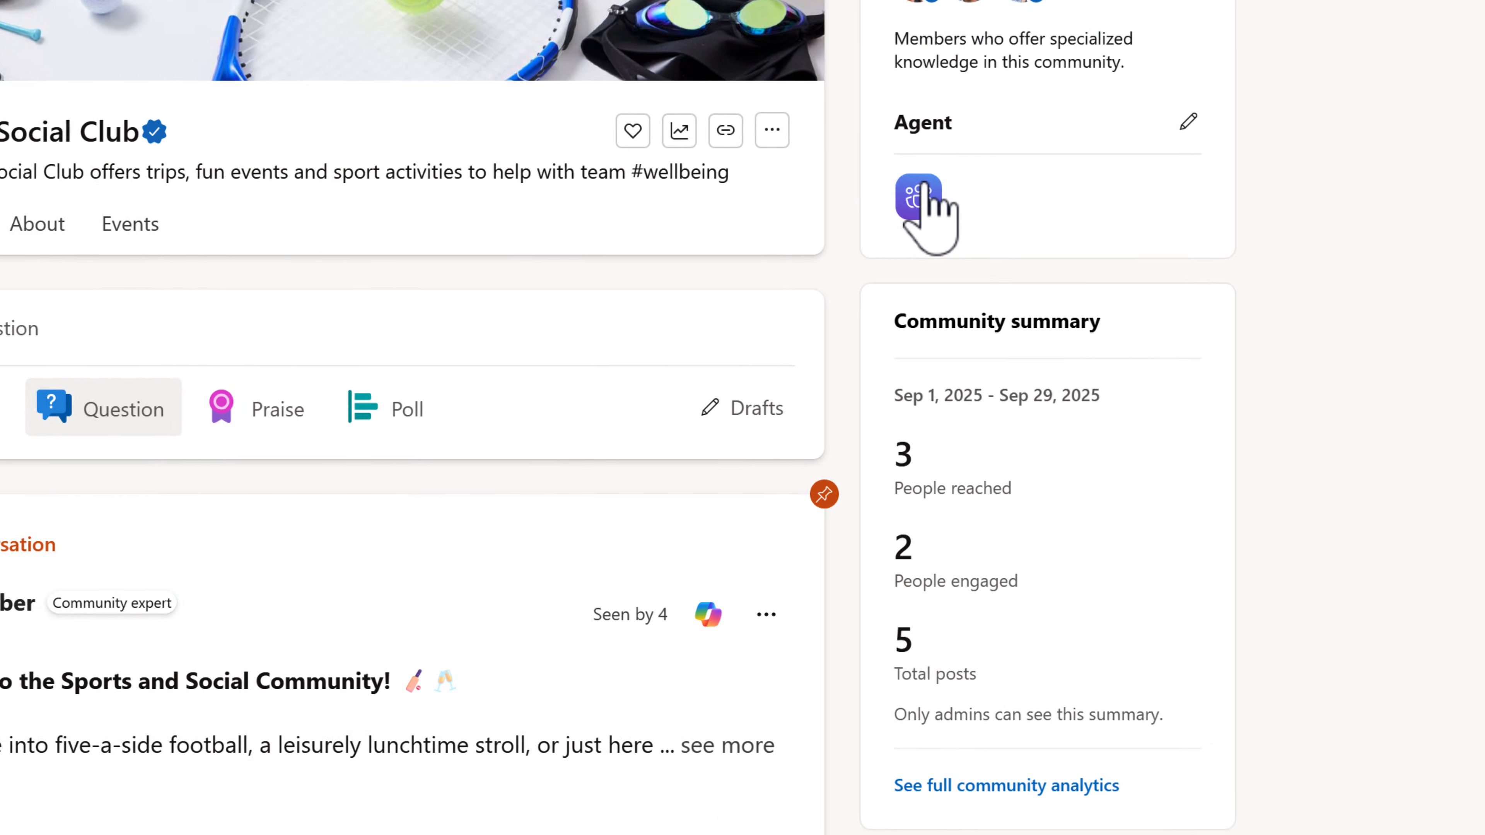
Step: Open the Sports and Social Club agent and its suggested answers awaiting review
left_click(916, 185)
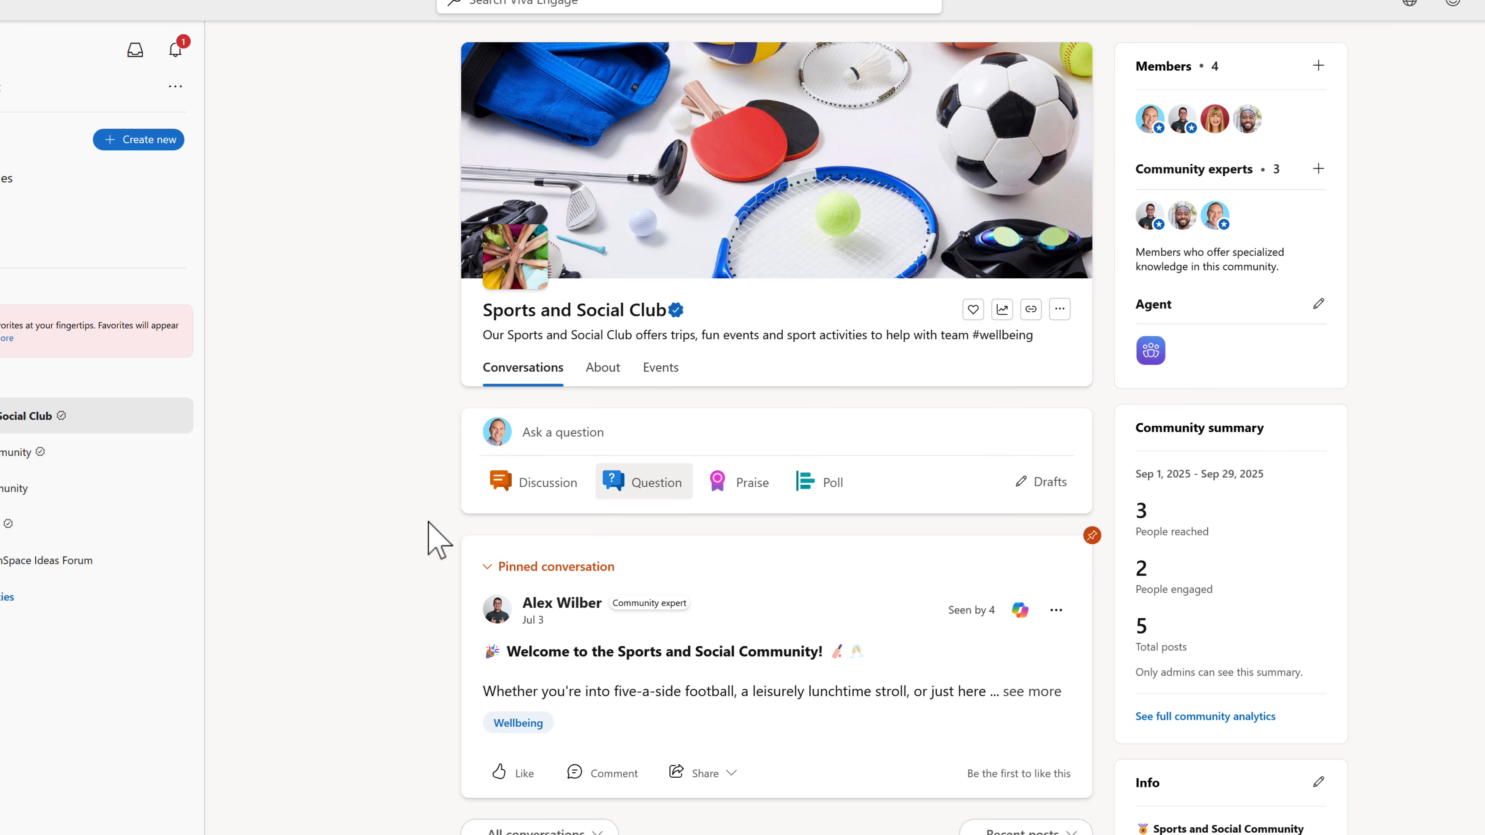
scroll("down", 3)
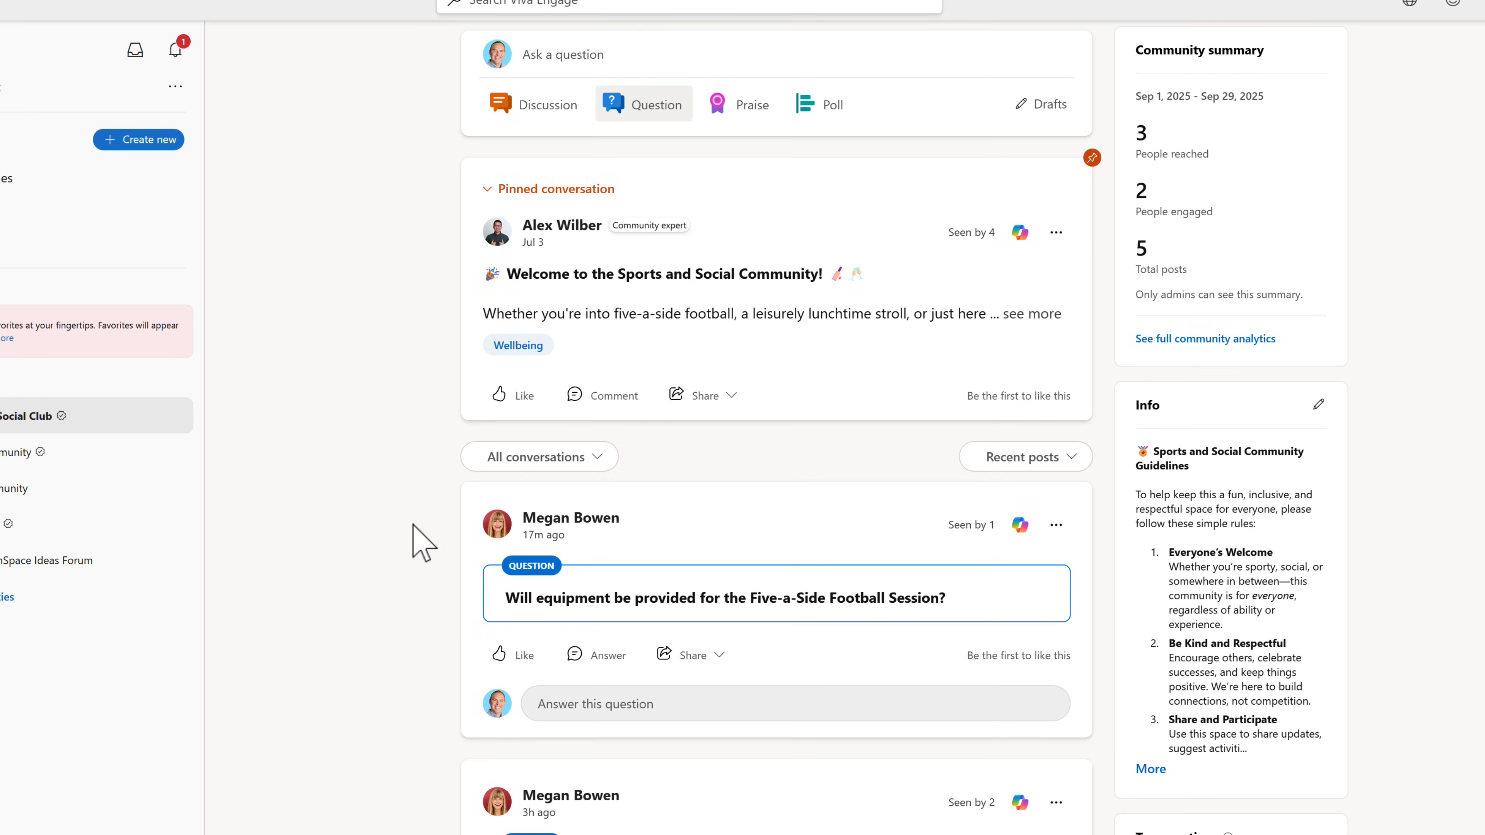
mouse_move(426, 645)
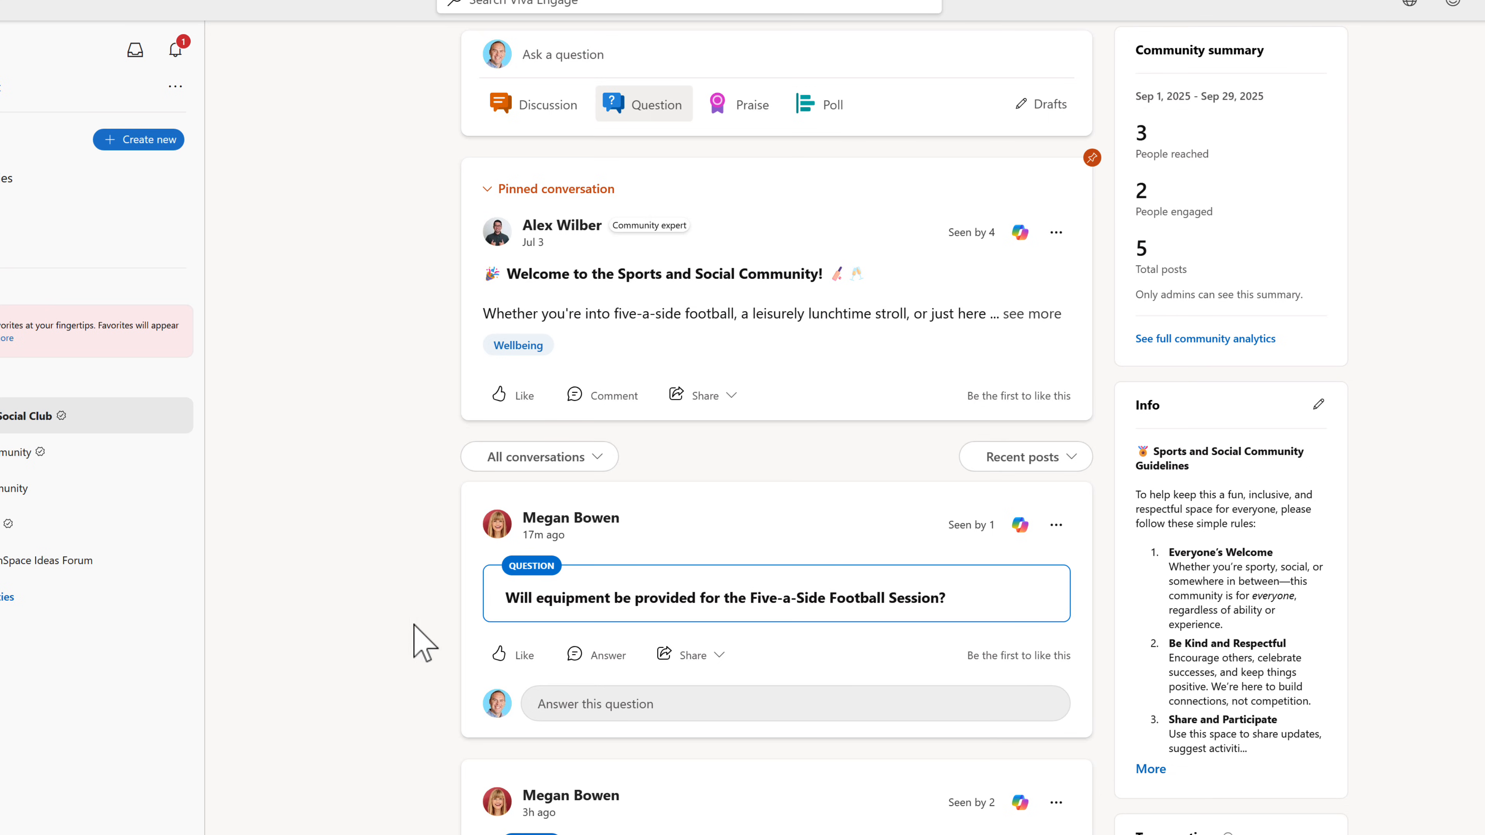
mouse_move(937, 634)
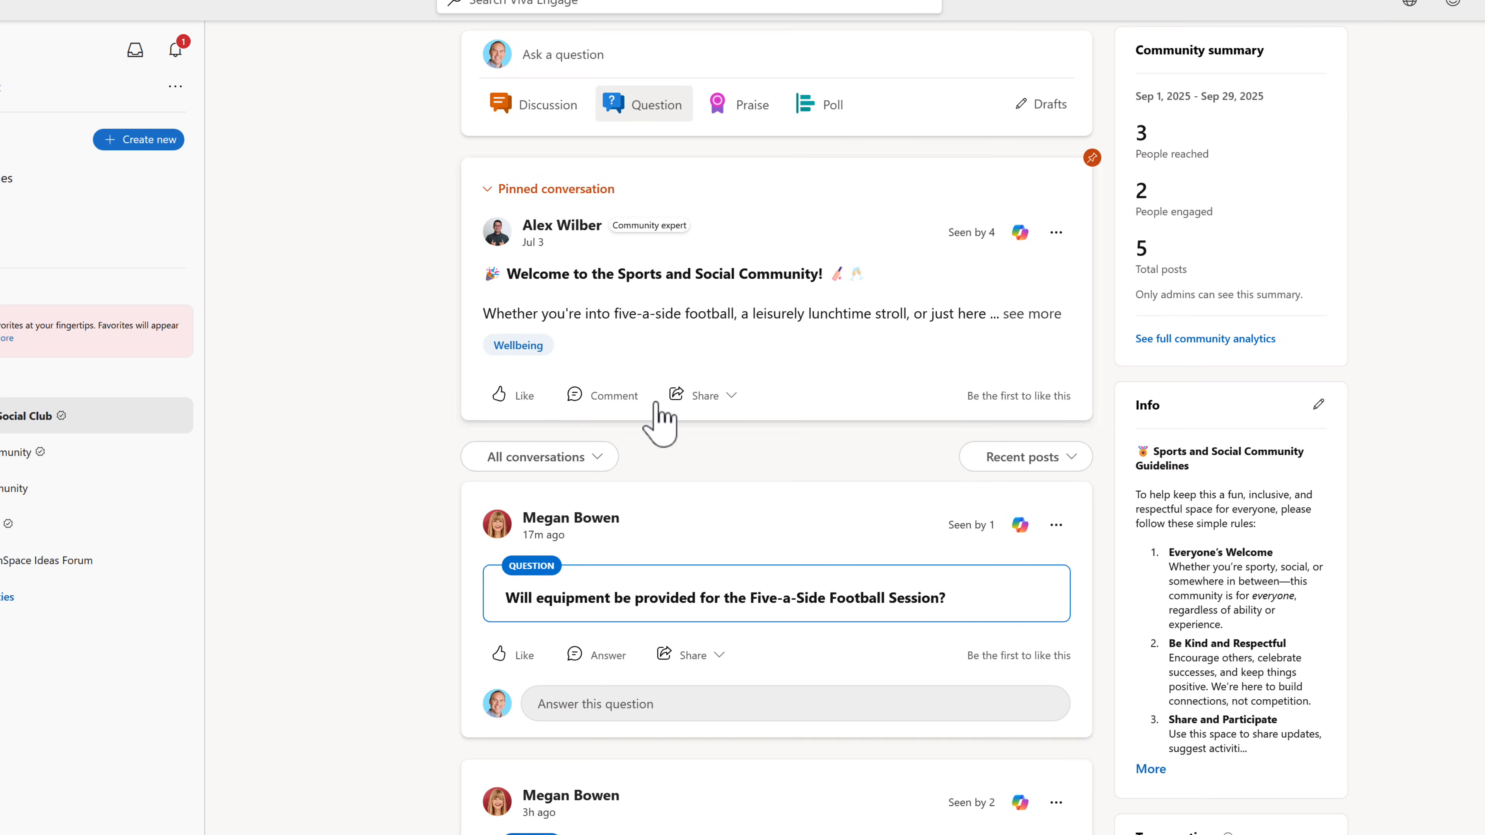
mouse_move(379, 569)
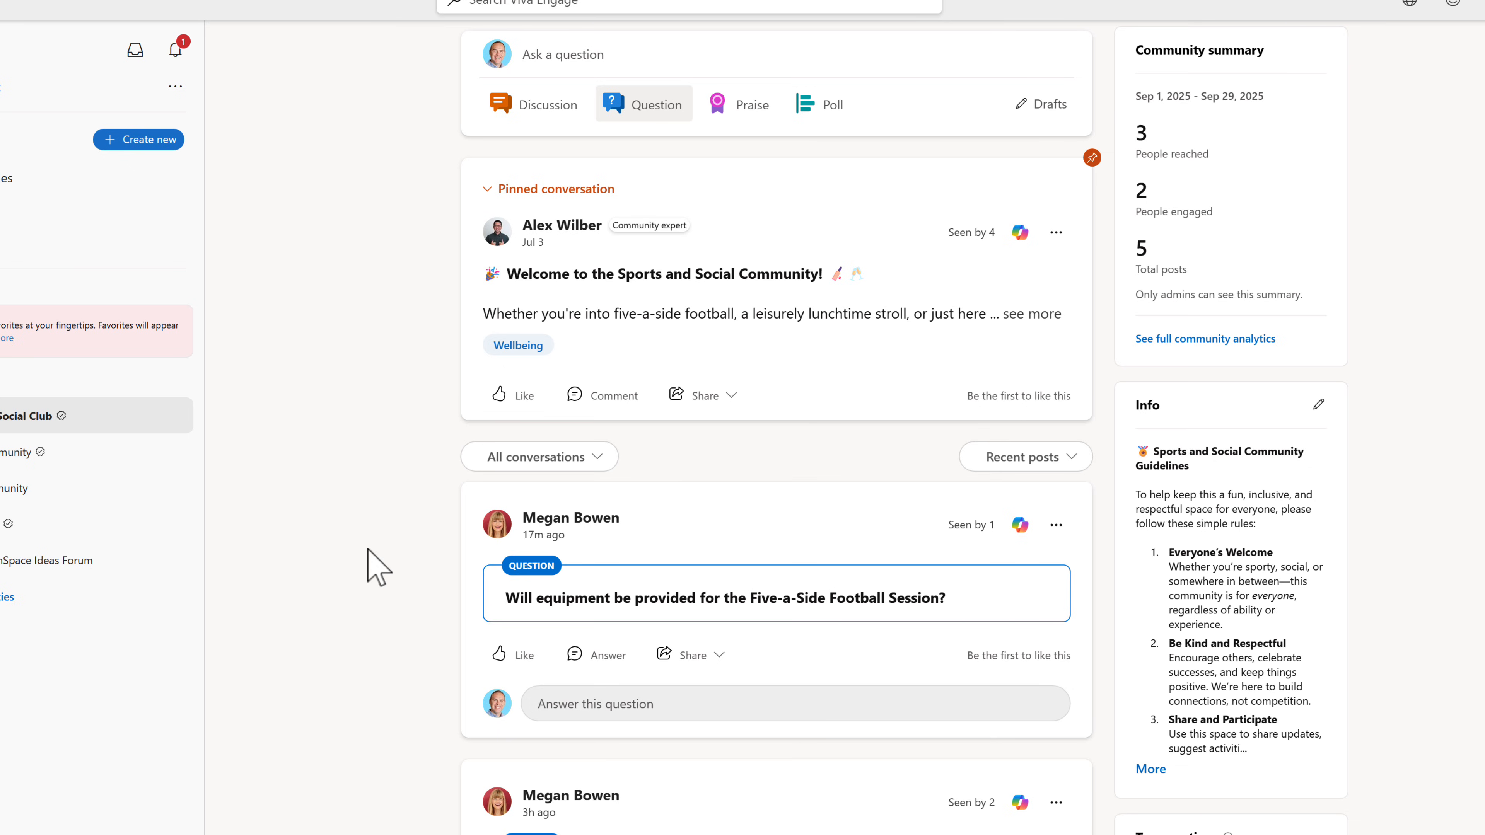
scroll("up", 3)
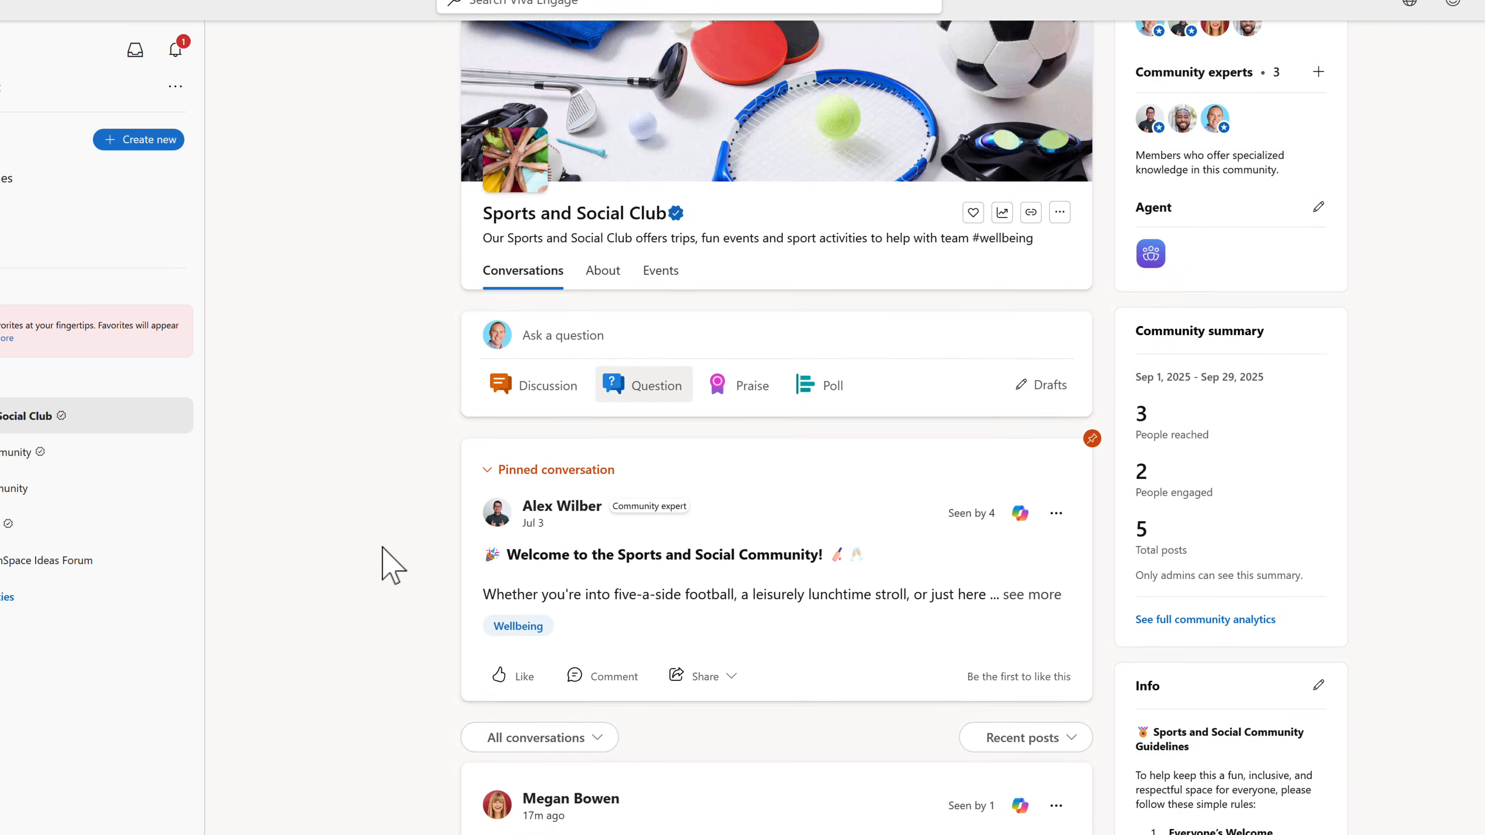
left_click(1150, 253)
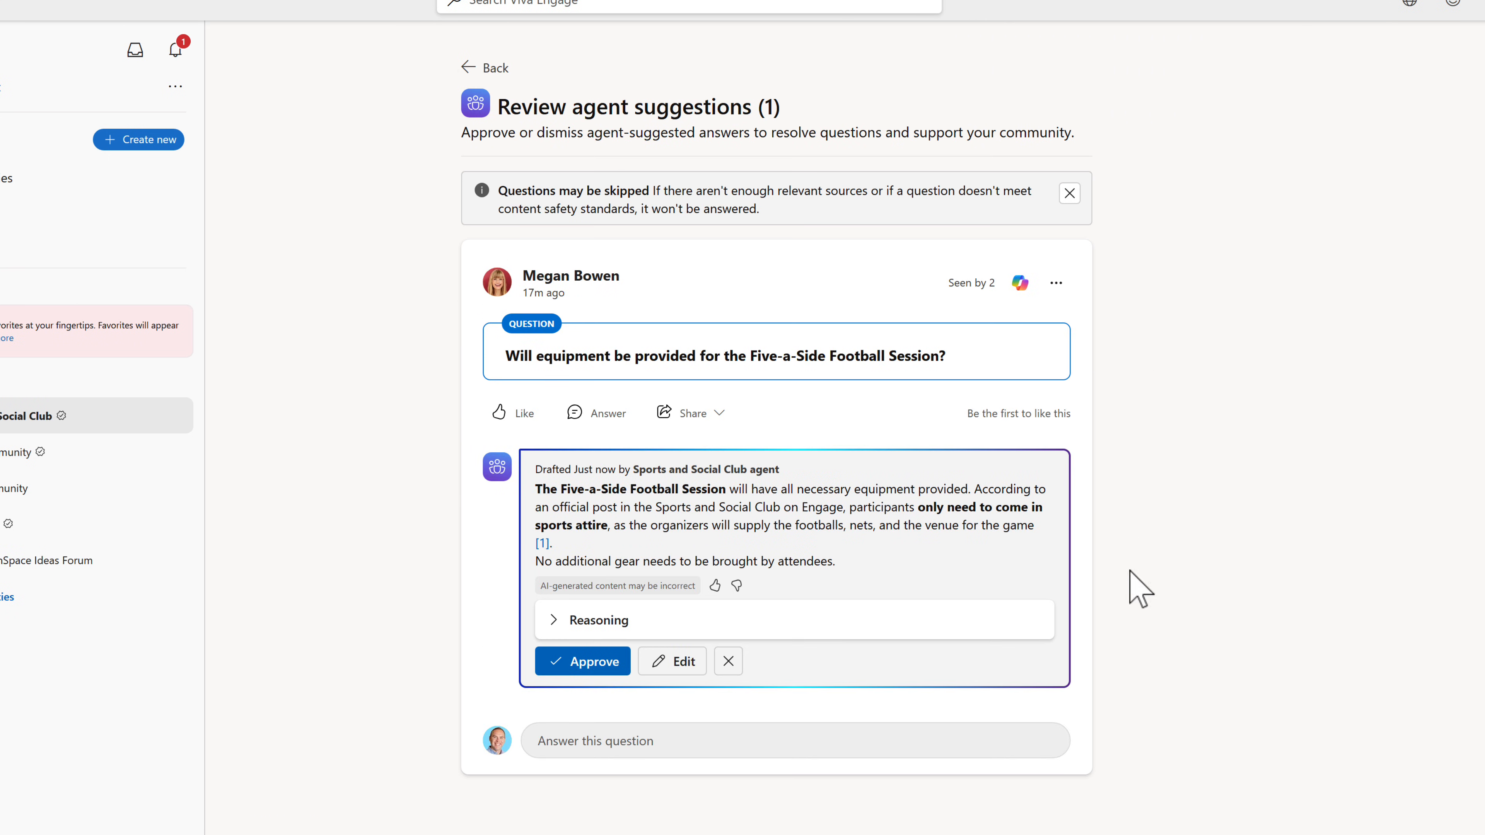
mouse_move(1241, 392)
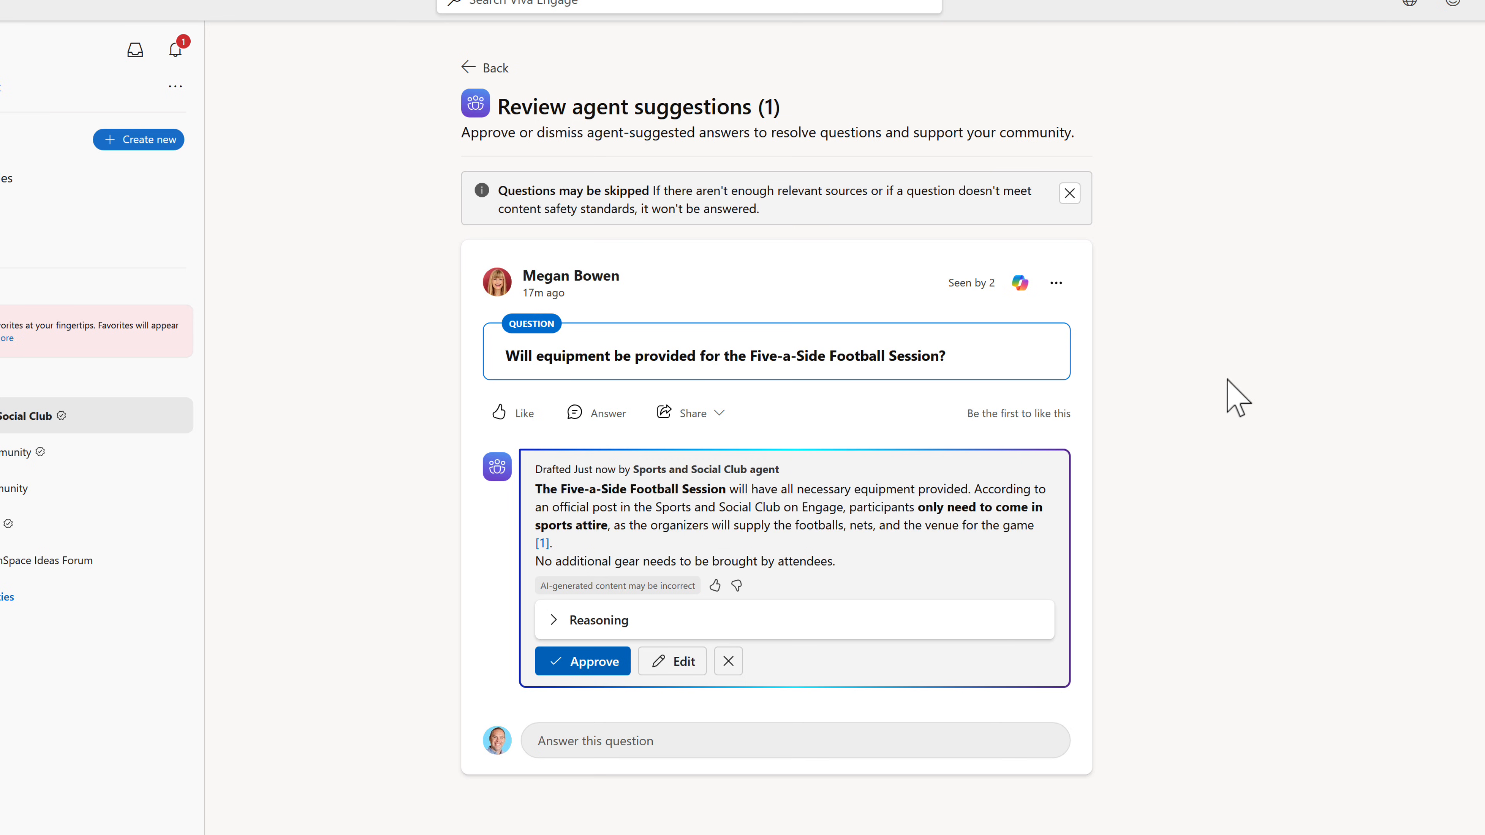
mouse_move(486, 668)
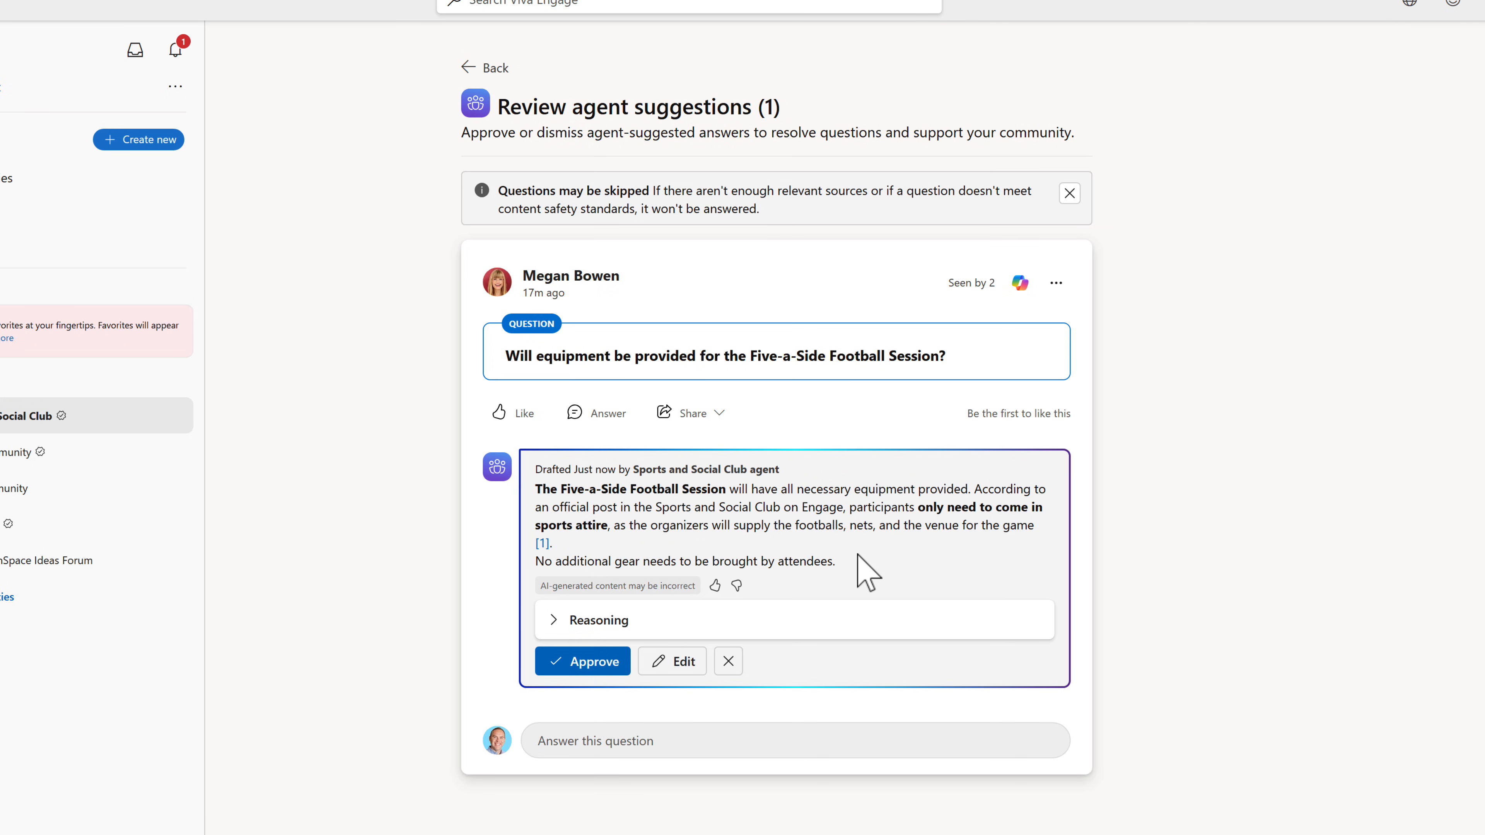
Step: Reveal and hide the reasoning behind the drafted equipment answer, then go to the agent's setup
left_click(567, 620)
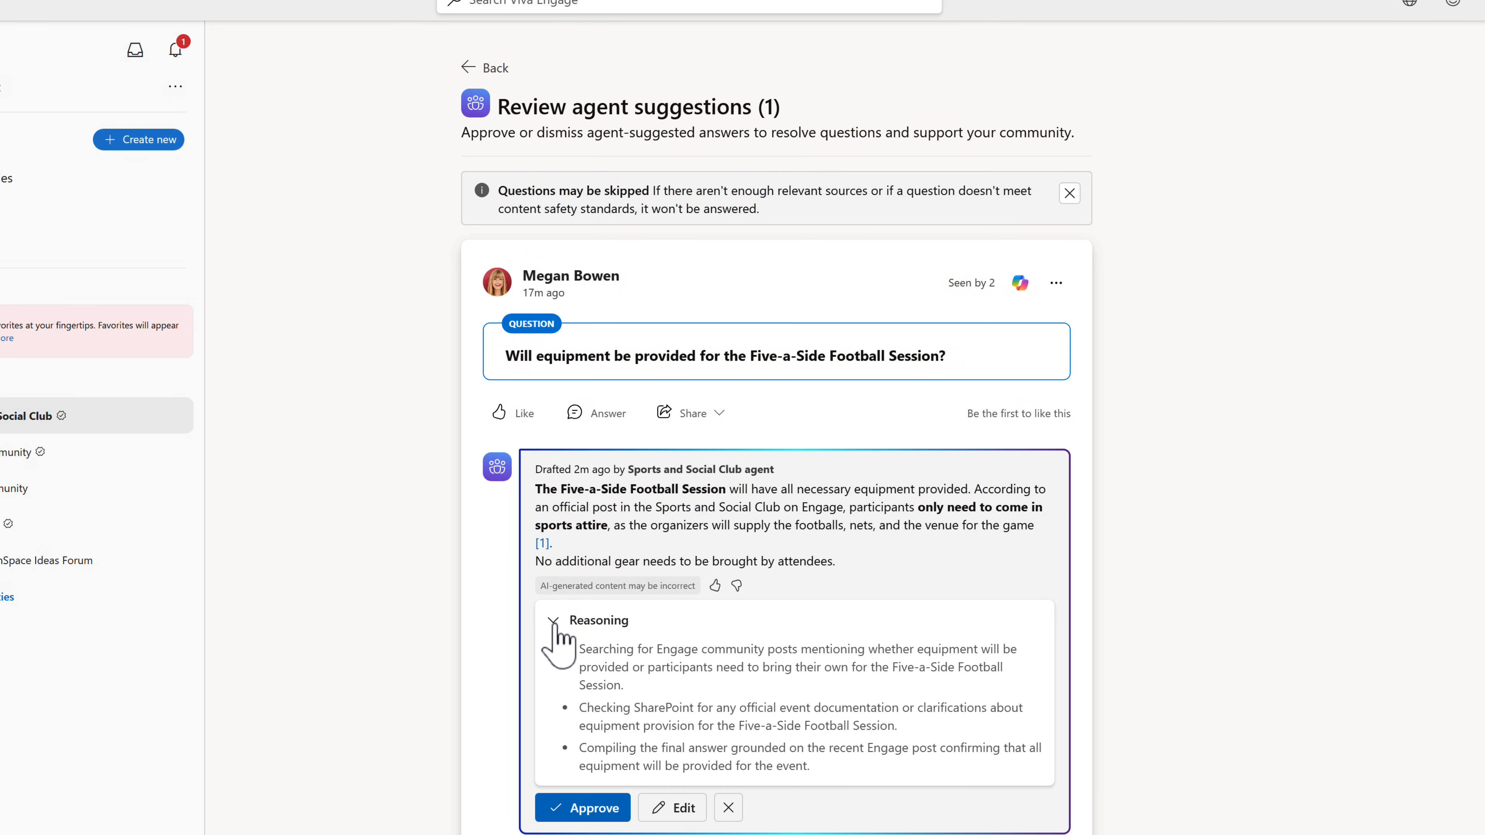
left_click(552, 620)
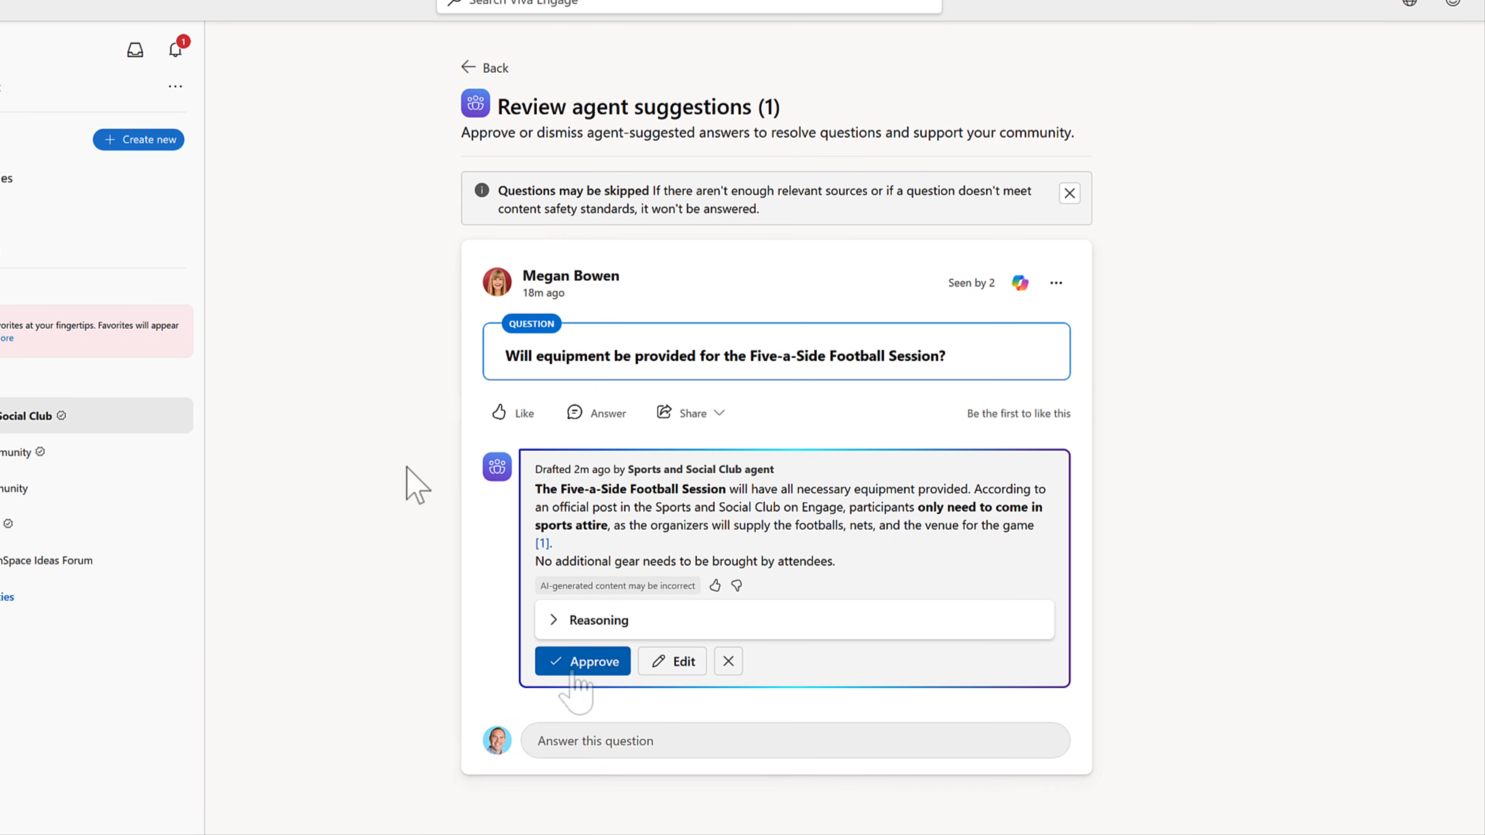
left_click(583, 661)
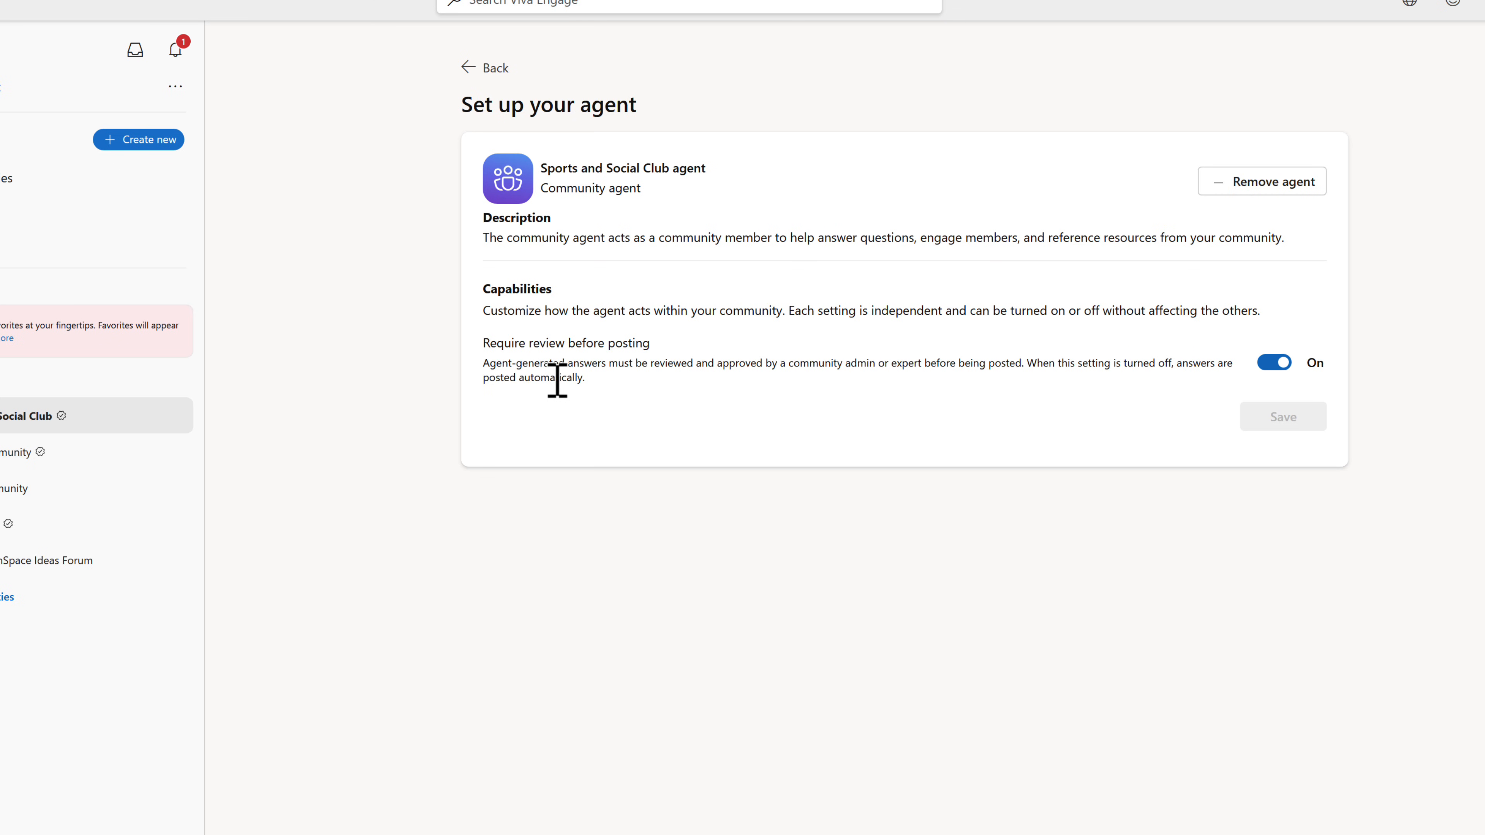
Step: Turn off Require review before posting, then approve and post the five-a-side equipment answer
left_click(1273, 363)
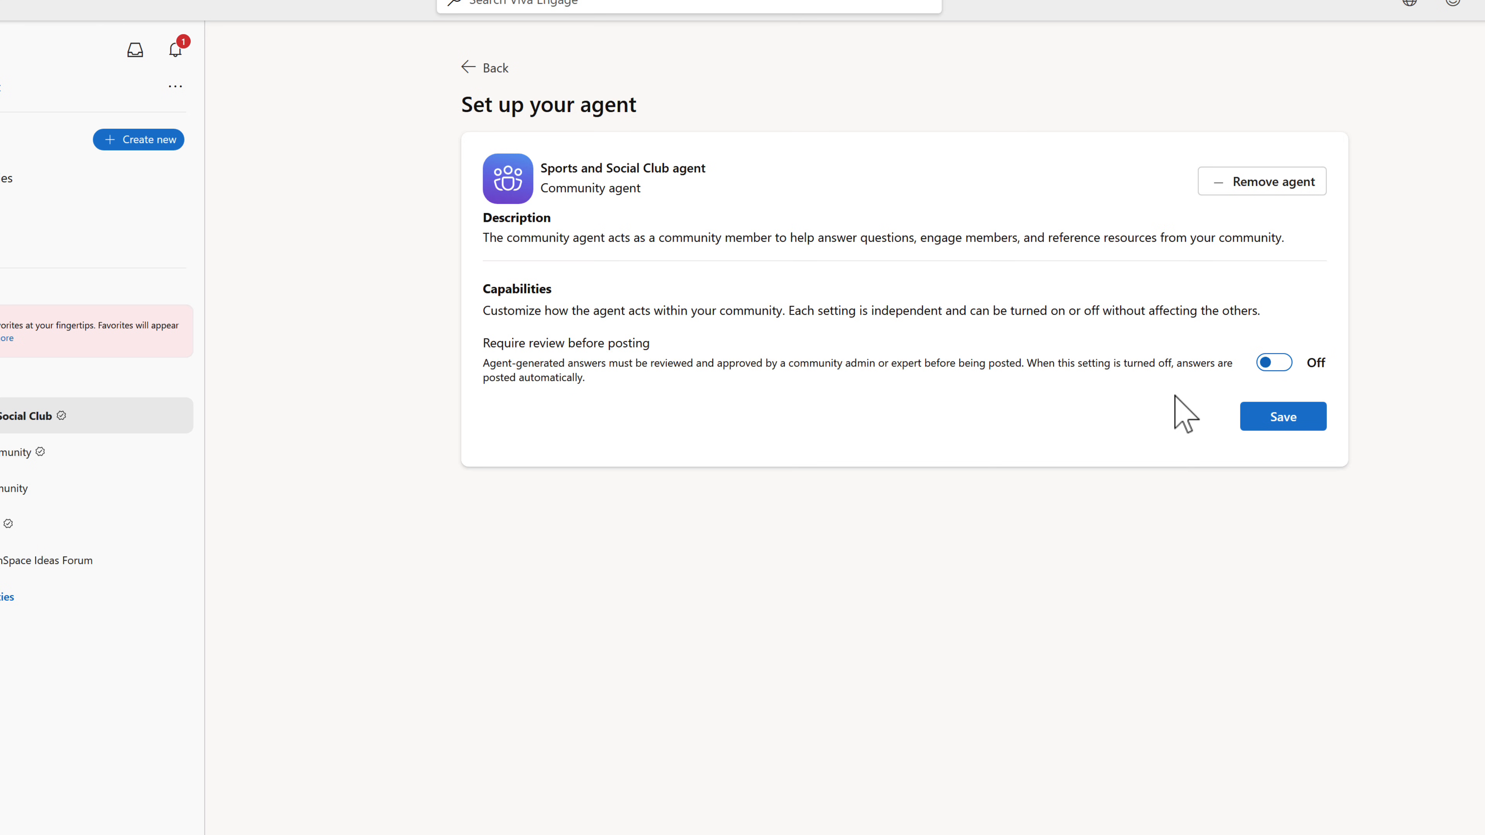
mouse_move(1185, 415)
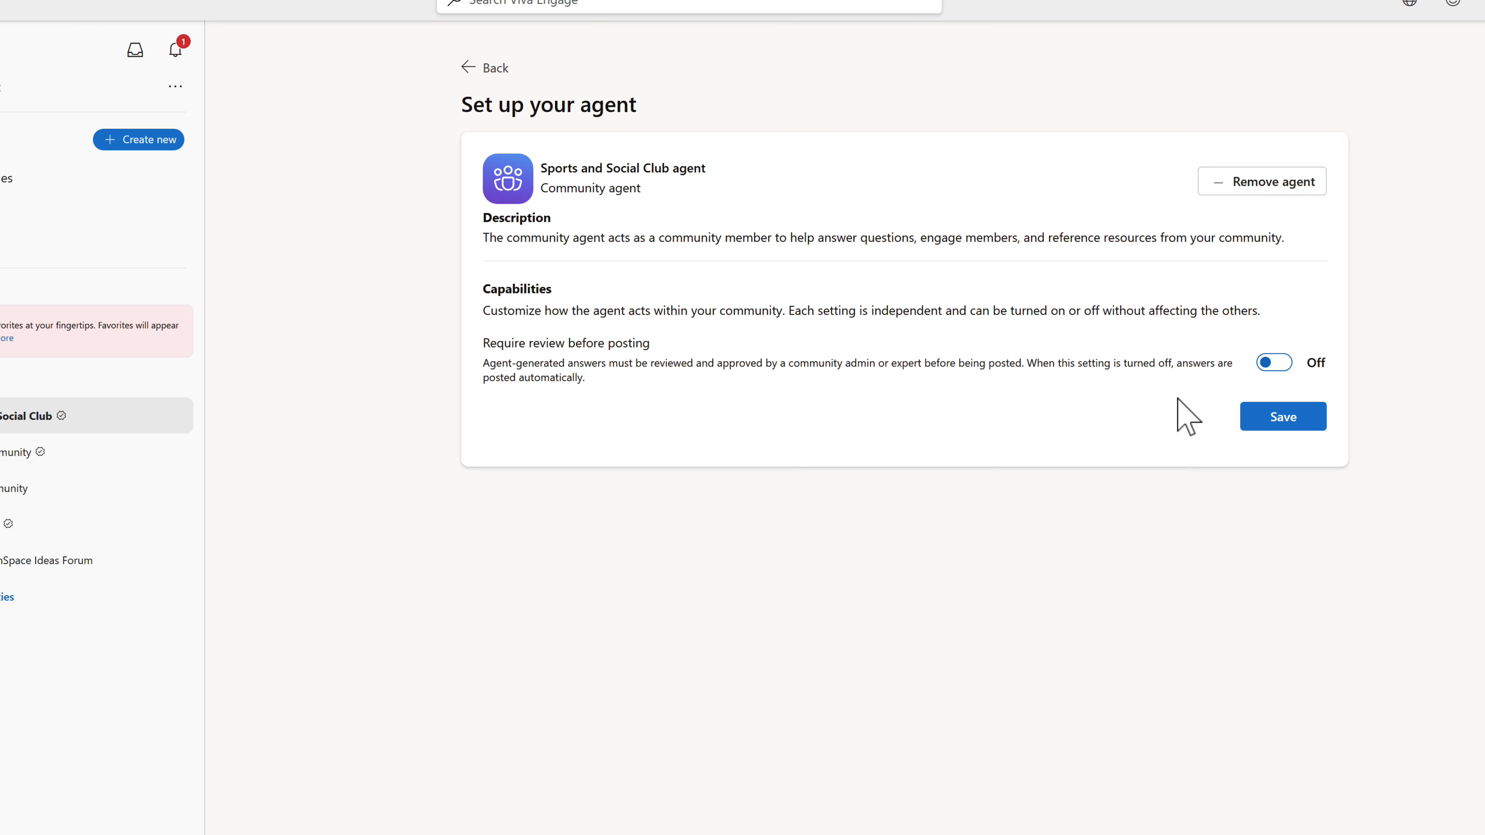
left_click(1282, 416)
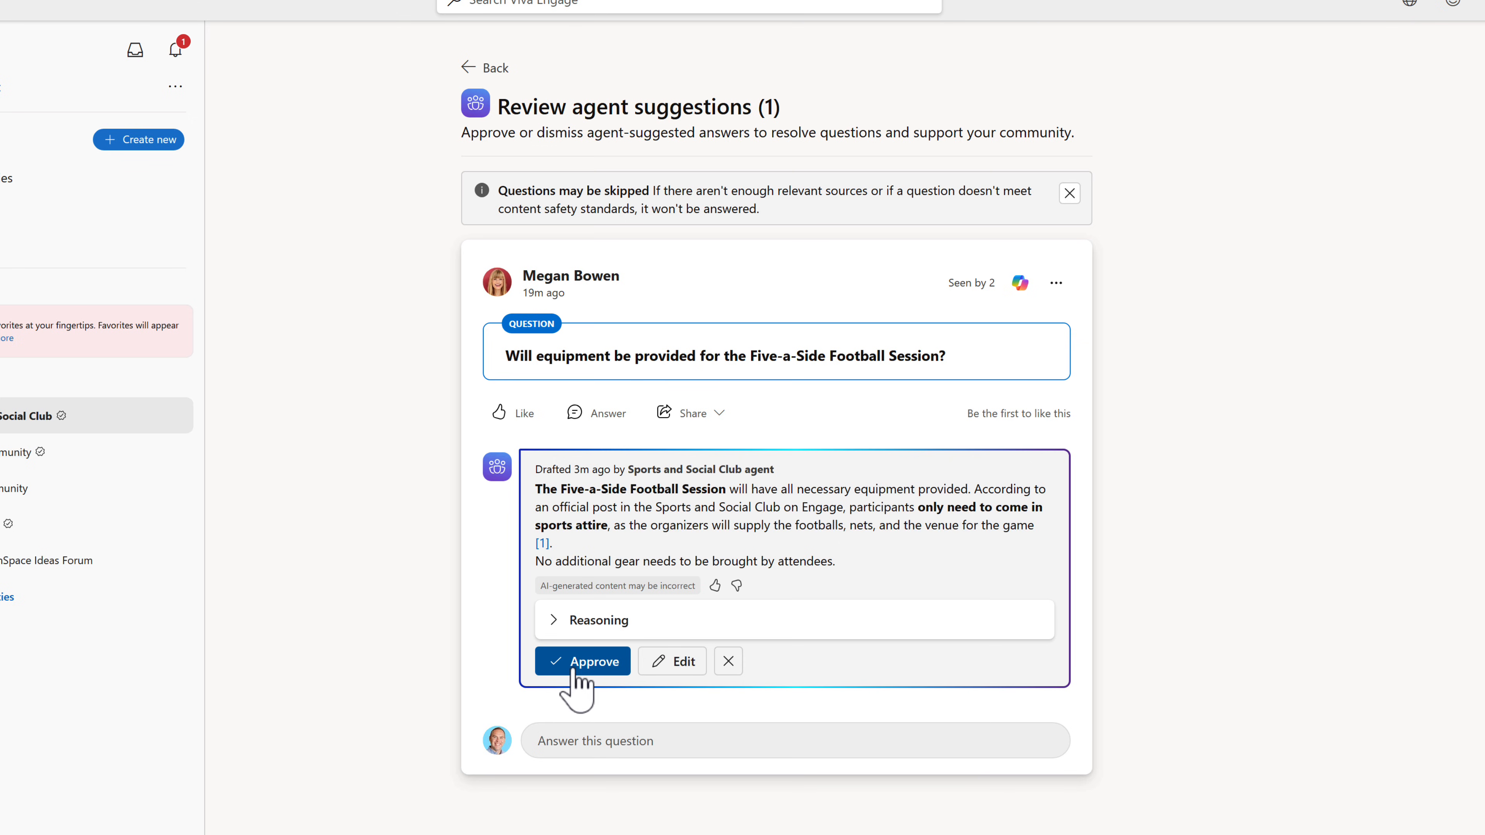
left_click(582, 659)
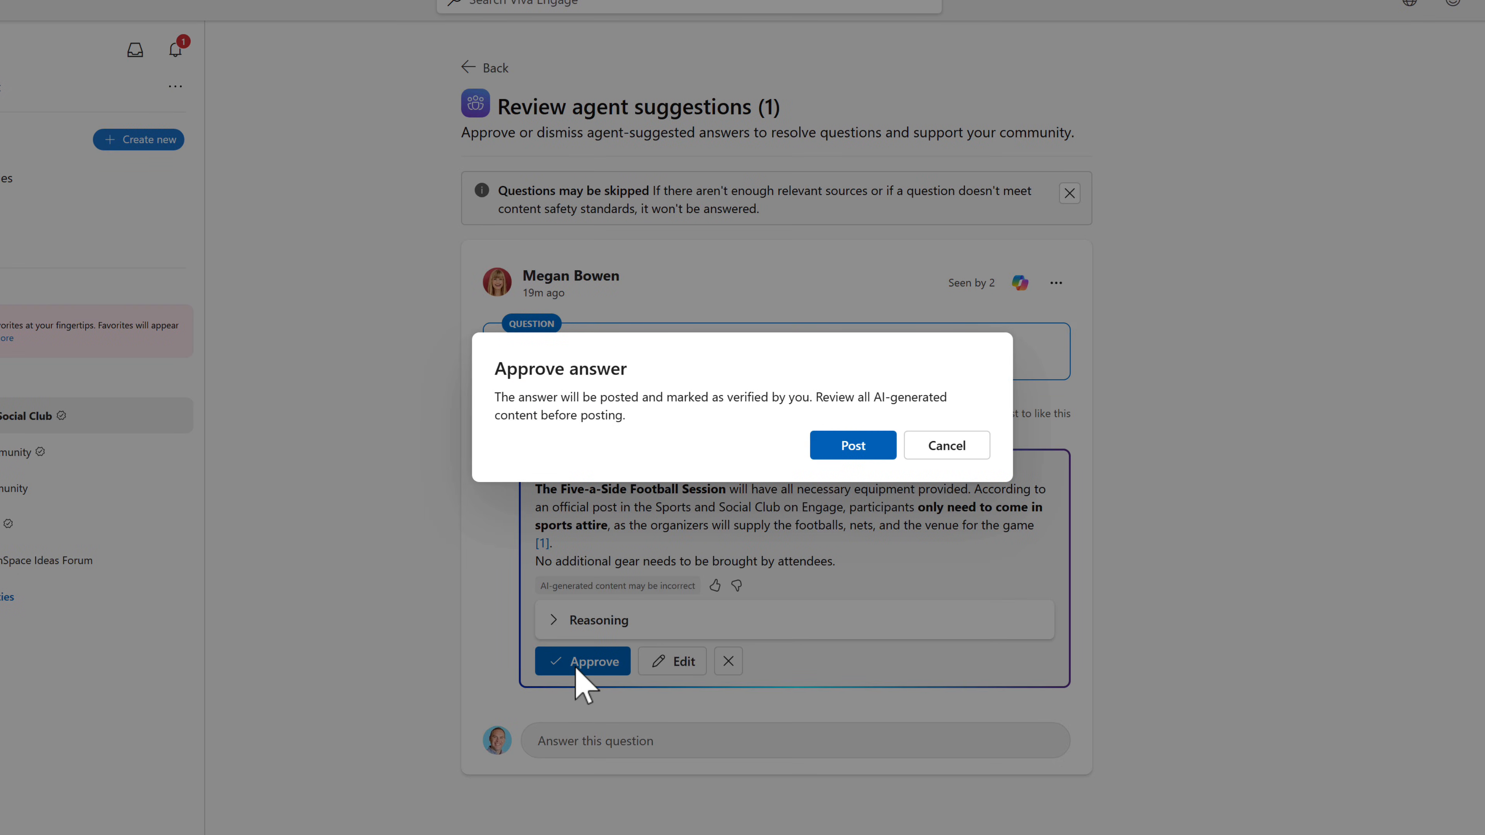
mouse_move(772, 452)
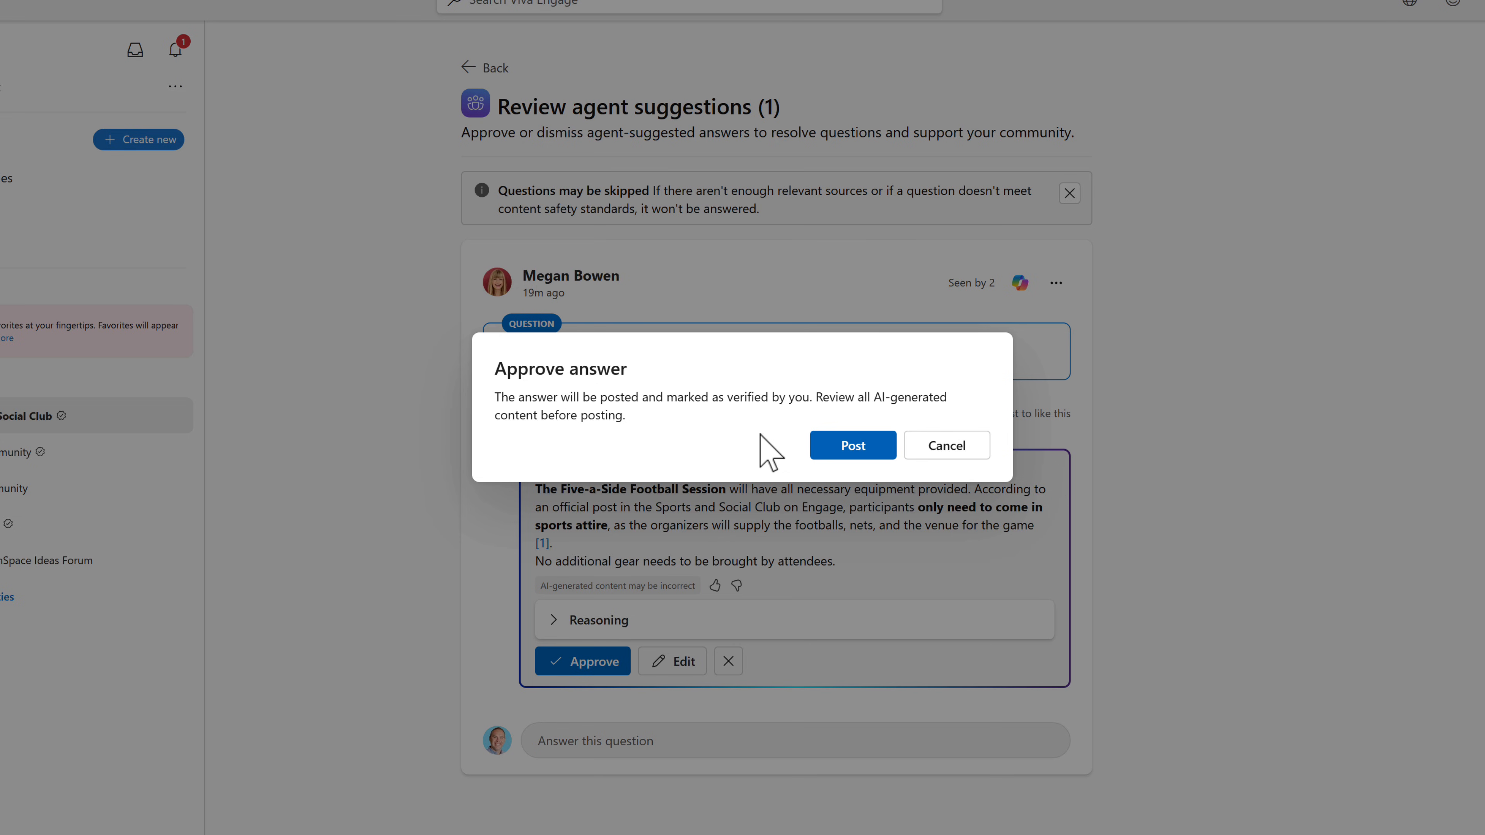
left_click(851, 446)
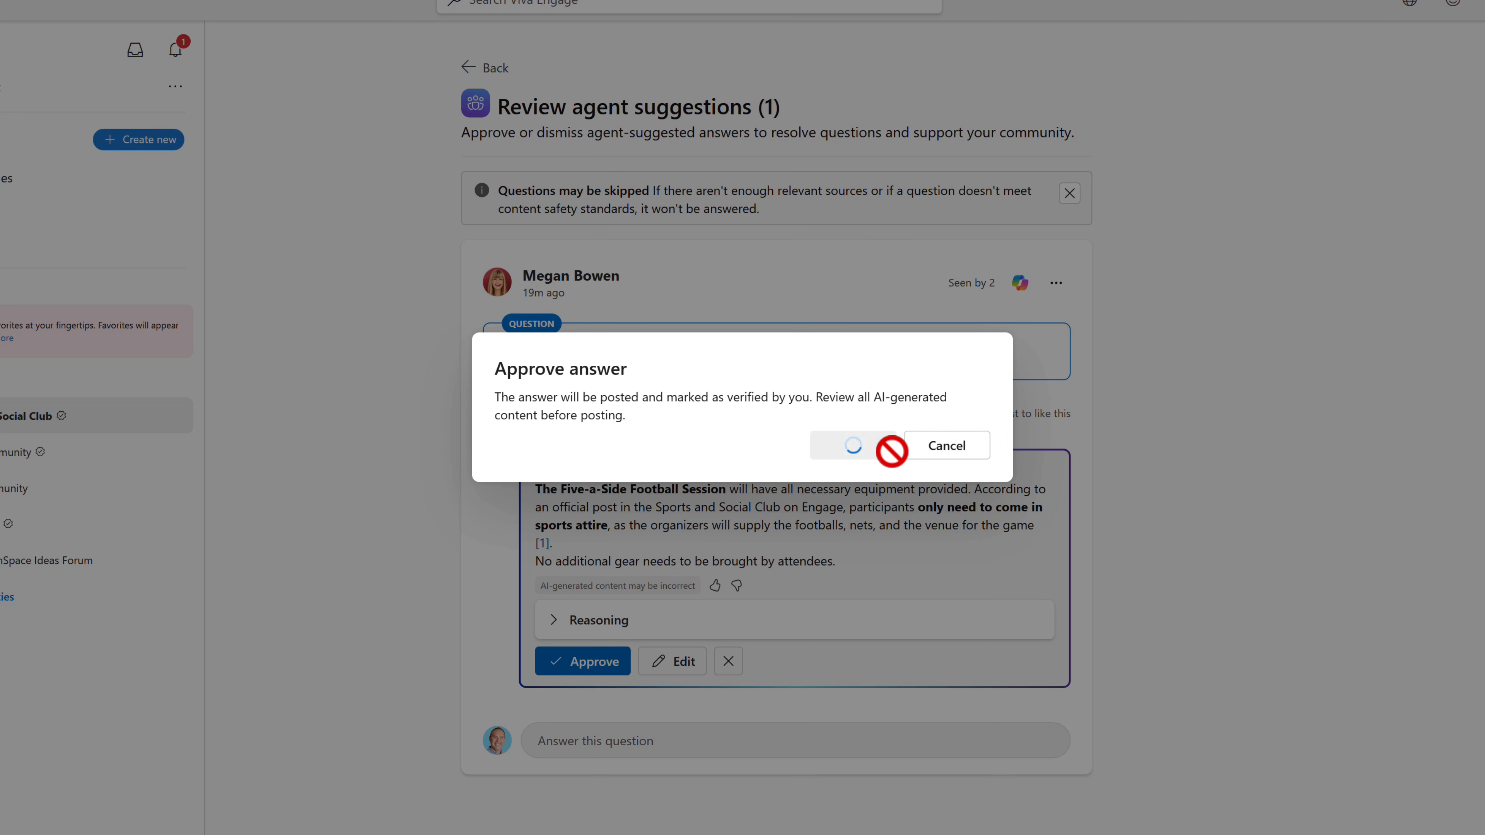
left_click(851, 446)
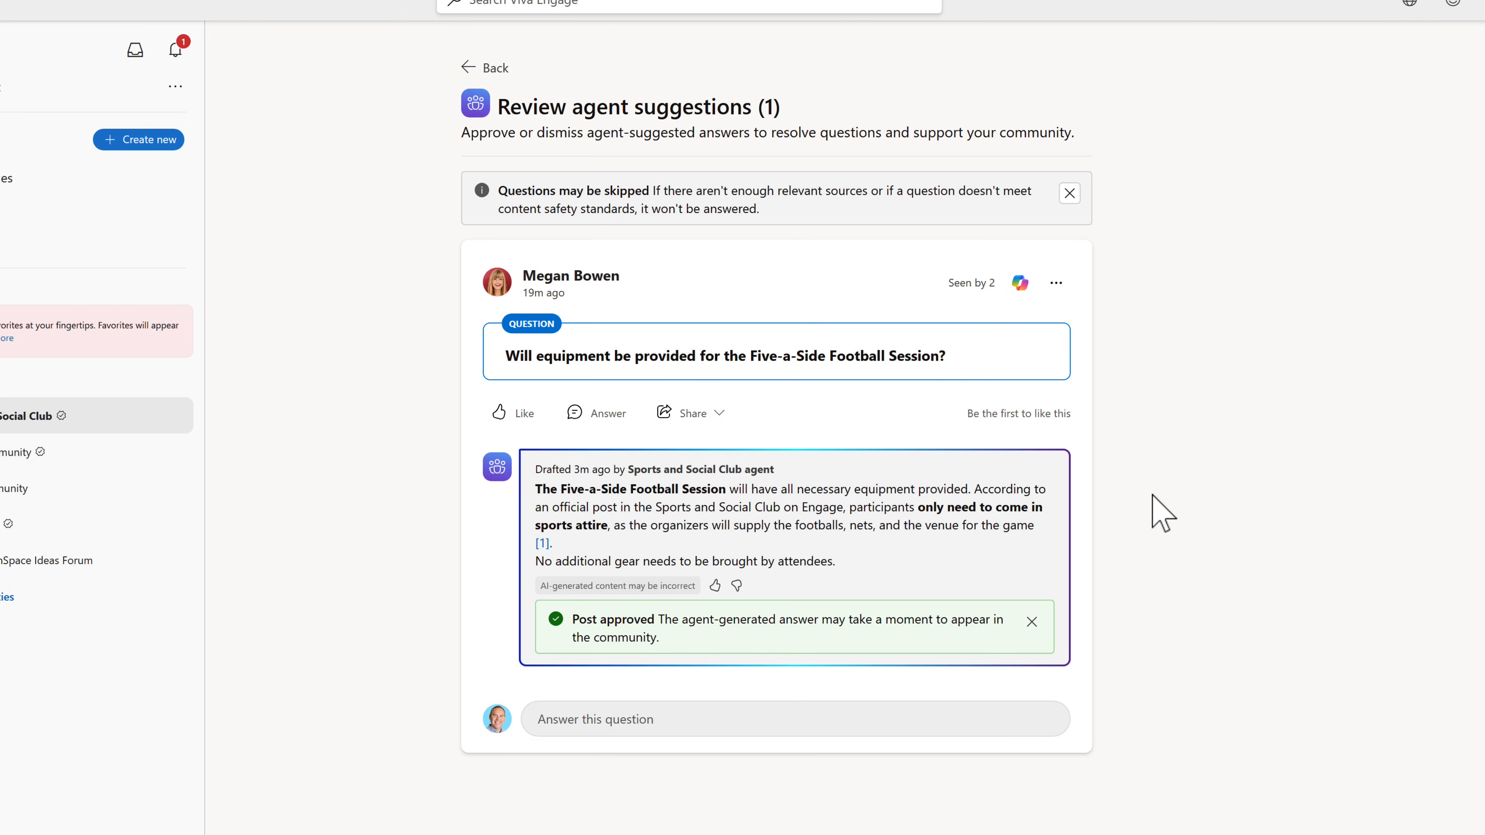
mouse_move(1162, 513)
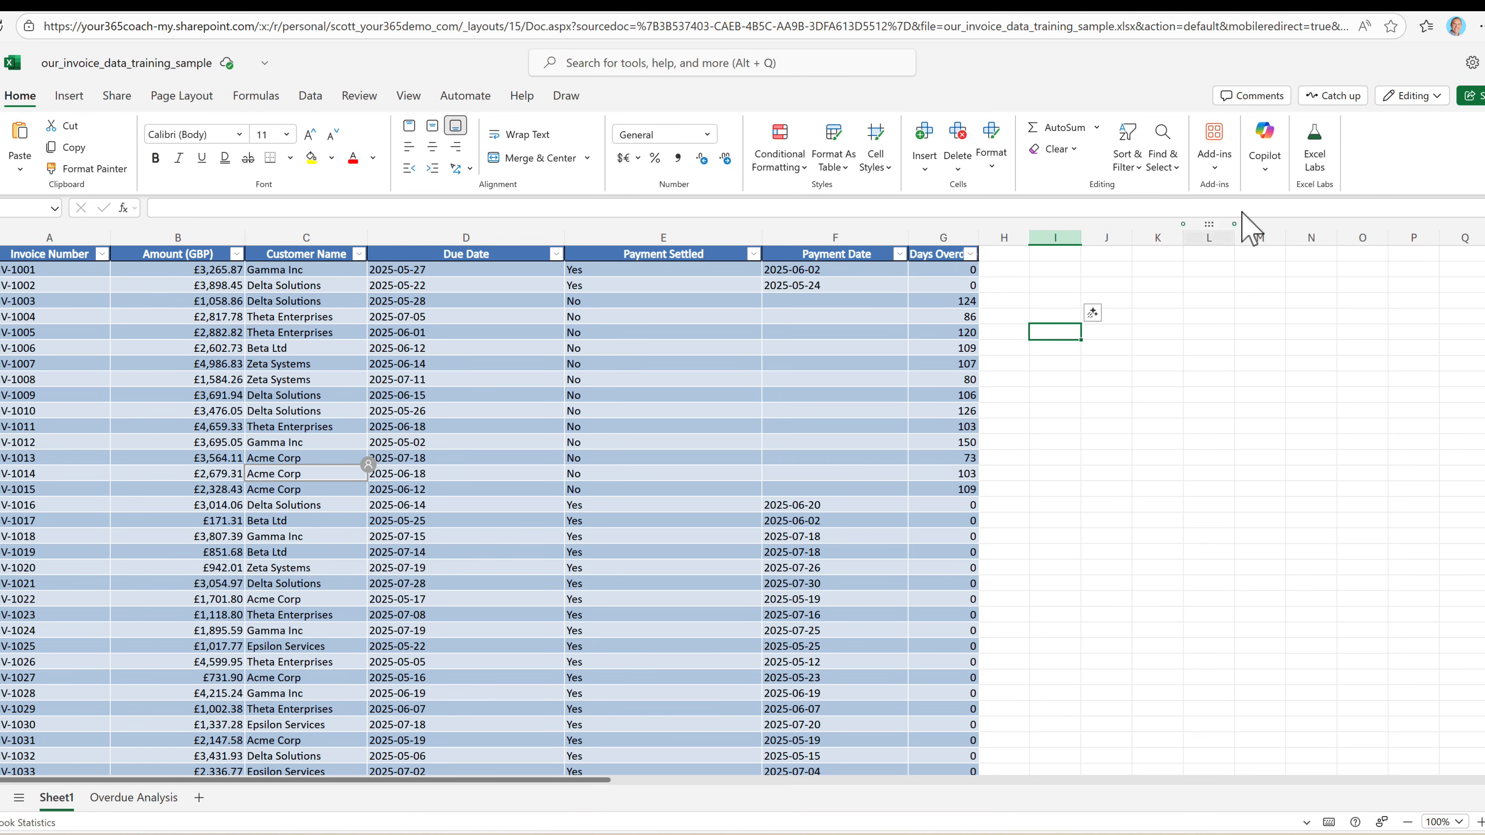
Step: Send Excel Labs agent mode a request analysing overdue amounts, unpaid clients and debt age
left_click(1214, 147)
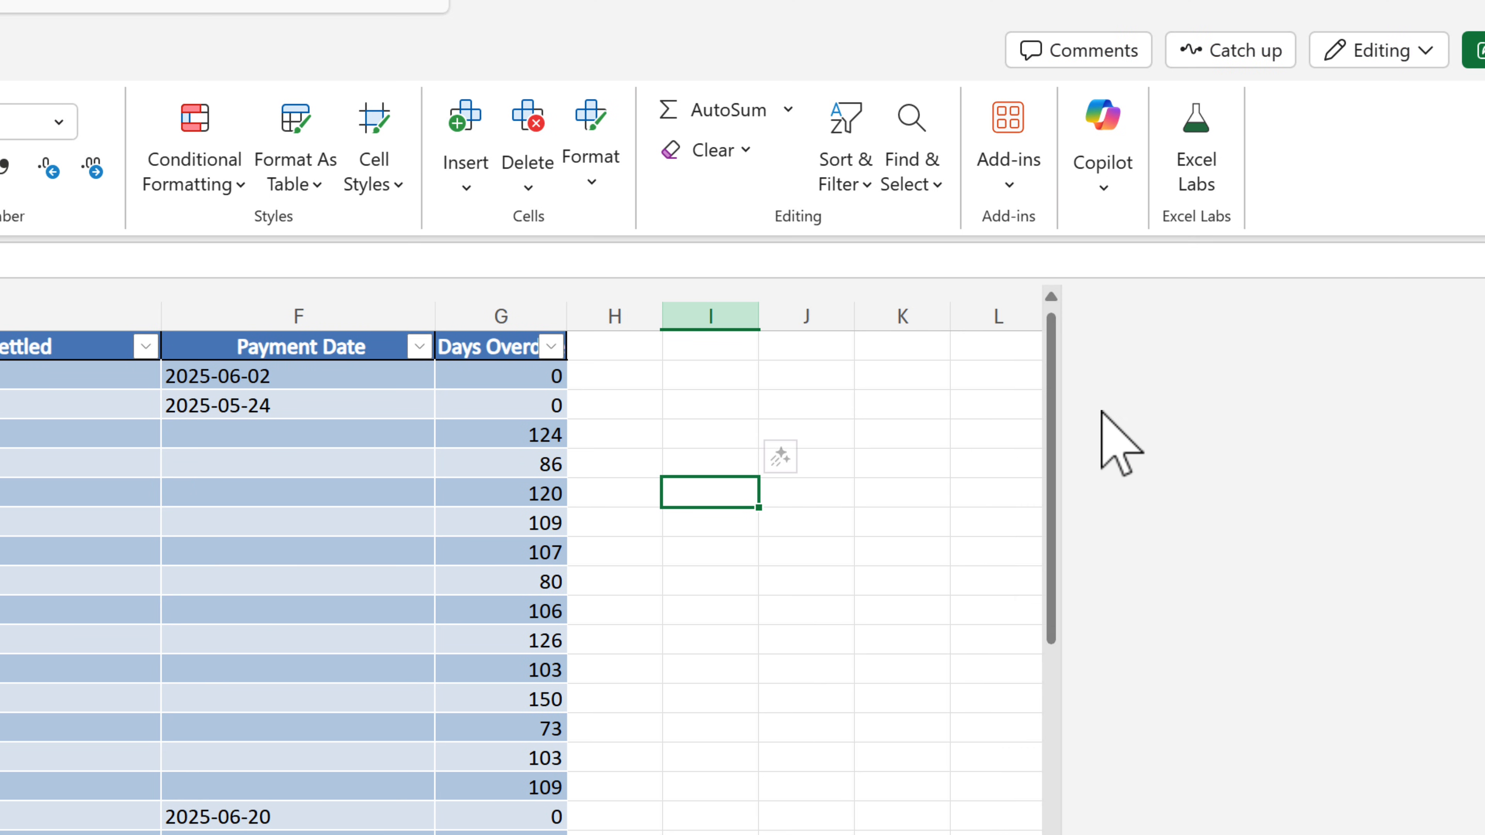
left_click(1197, 147)
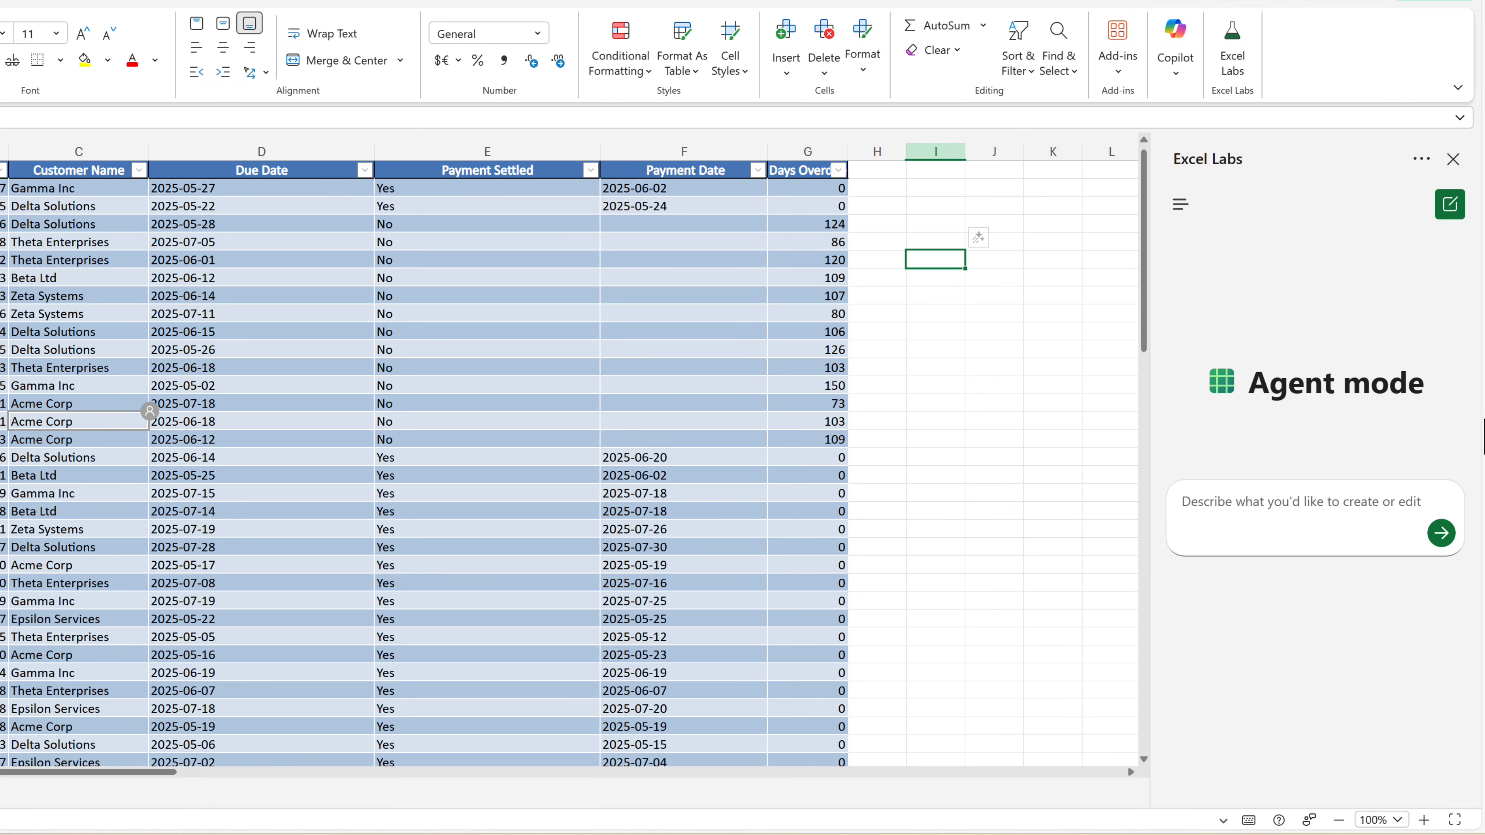
mouse_move(1254, 689)
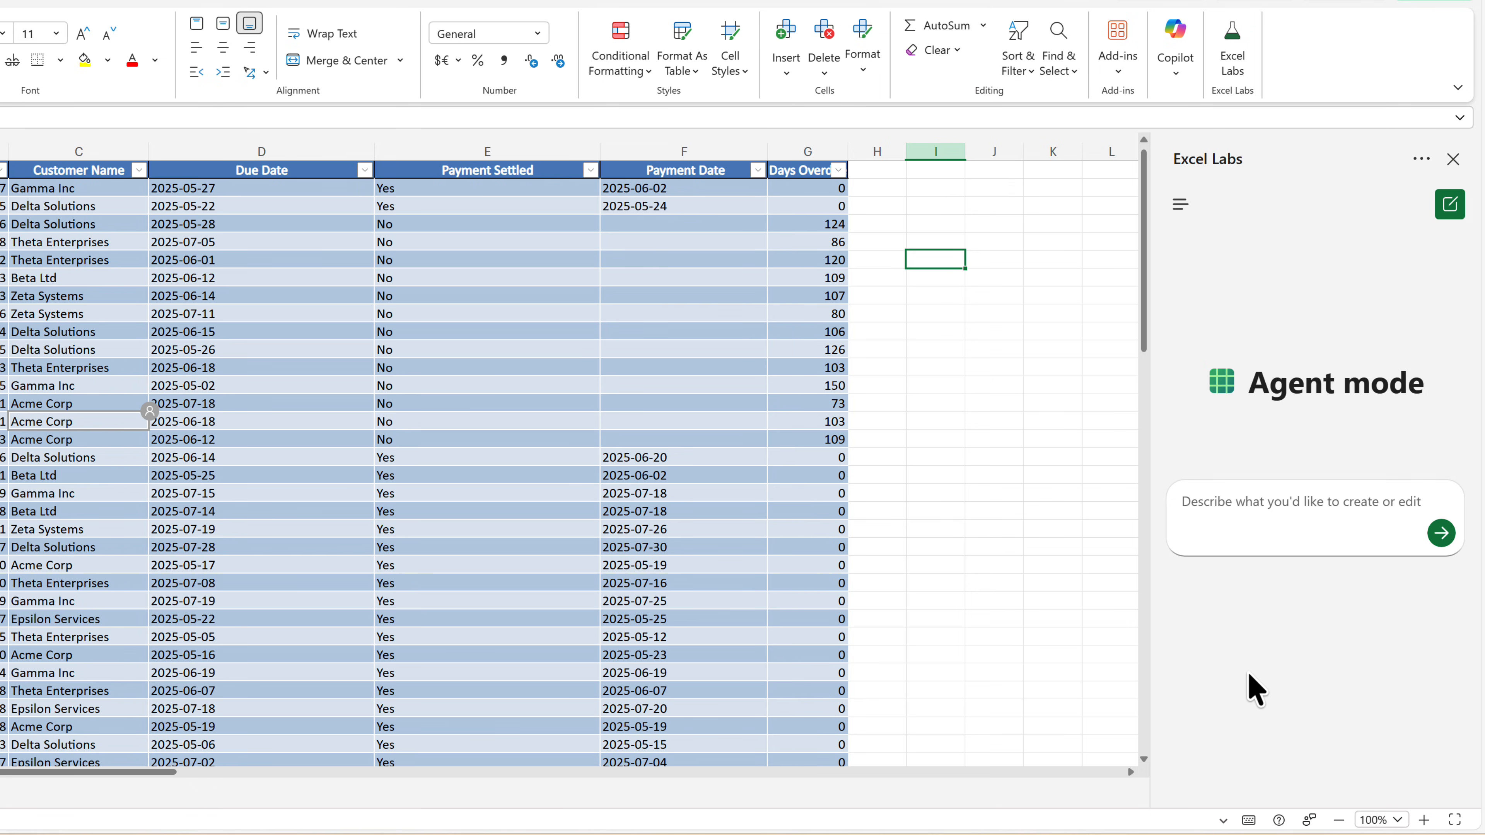
mouse_move(1246, 696)
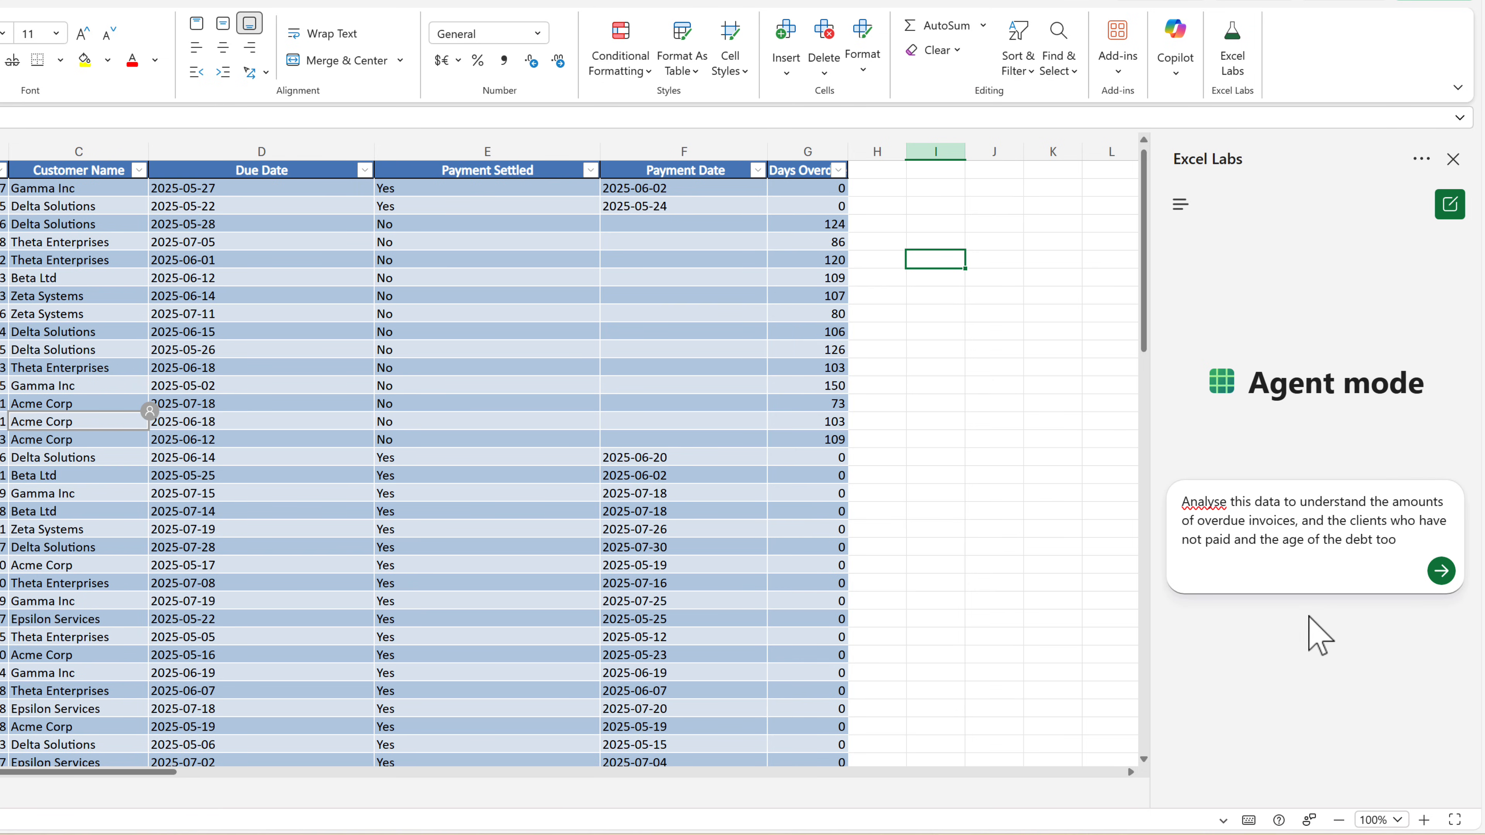
mouse_move(1313, 646)
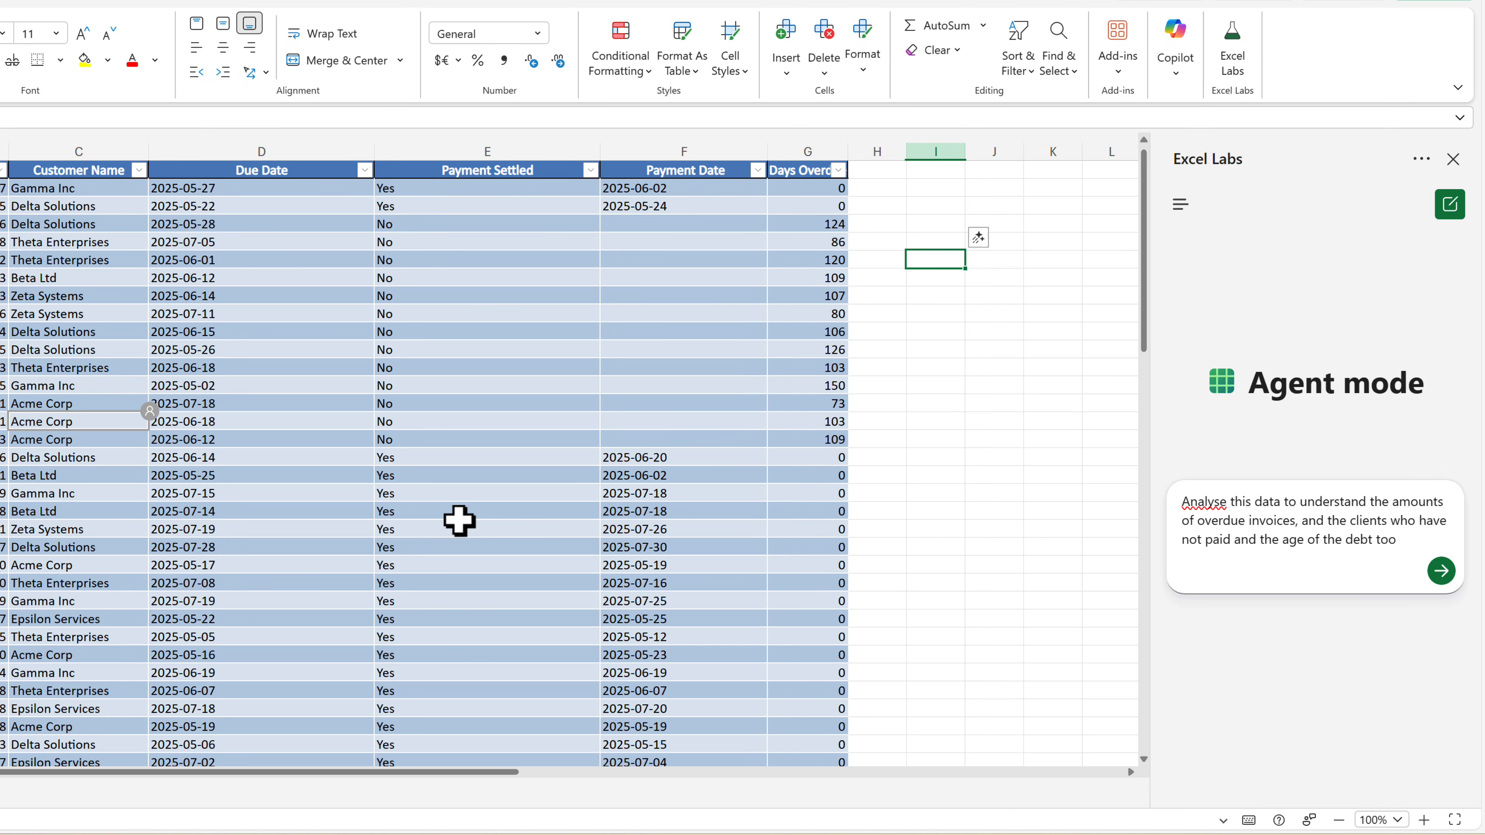
left_click(1440, 570)
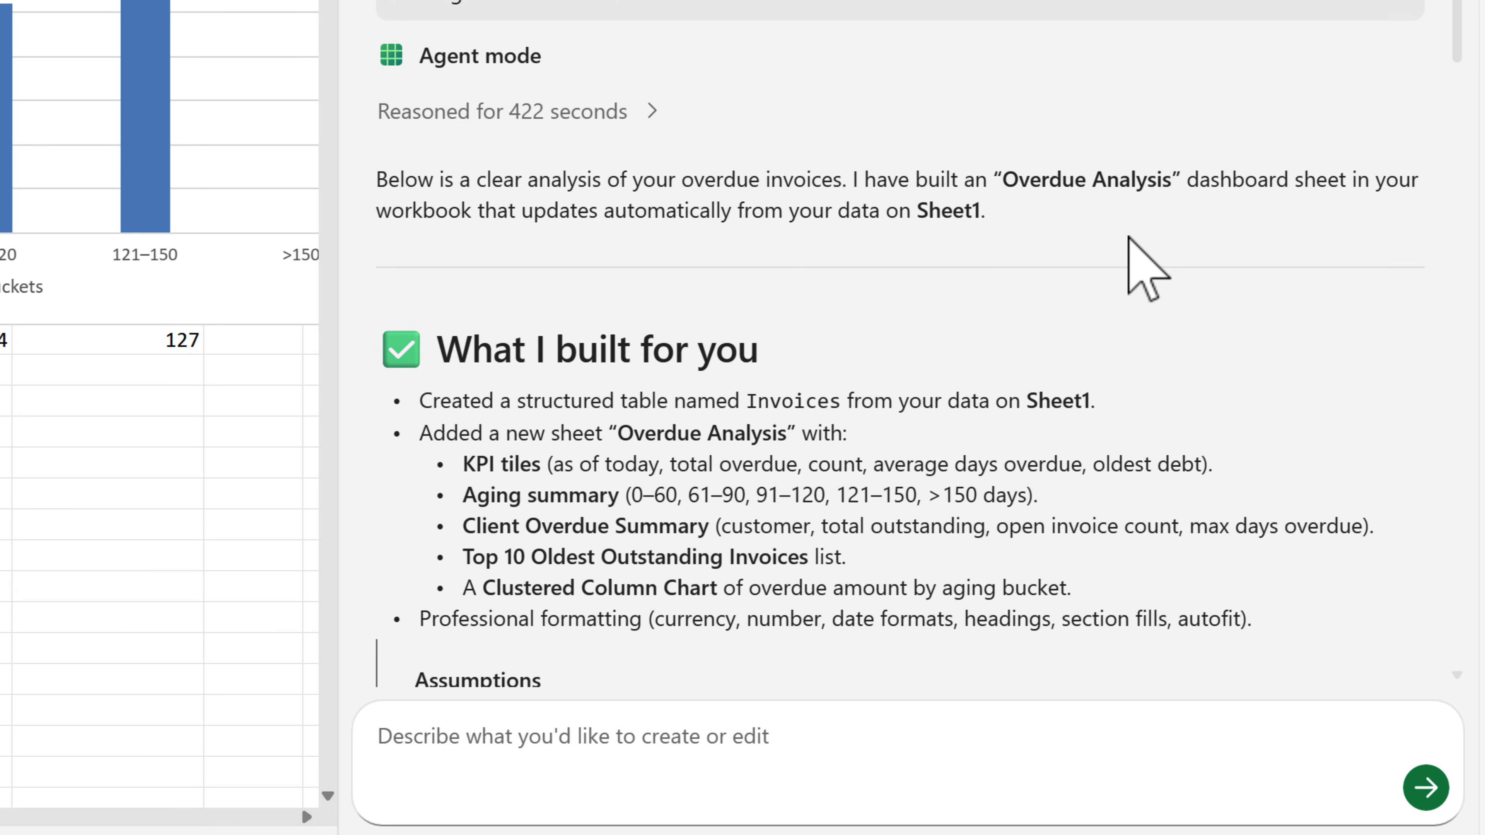
mouse_move(1146, 275)
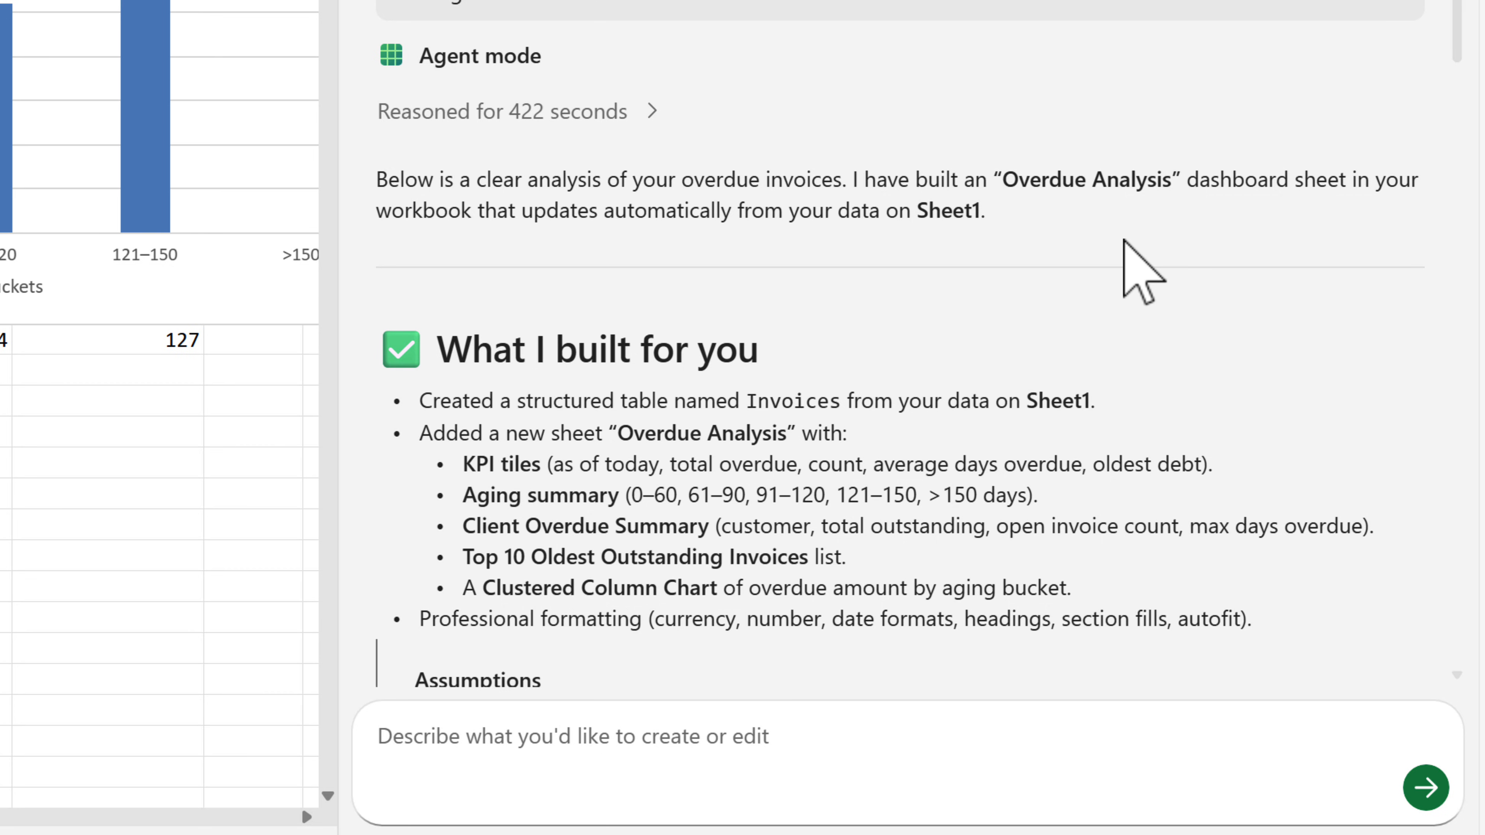
scroll("down", 3)
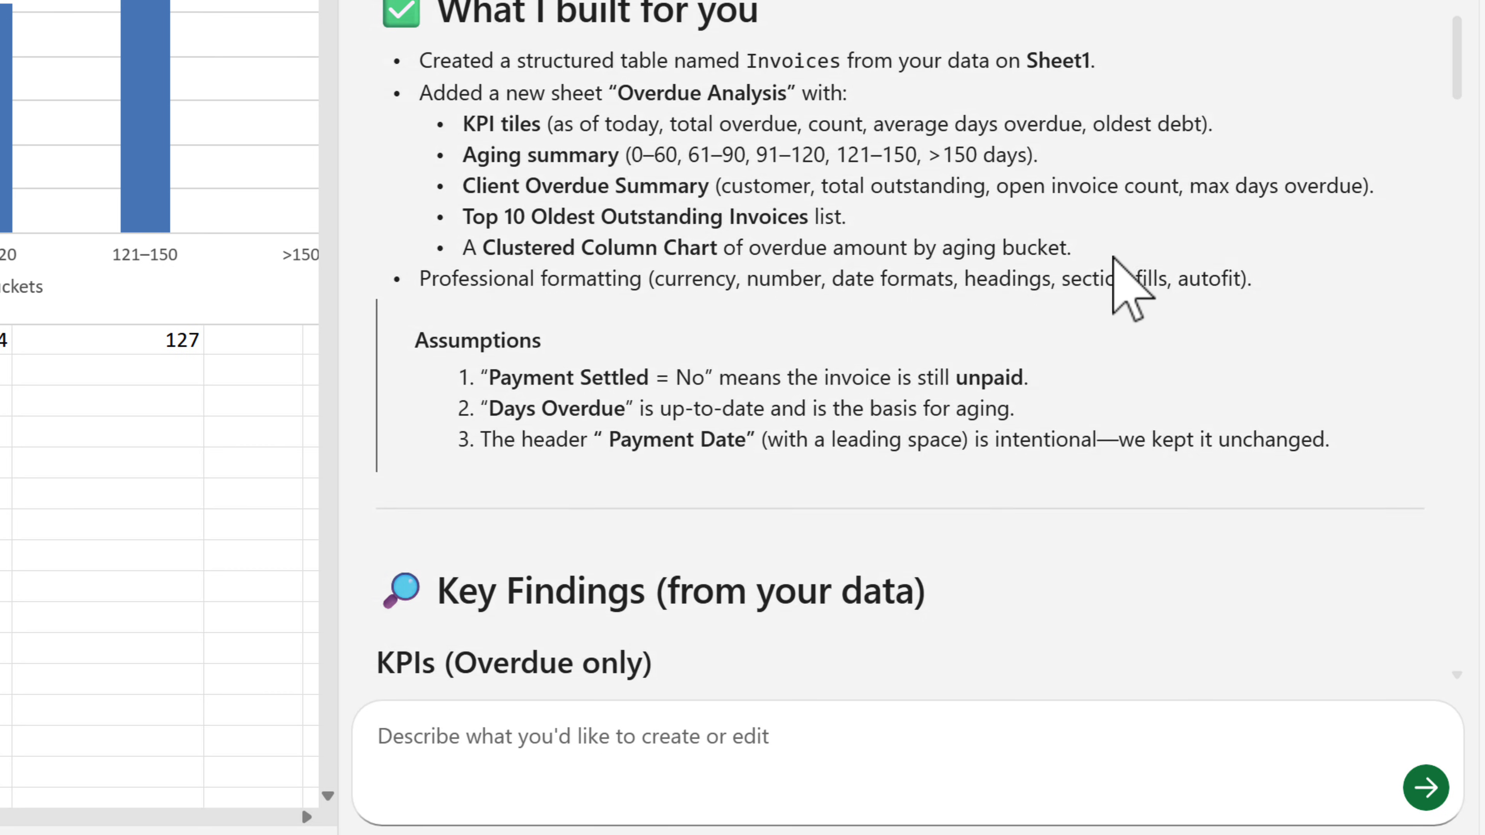
scroll("down", 3)
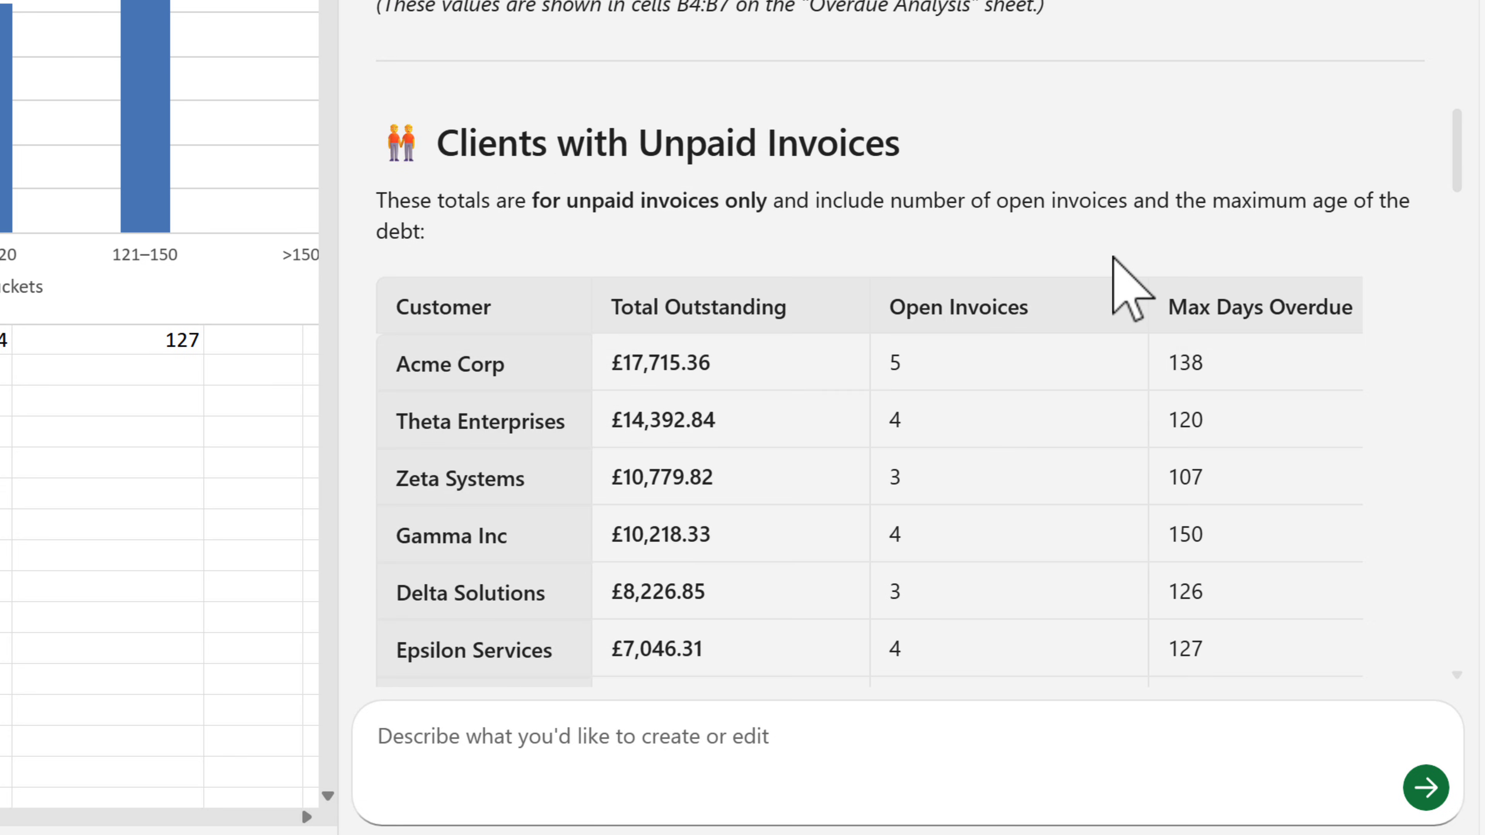
scroll("down", 3)
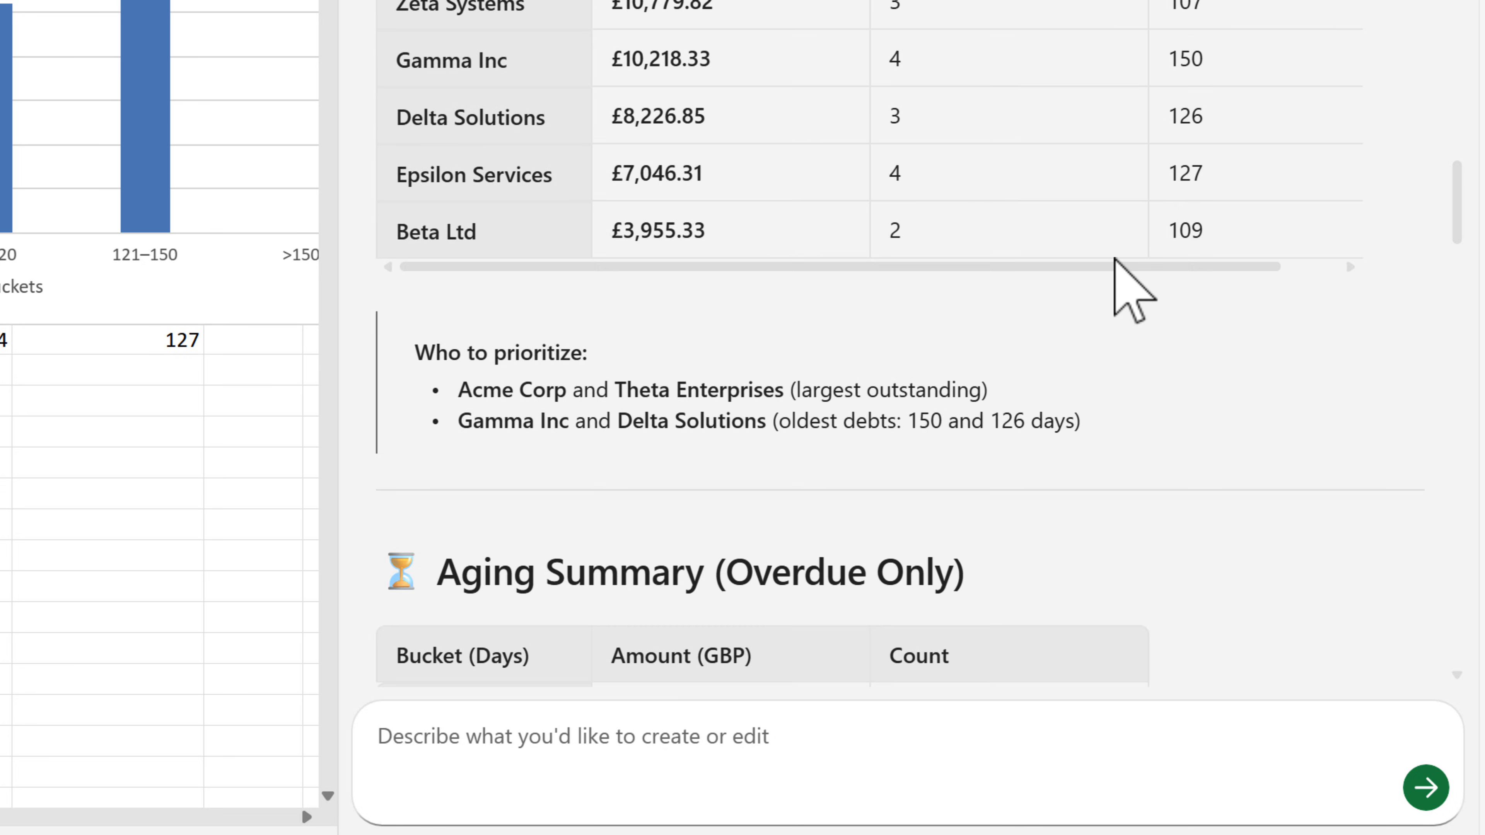
scroll("down", 3)
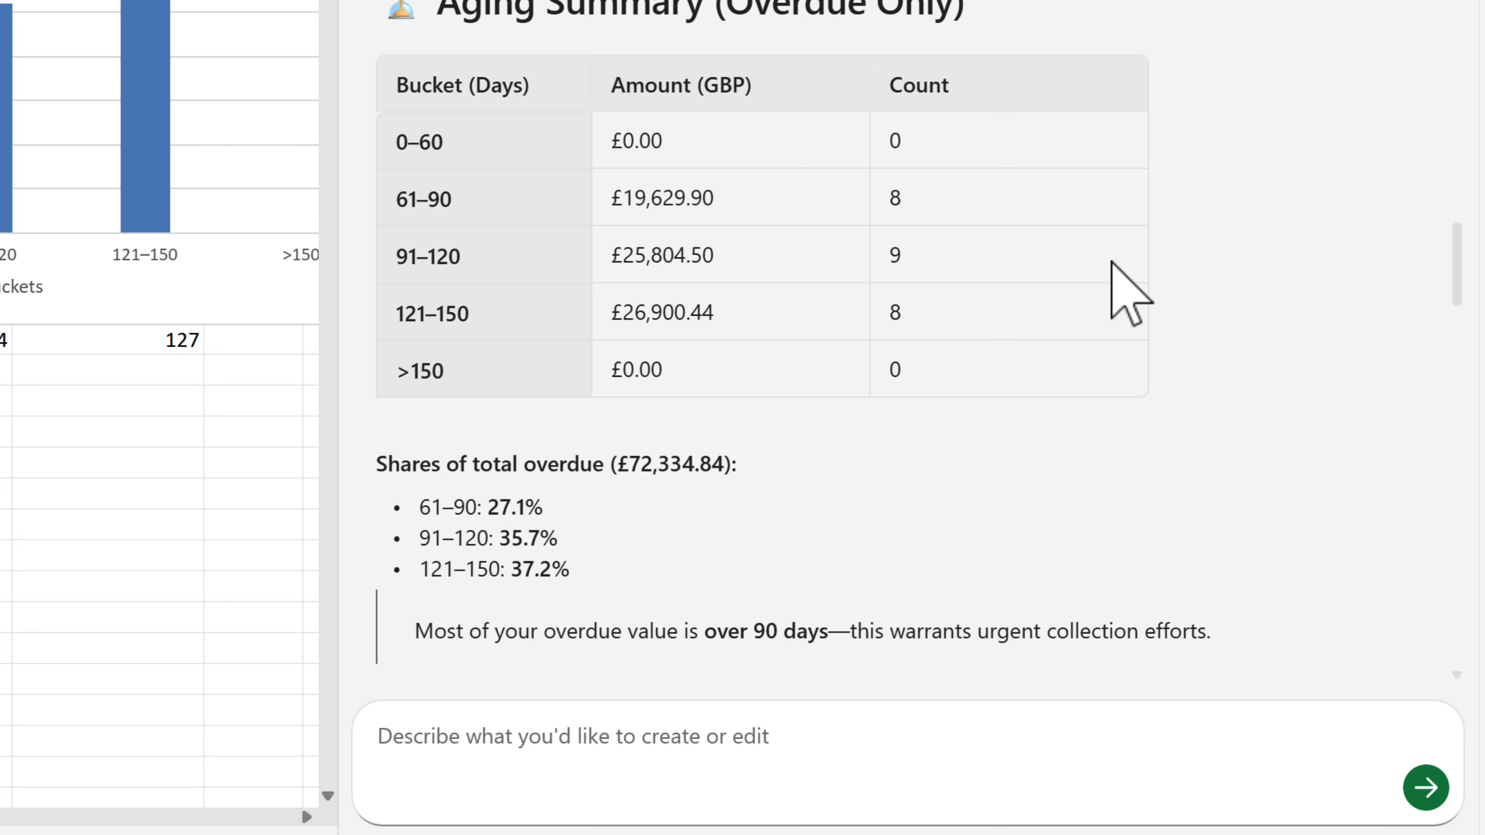
scroll("down", 3)
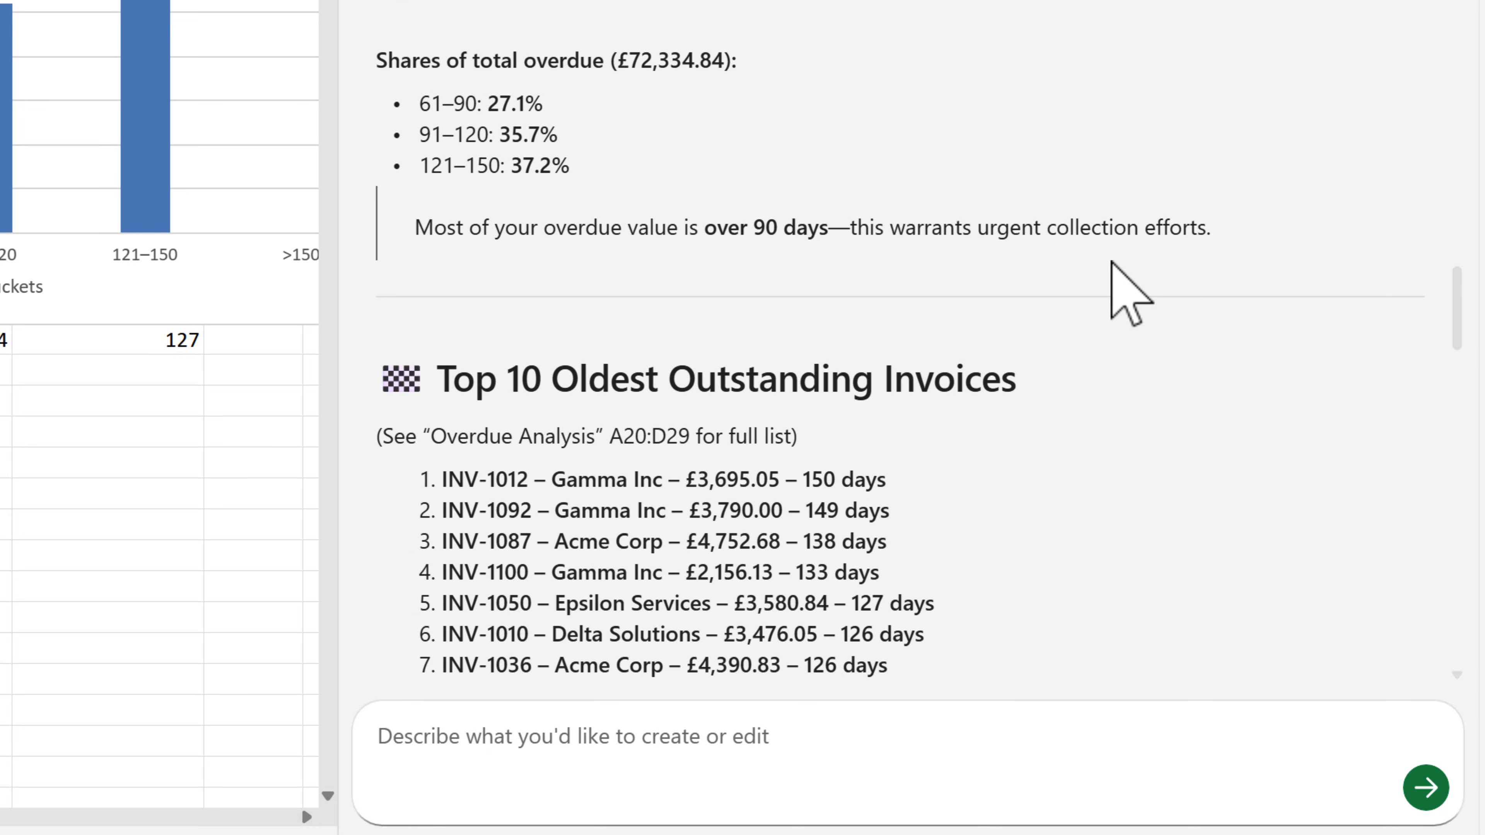
scroll("down", 3)
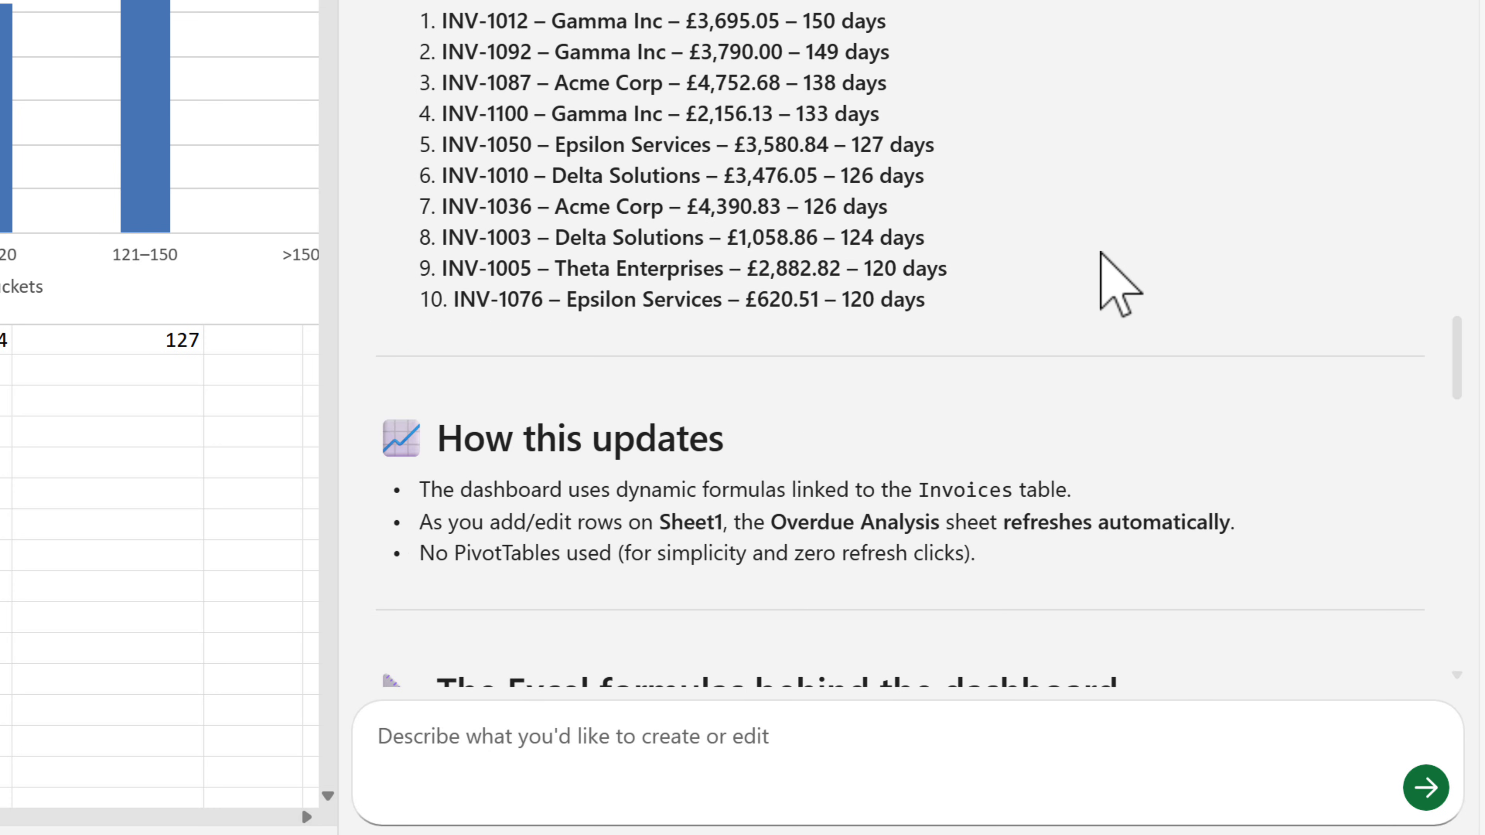
scroll("down", 3)
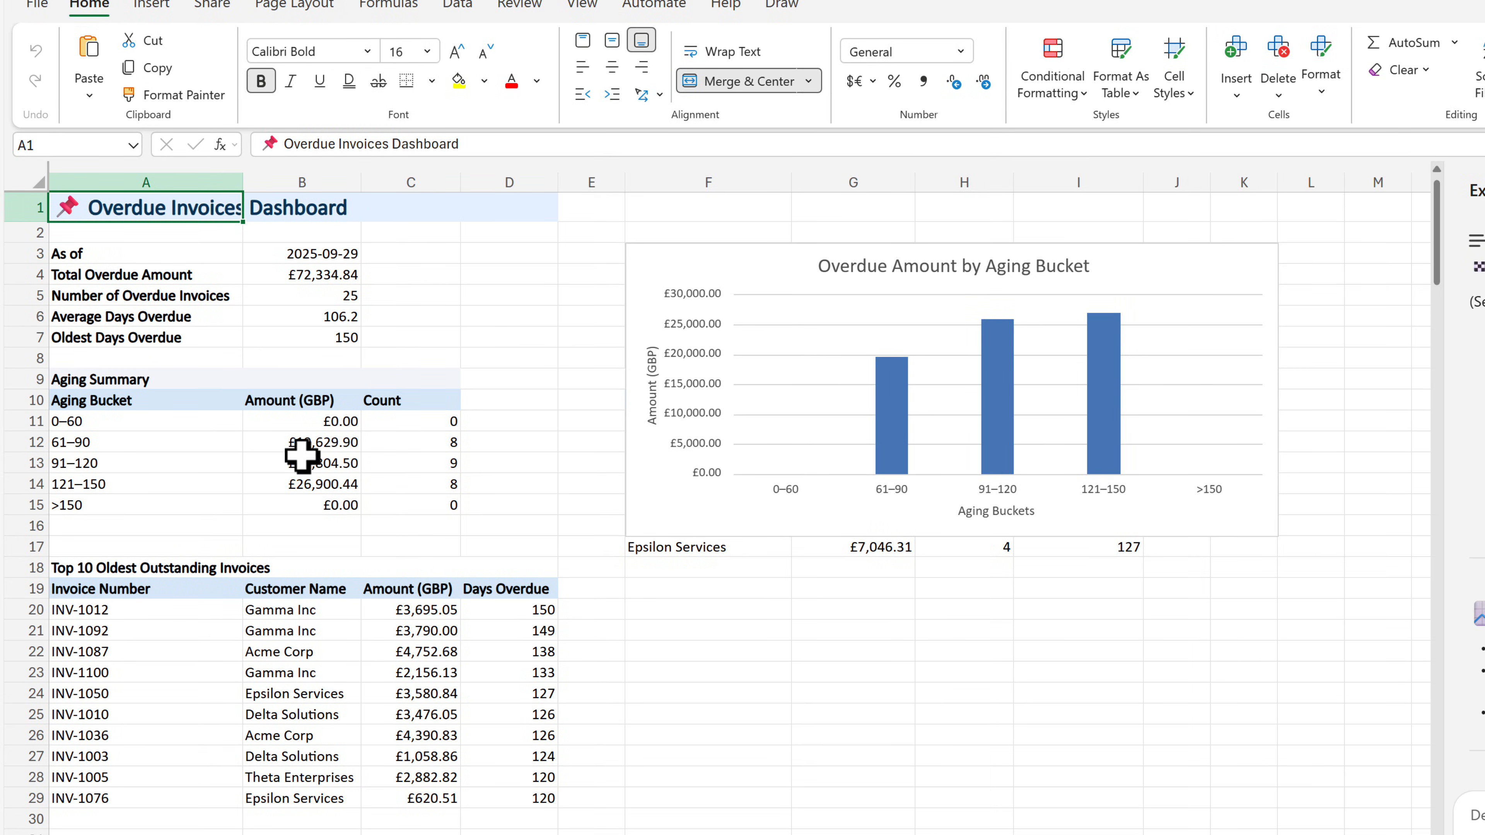
left_click(301, 274)
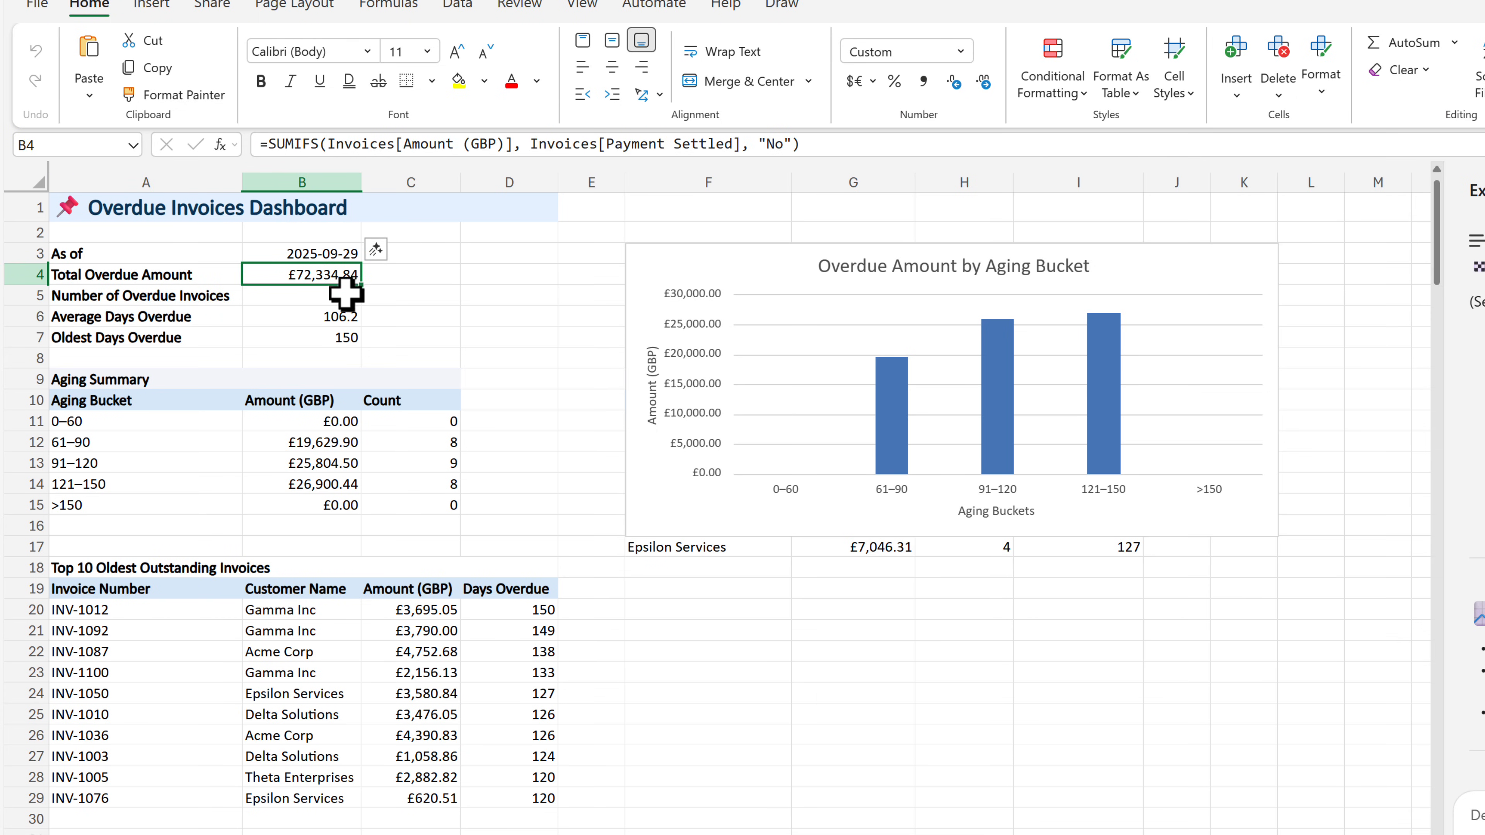
left_click(302, 315)
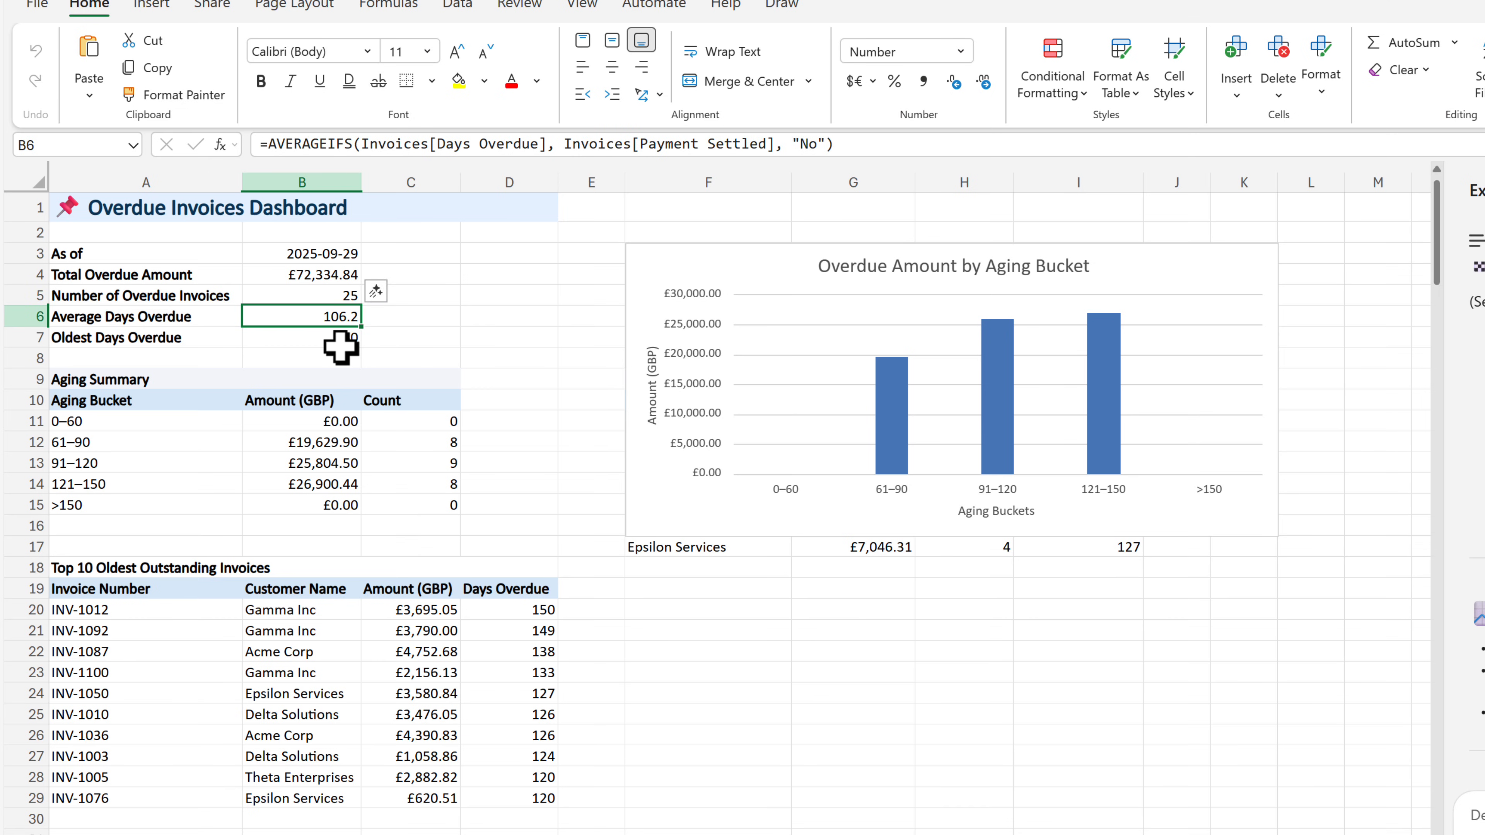
left_click(301, 337)
type("=MAXIFS(Invoices[Days Overdue], Invoices[Payment Settled], \"No\")")
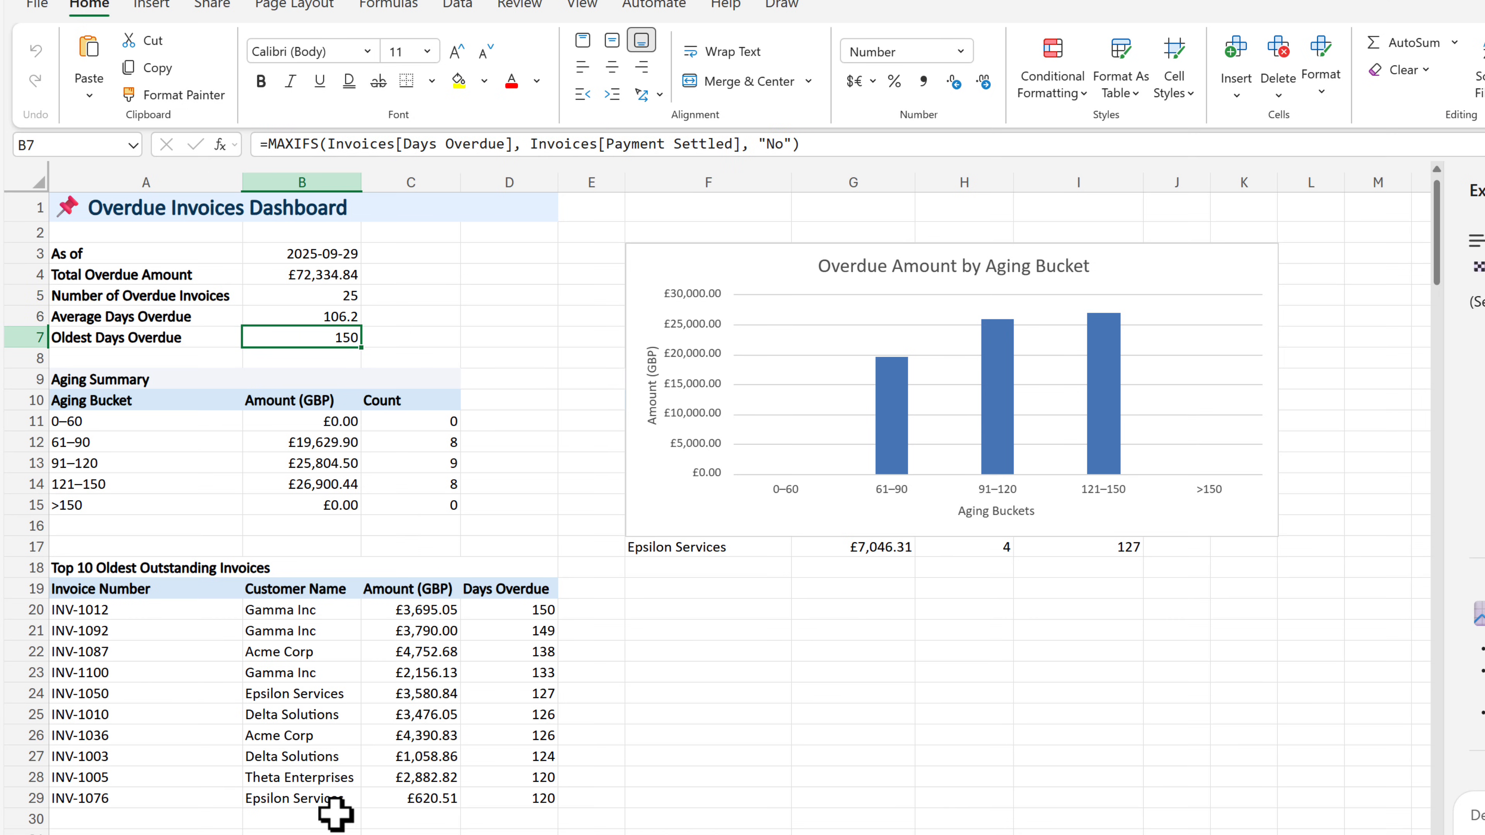
mouse_move(843, 483)
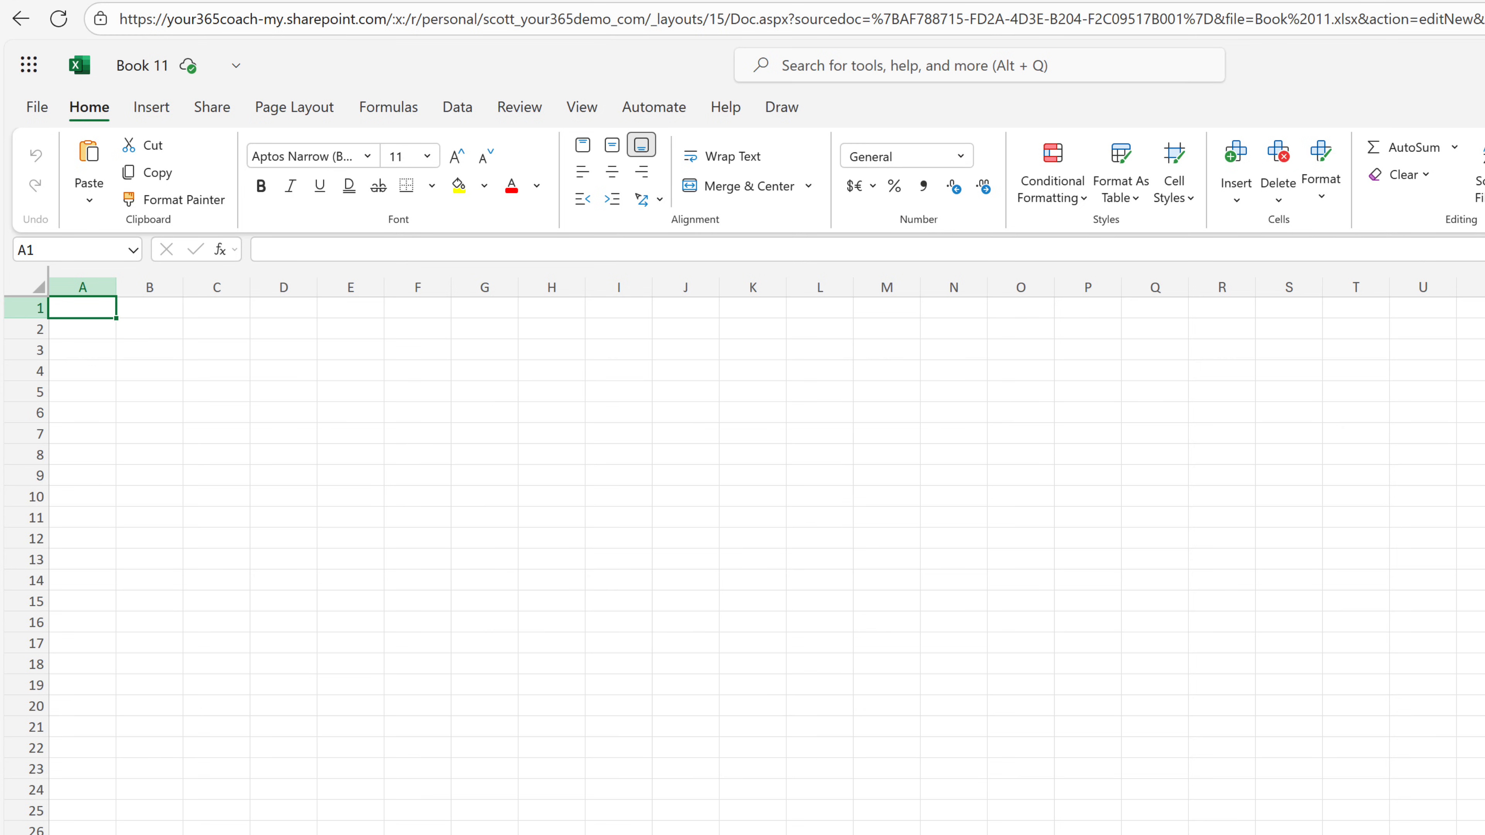
Step: Ask agent mode to build a loan calculator computing monthly payments with a formatted schedule
left_click(1070, 256)
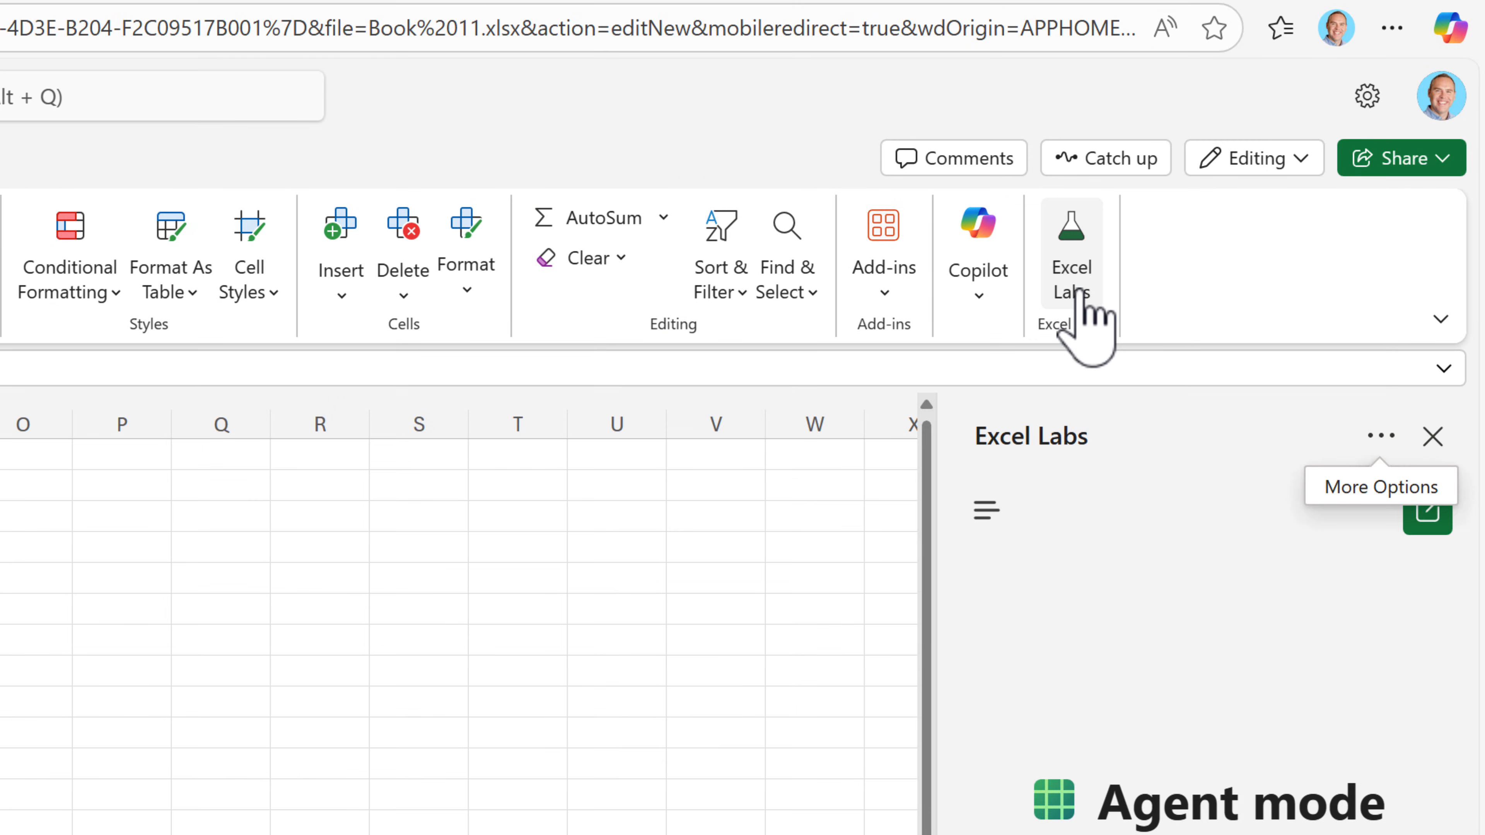
type("Build a loan calculator that computes monthly payments based on user inputs for loan amount, annual interest rate, and term in years. Generate a schedule showing month, payment, principal, interest, and remaining balance. Present the results in a clear, formatted table.")
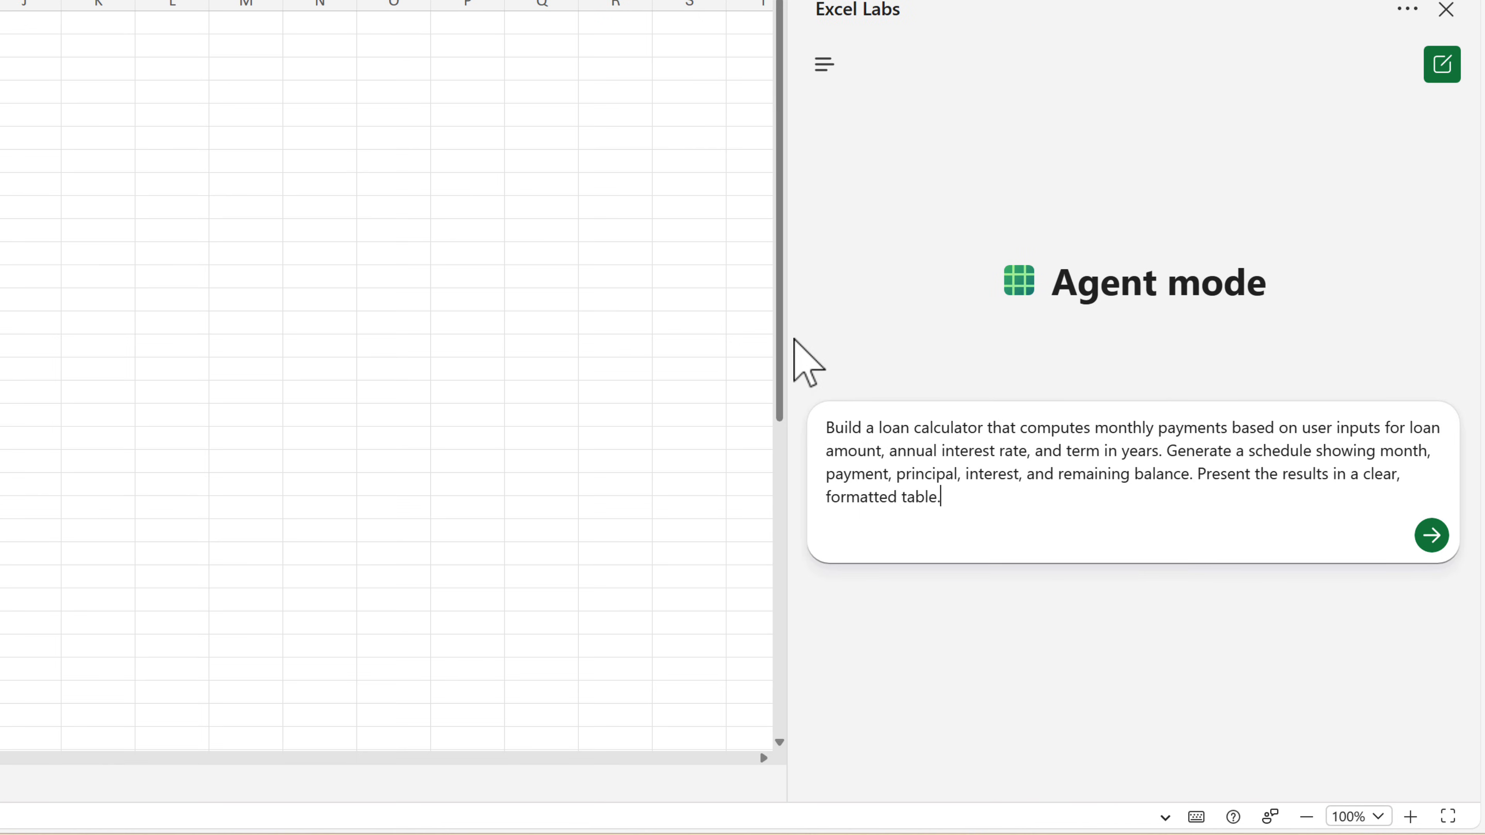
mouse_move(1184, 553)
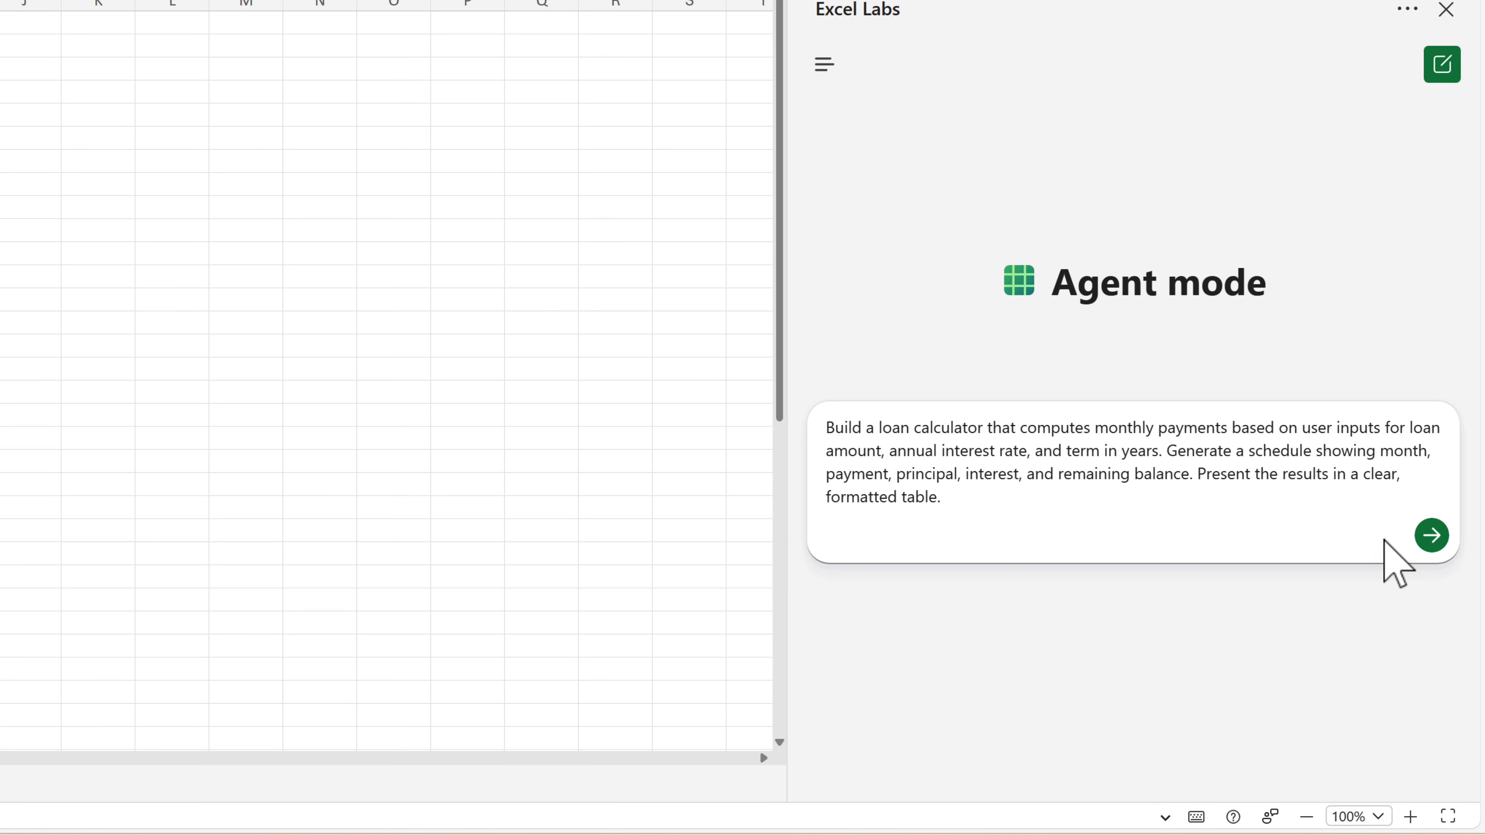
left_click(1431, 535)
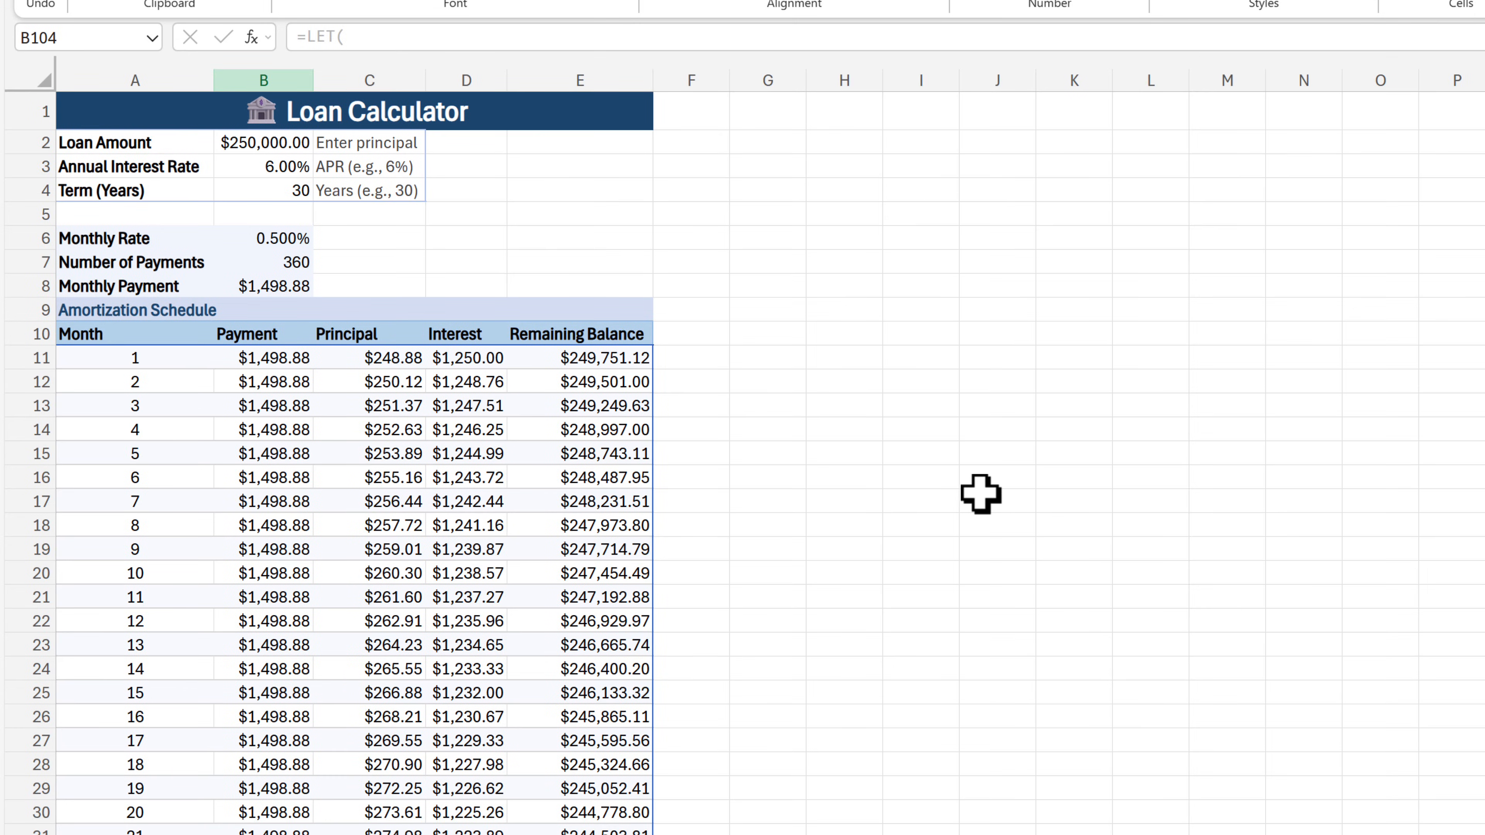
Step: Change the loan amount in B2 to $500,000 and review the recalculated amortization schedule
left_click(579, 405)
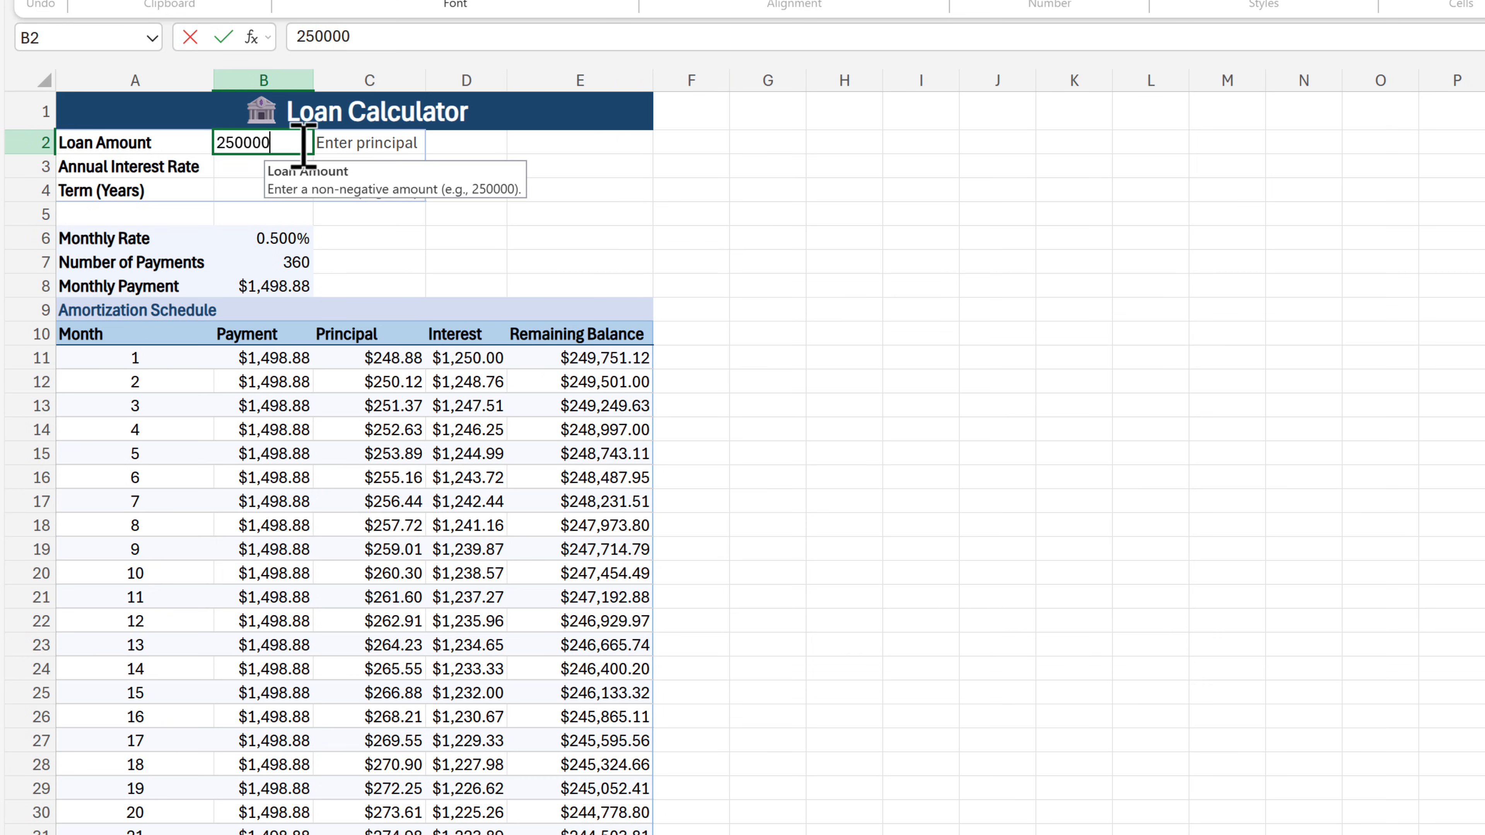
type("5000")
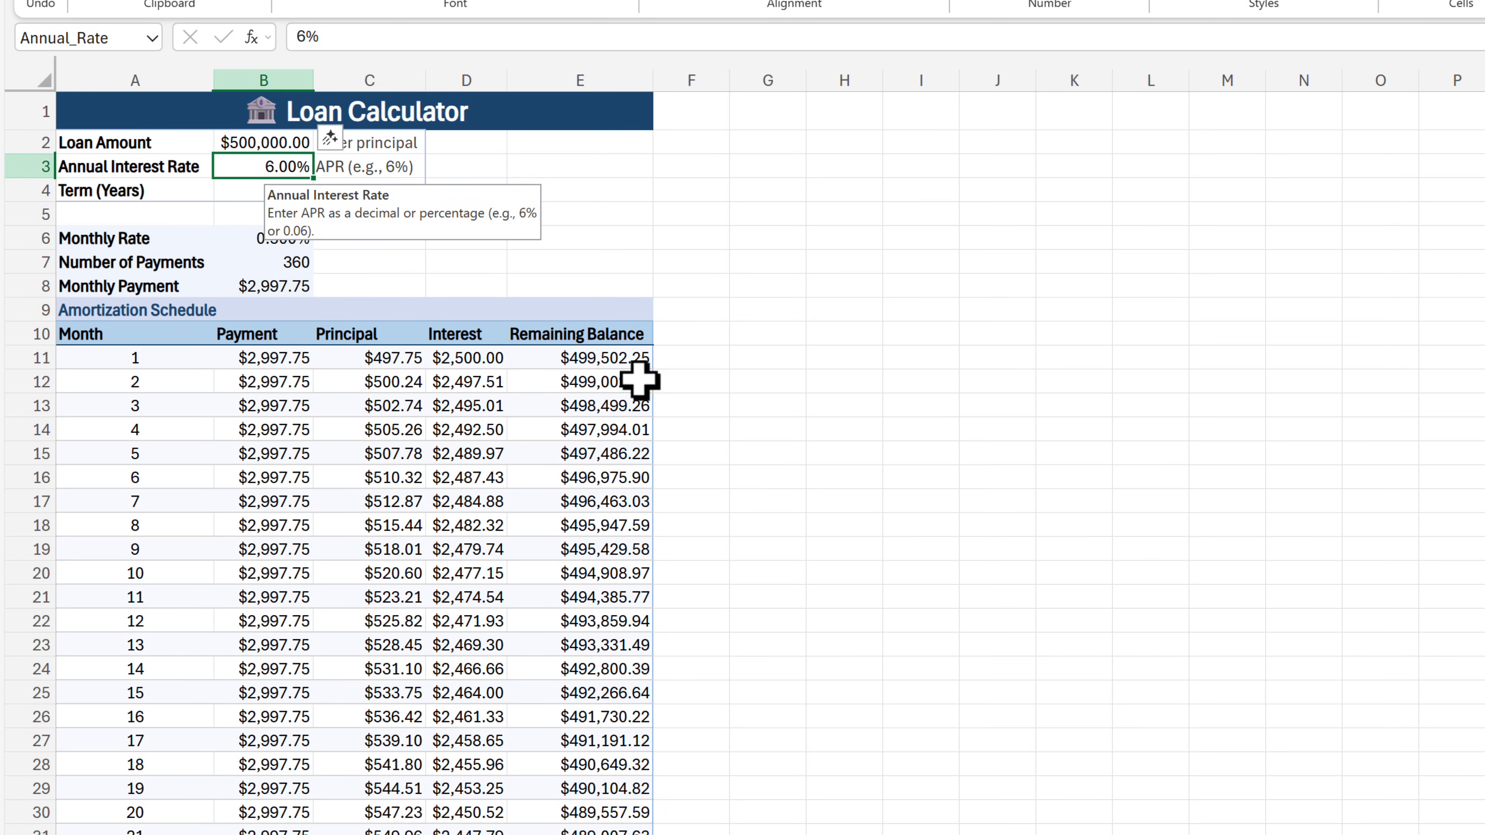
mouse_move(691, 478)
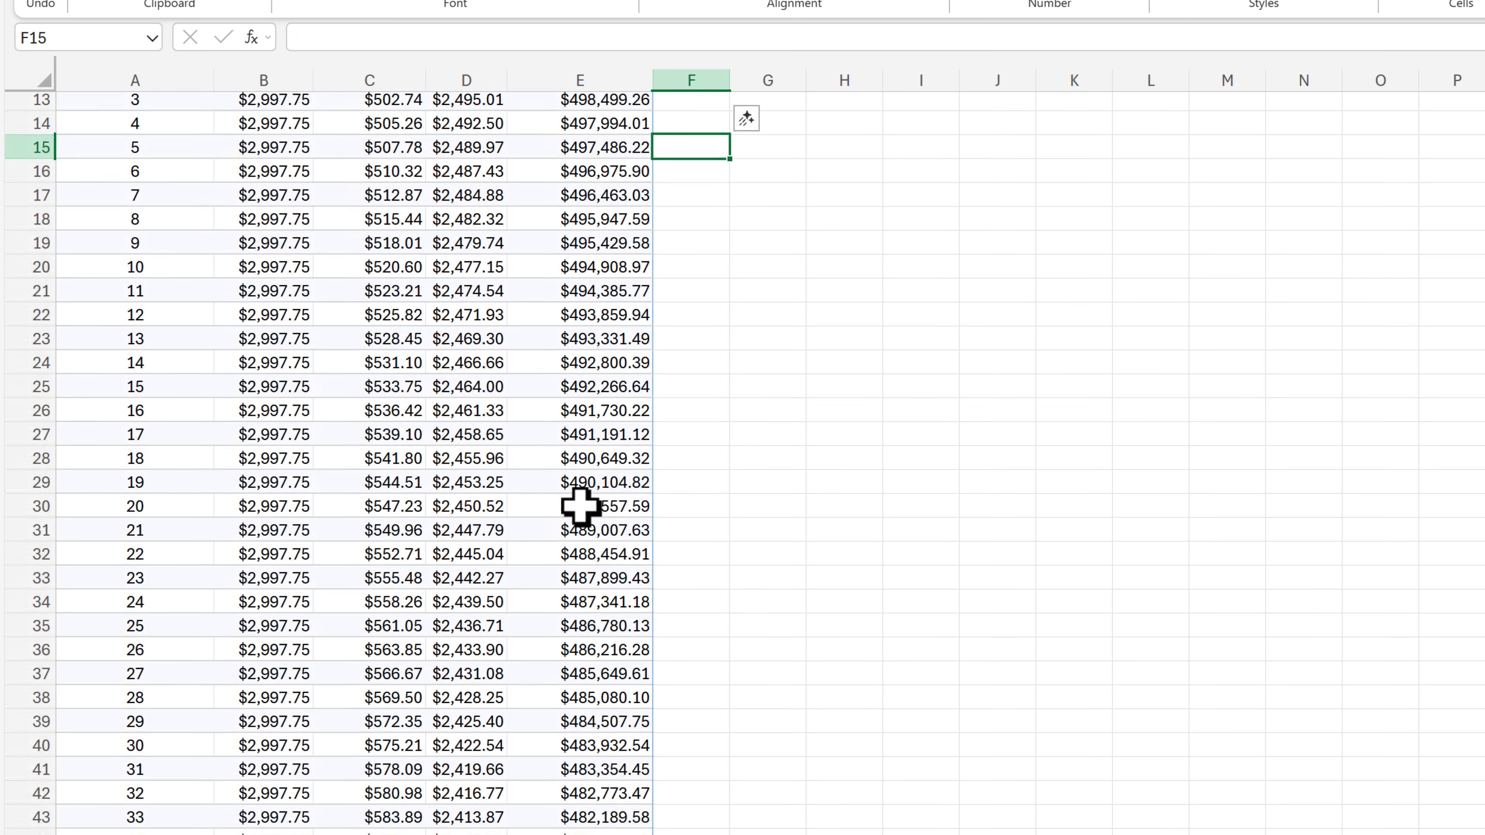
scroll("down", 3)
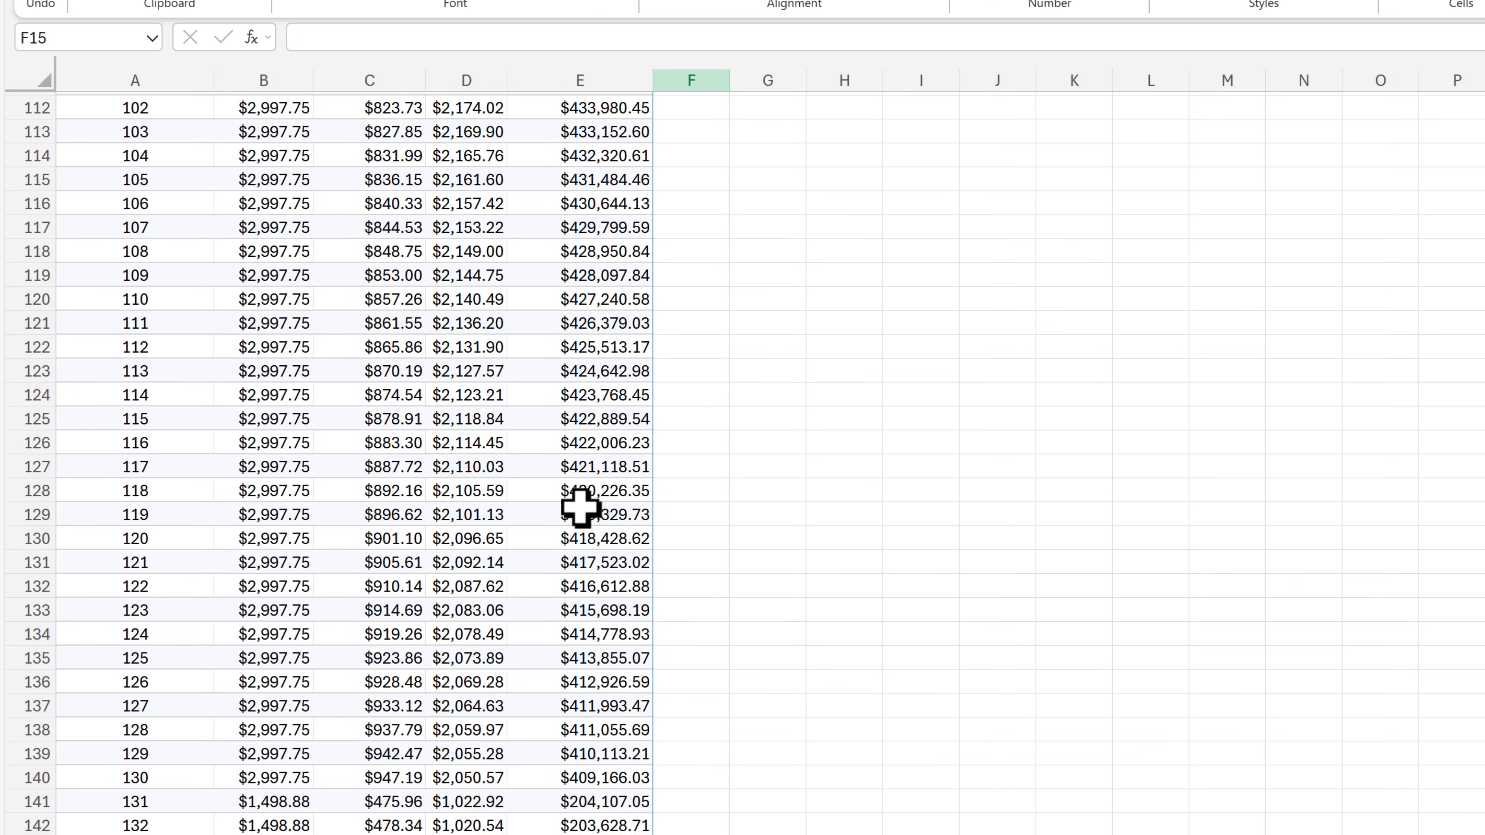
scroll("down", 3)
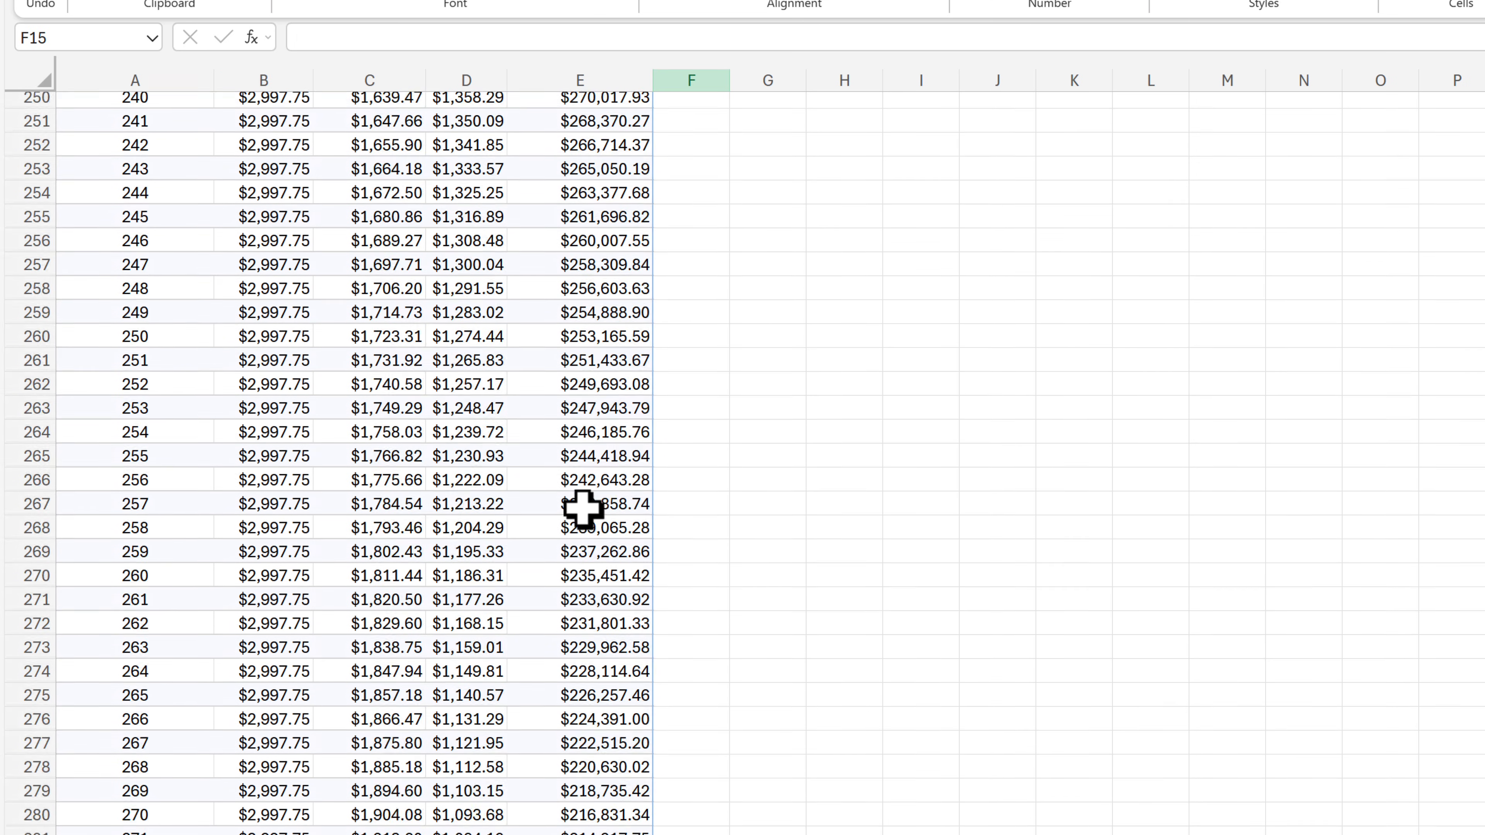
scroll("down", 3)
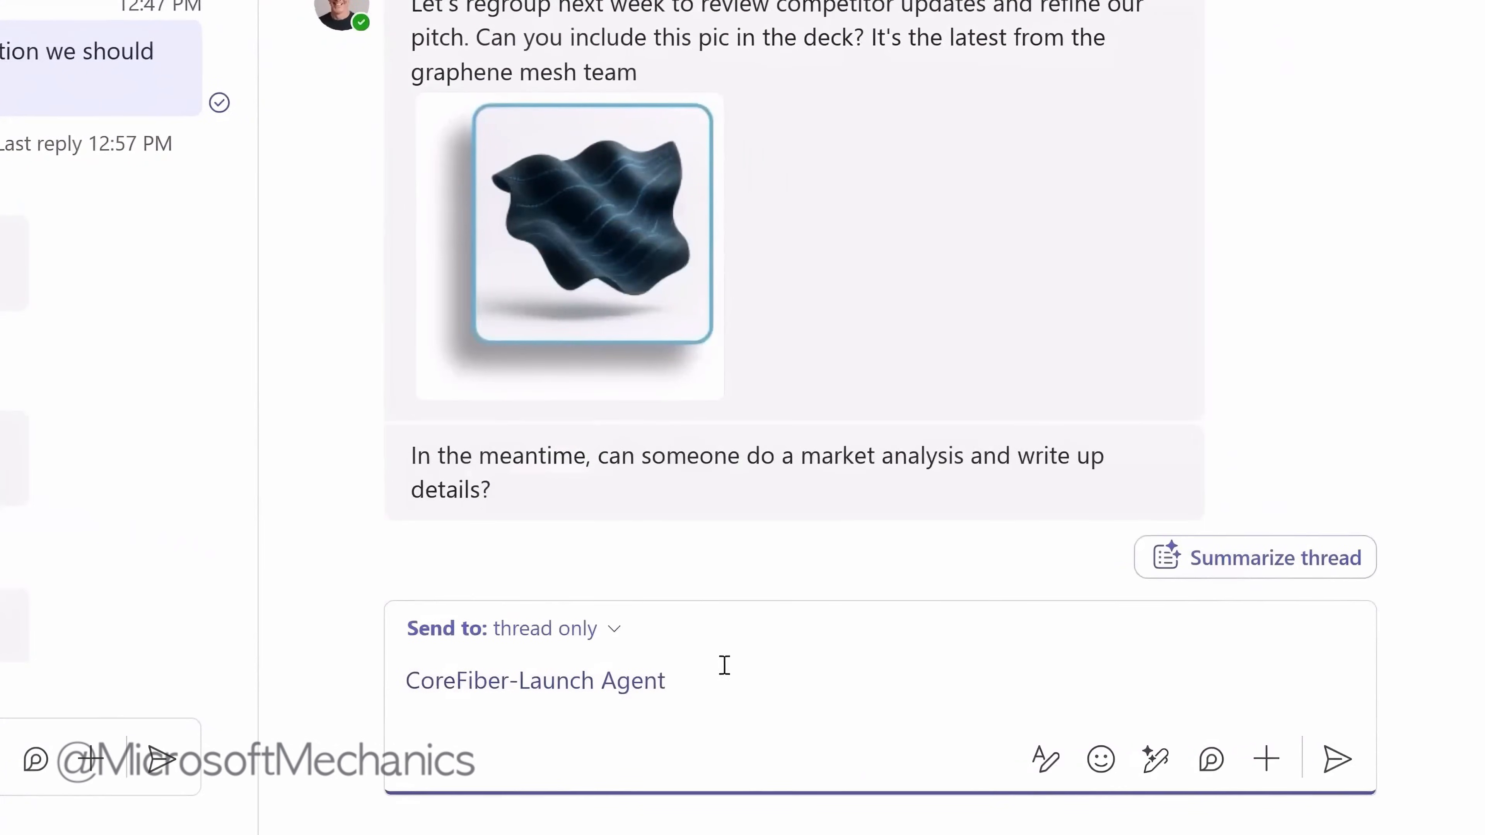
Step: Ask CoreFiber-Launch Agent to compare ZavaCore Fiber features with the smart clothing market and summarise
type("Compare ZavaCore Fiber features to what's in market for smart clothing and produce a concise summary")
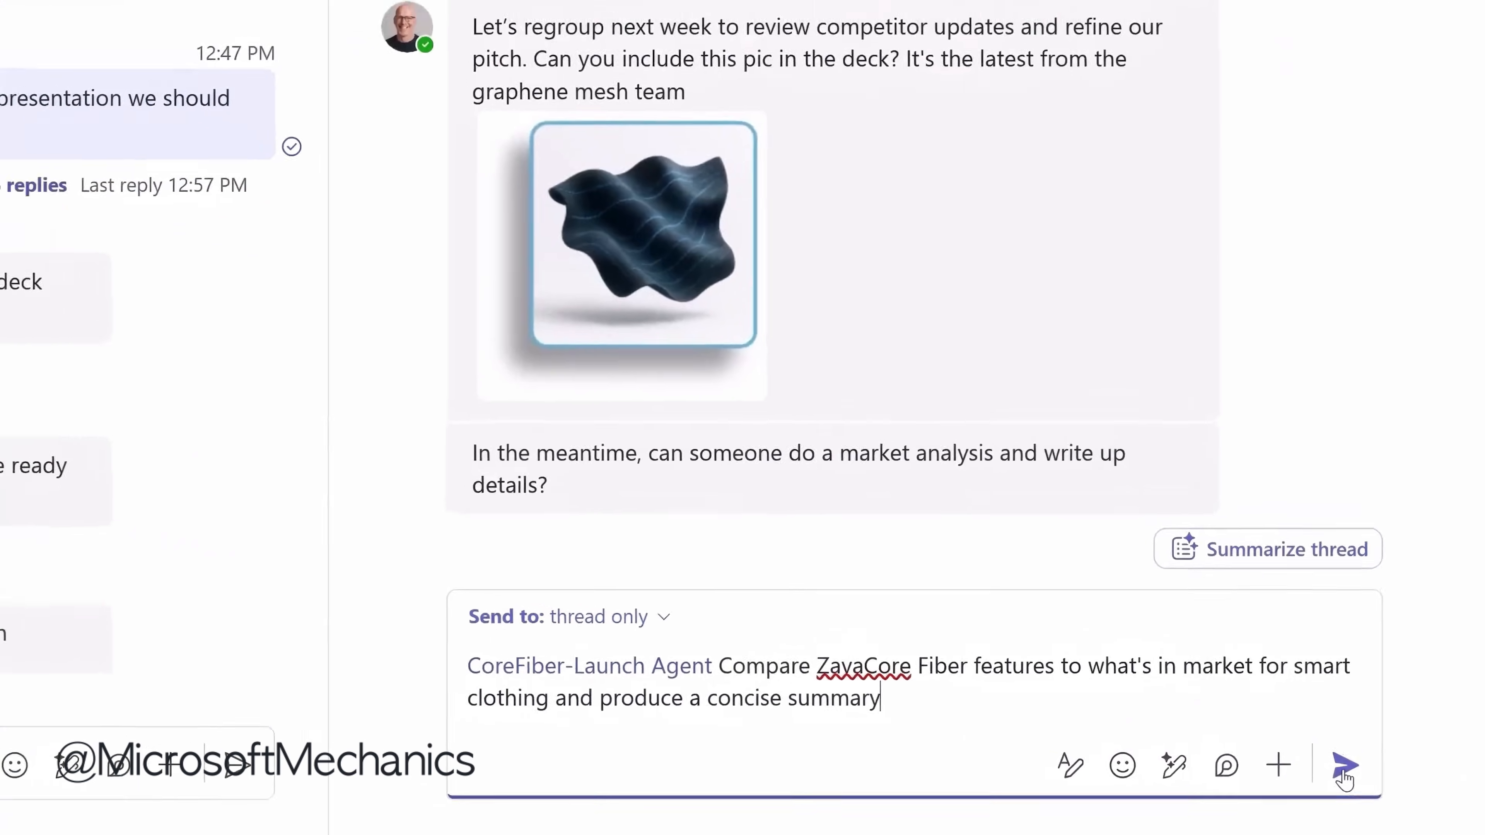
left_click(1344, 764)
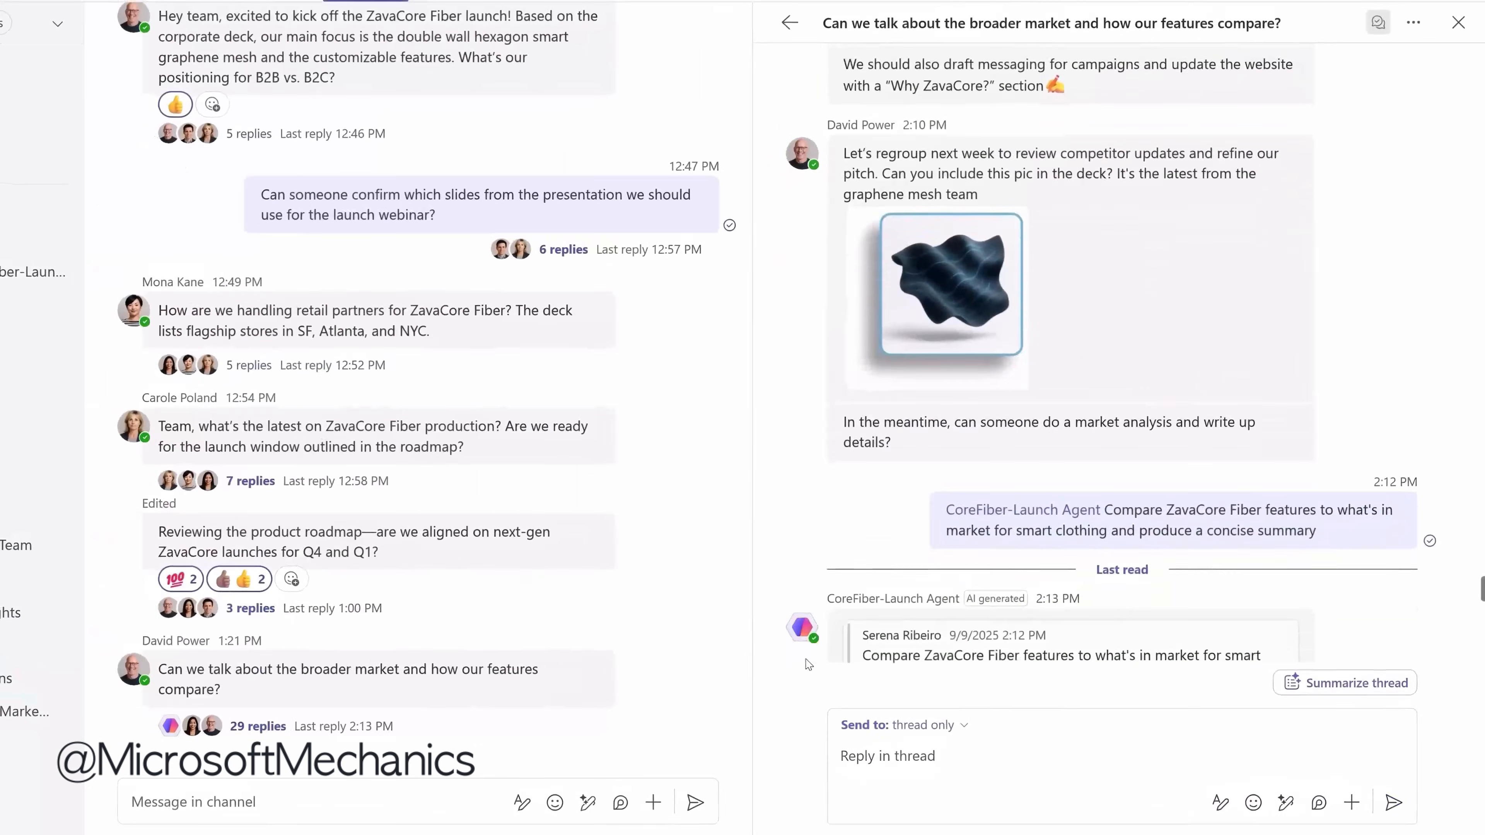
scroll("down", 3)
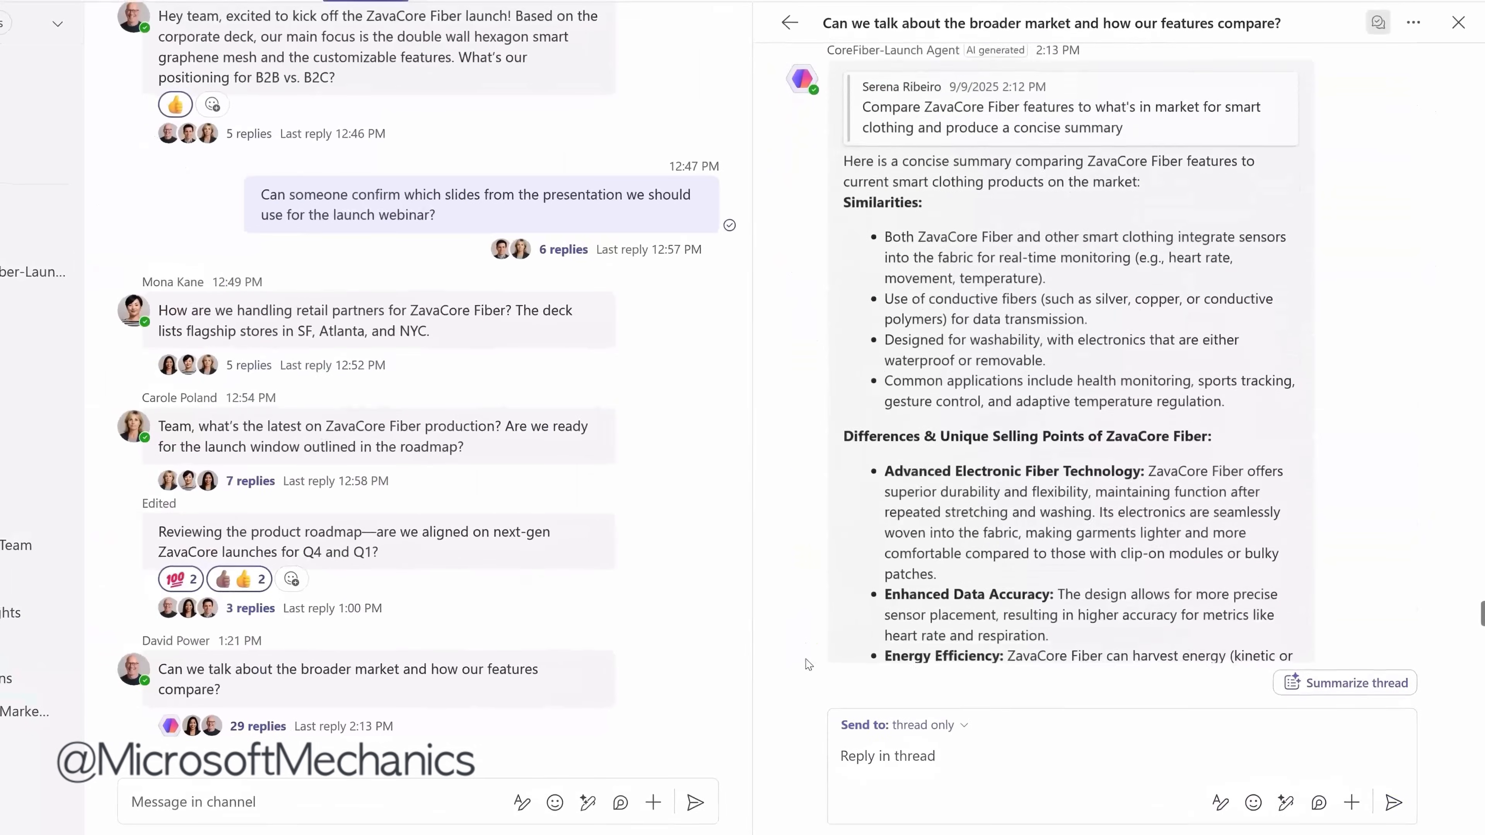